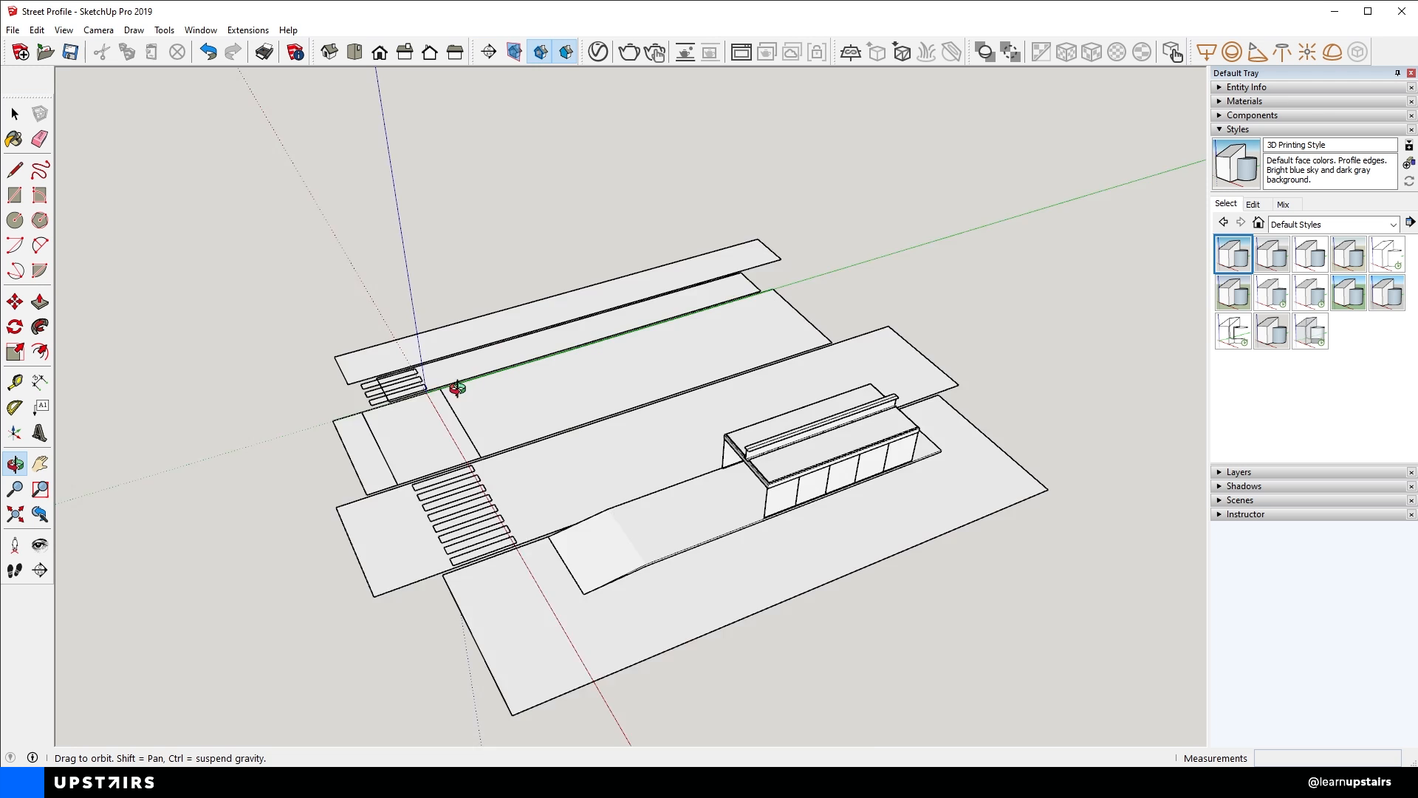
Switch to an isometric HiddenLine view, hide the axes, and begin a 2D graphic export.
click(98, 30)
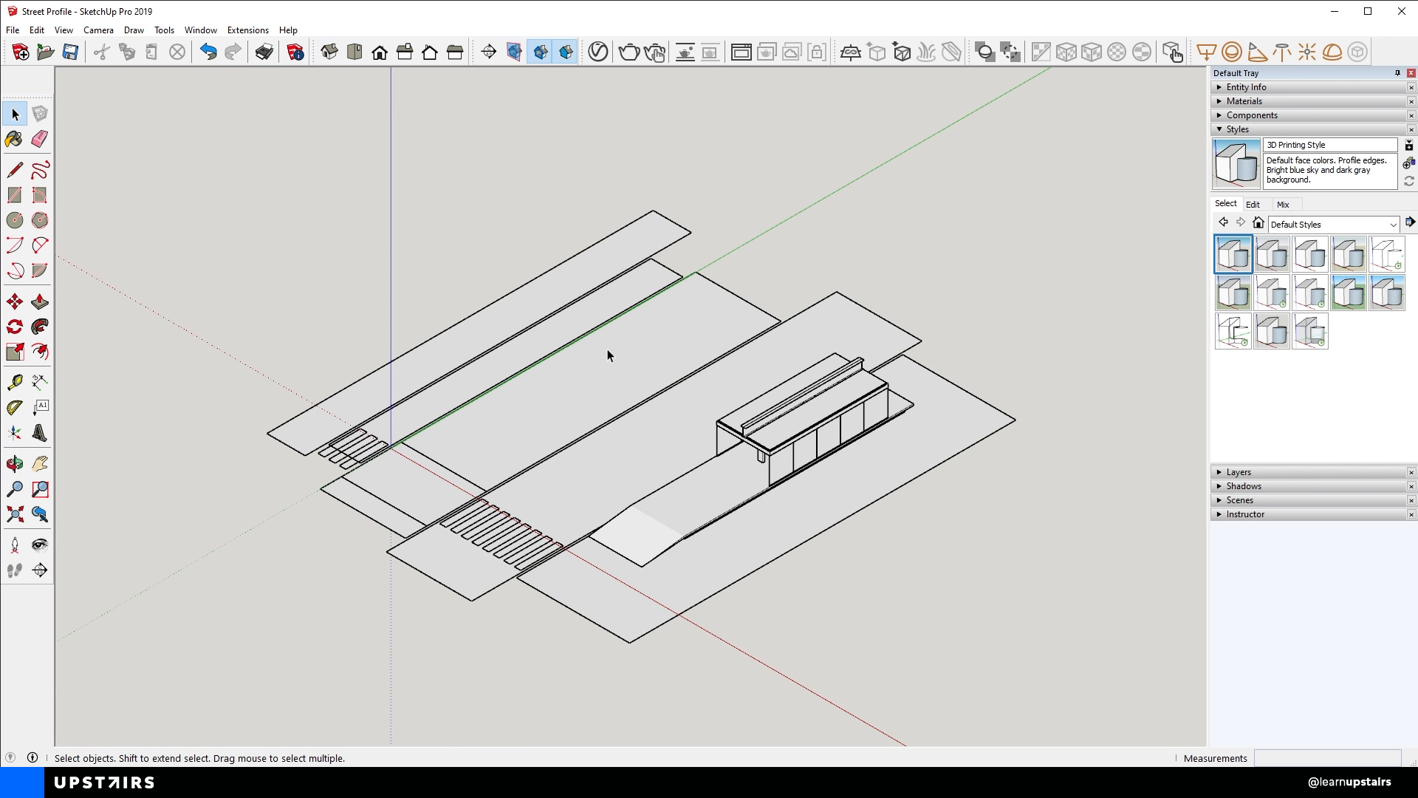
mouse_move(685, 498)
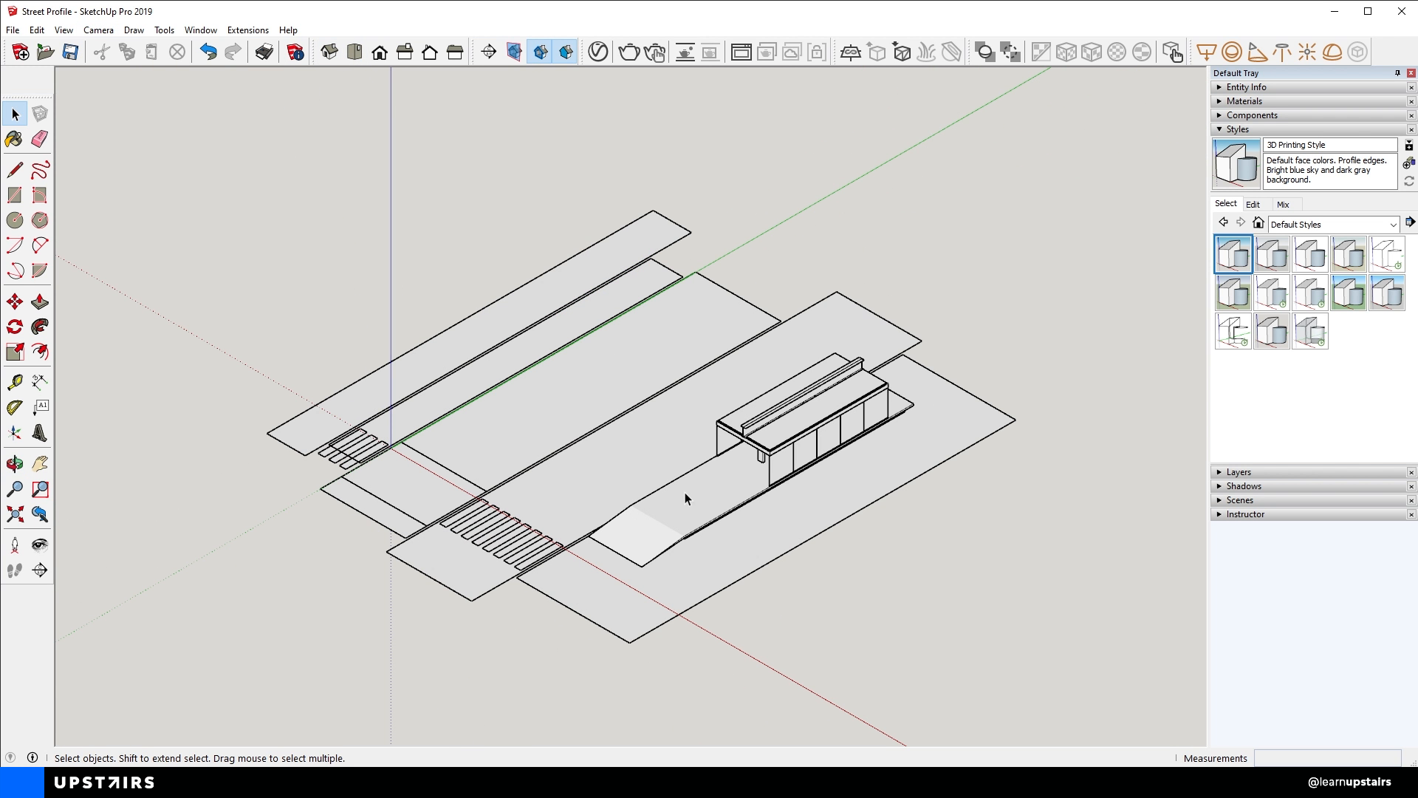
click(1384, 253)
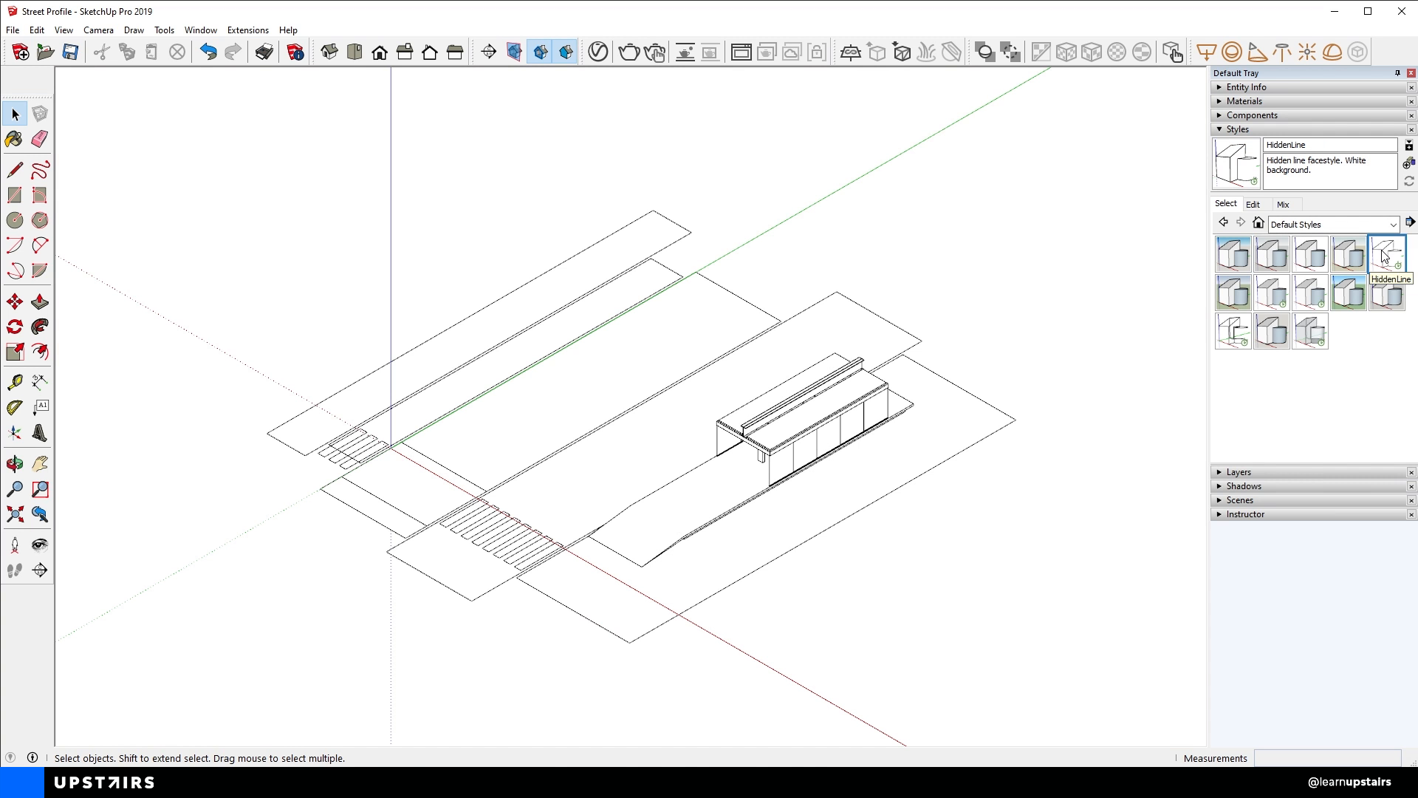
click(62, 29)
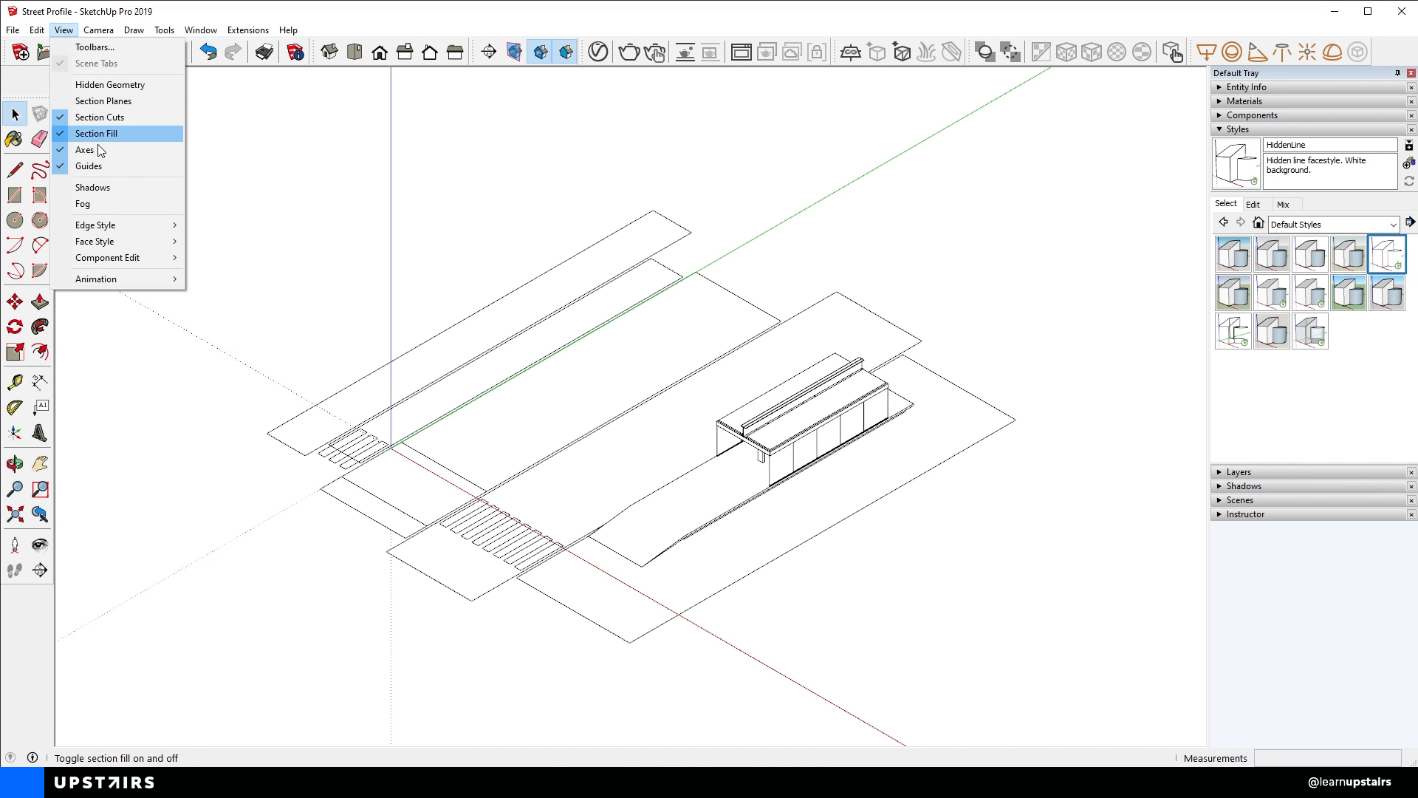
click(86, 149)
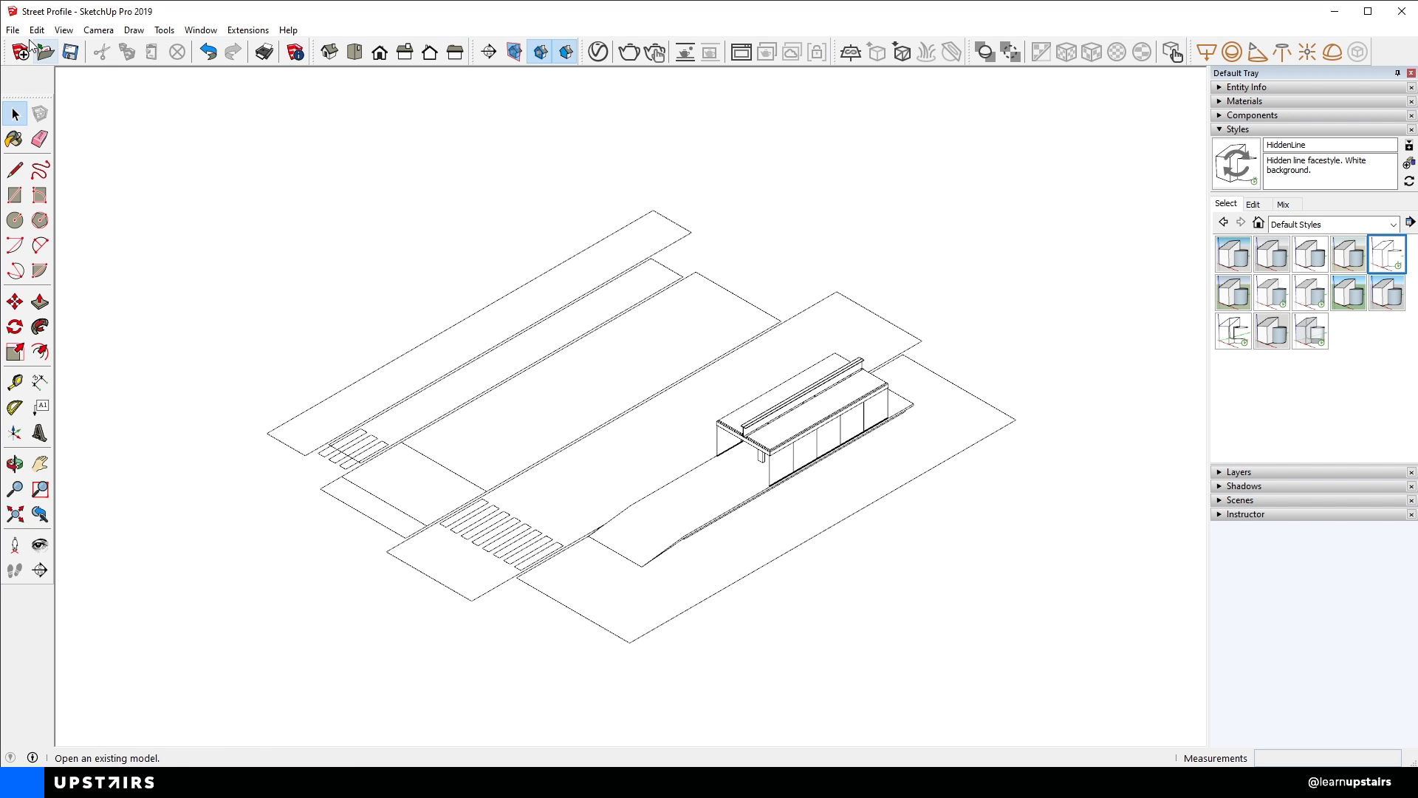
click(14, 30)
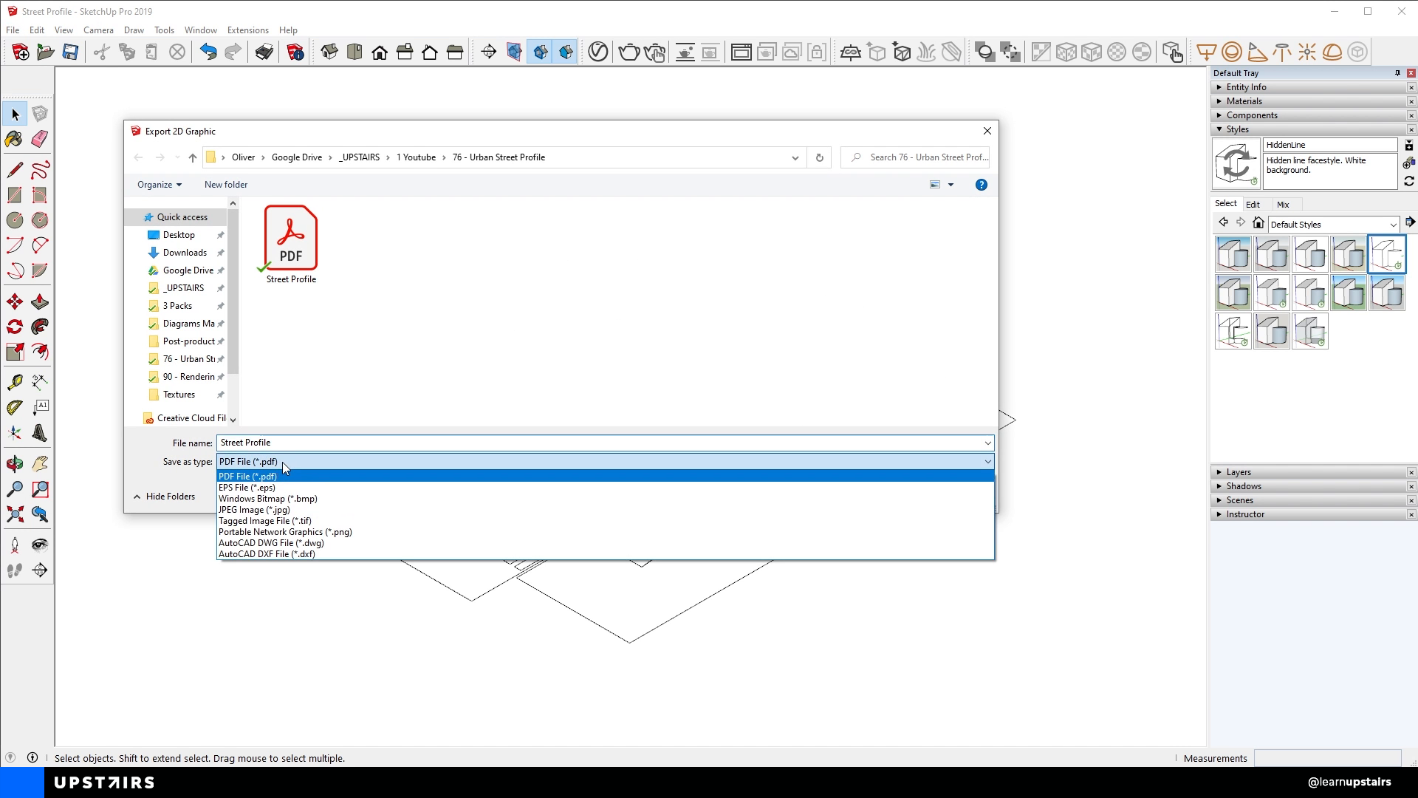
Export a transparent 5000-pixel PNG and a Street Profile PDF, replacing the existing PDF.
click(286, 531)
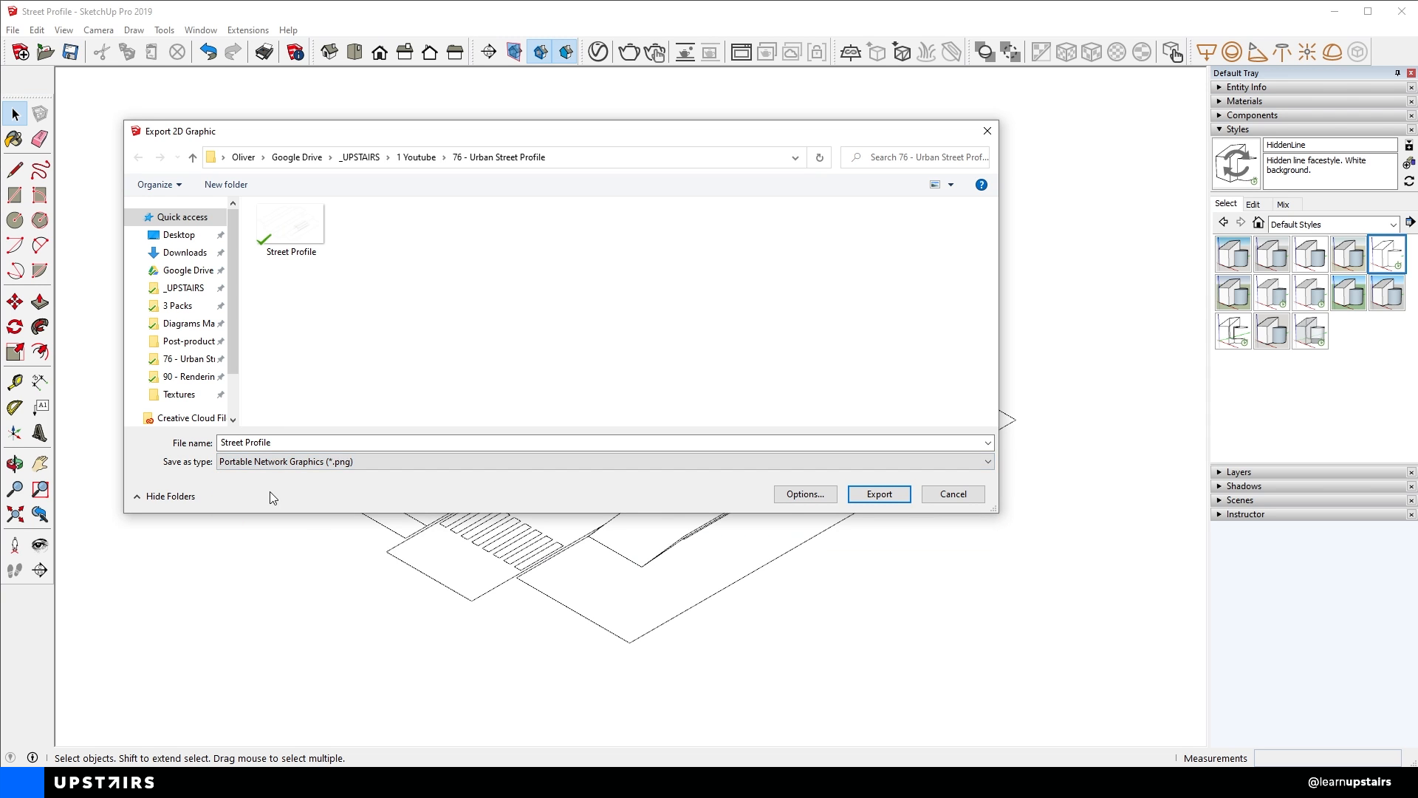
click(804, 494)
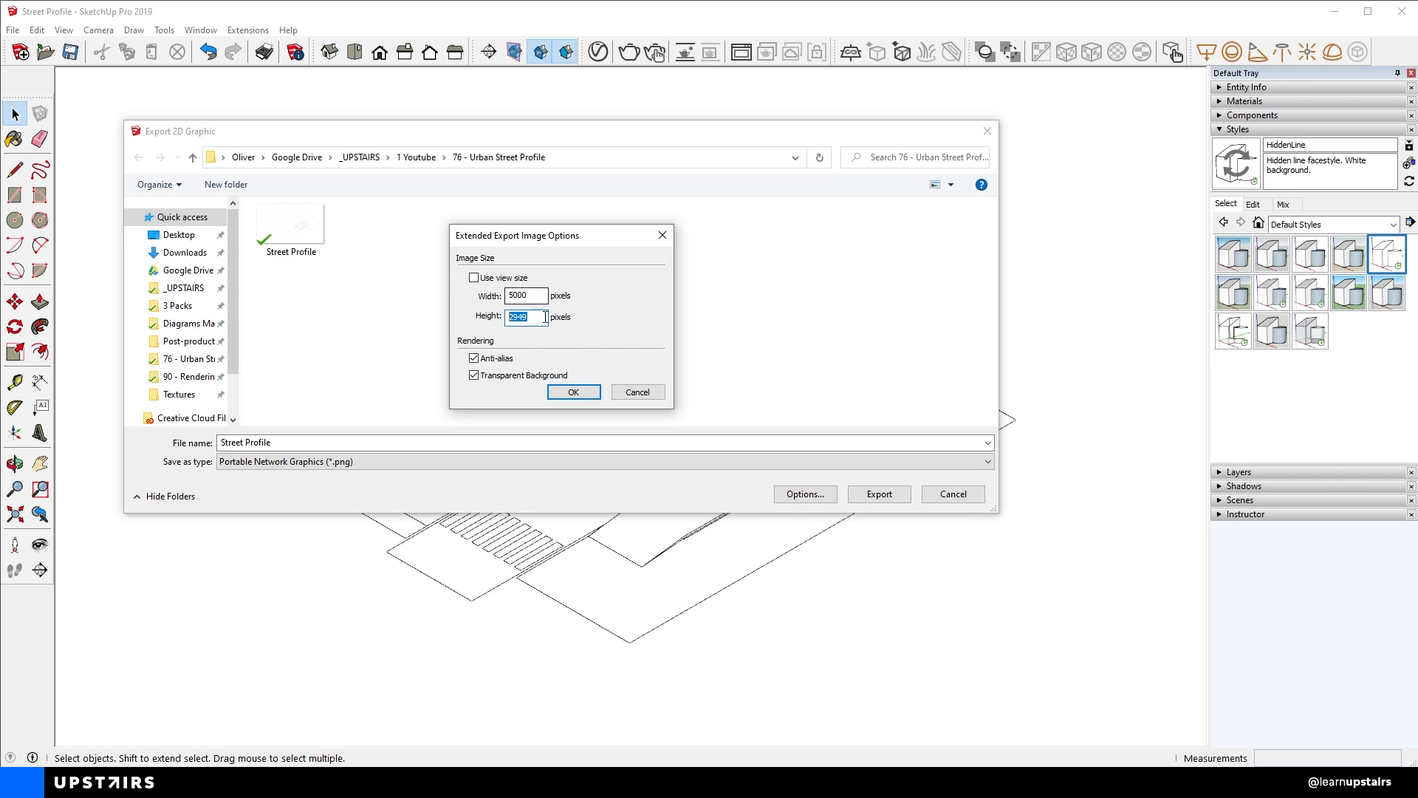
click(603, 461)
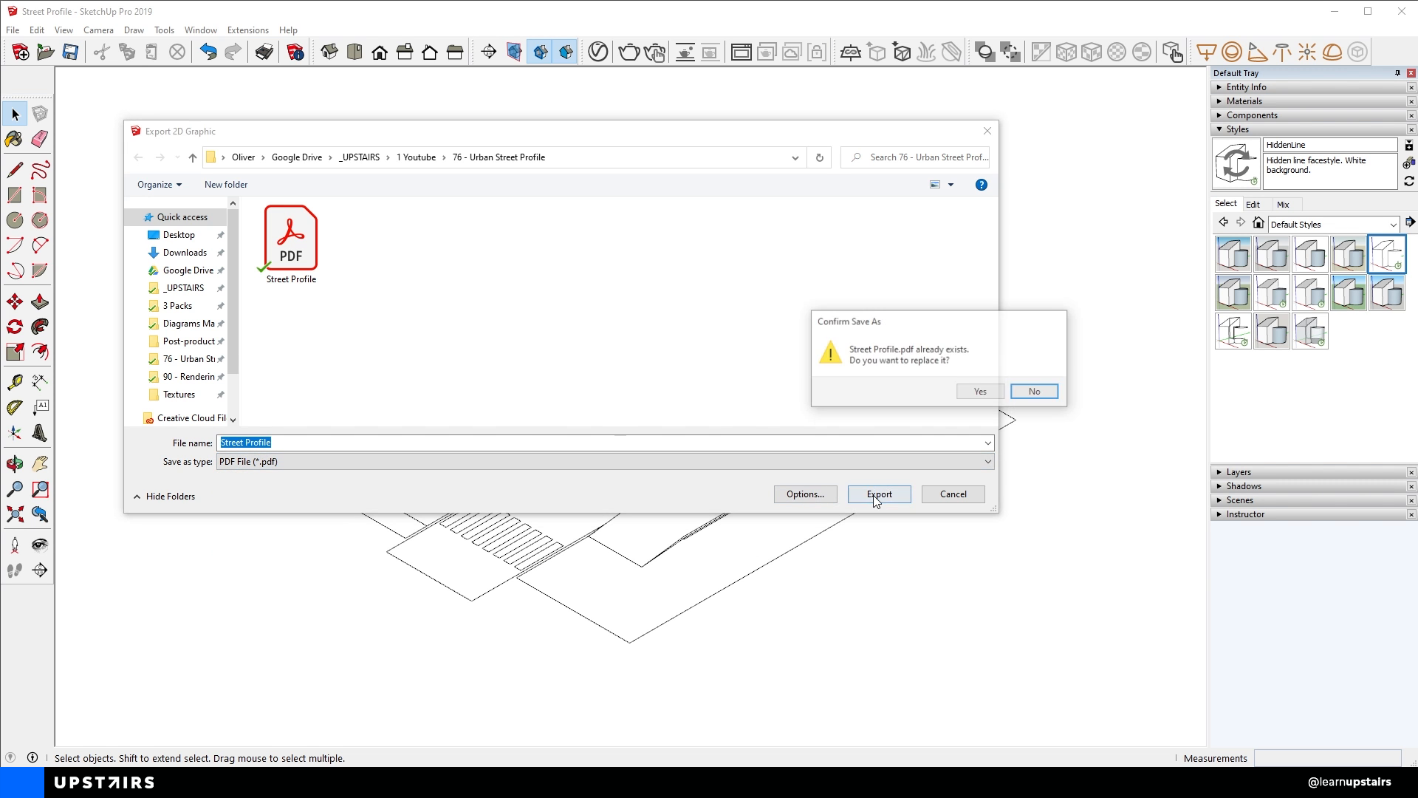
click(980, 390)
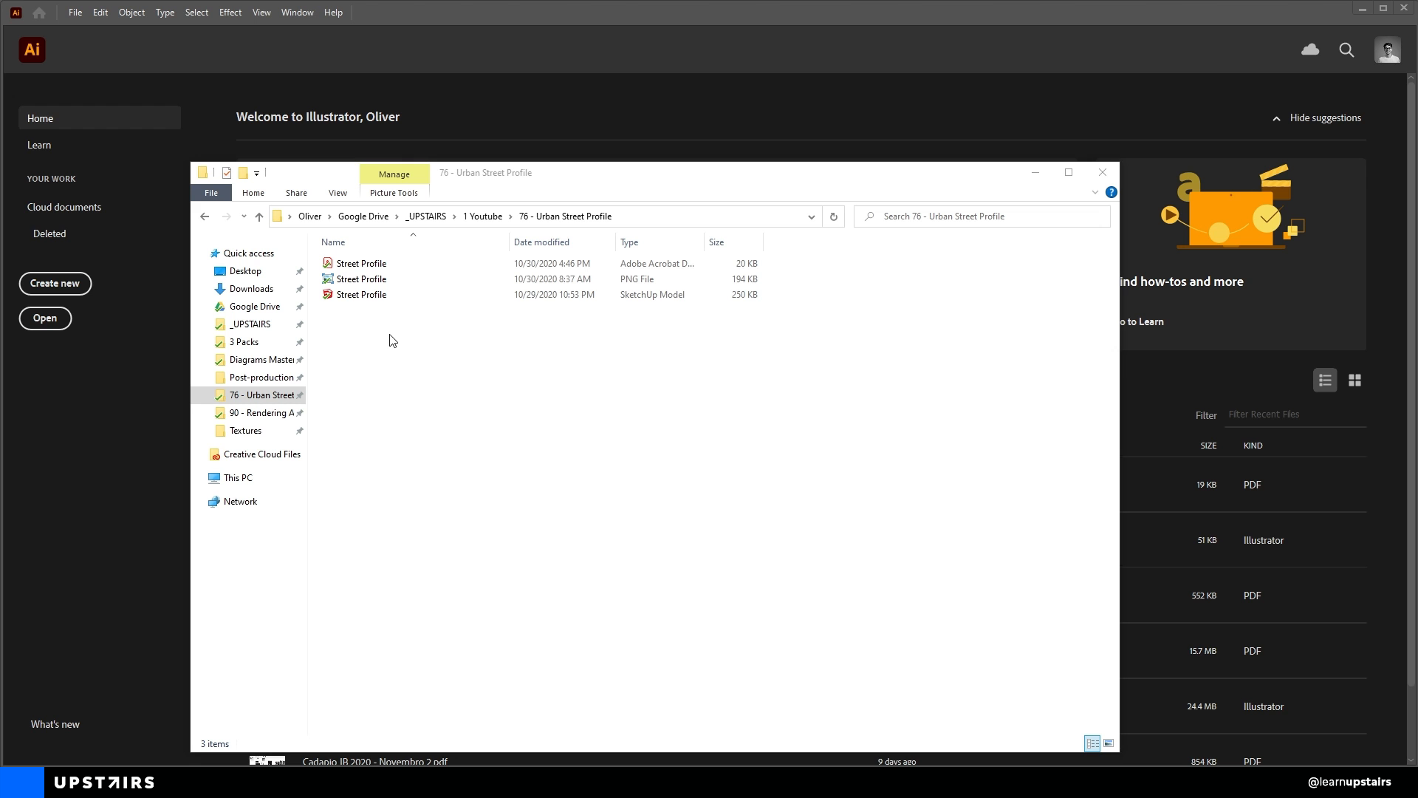
Open the Street Profile PDF, lighten strokes, and group the bus stop and ramp with 3 pt lines.
double_click(361, 263)
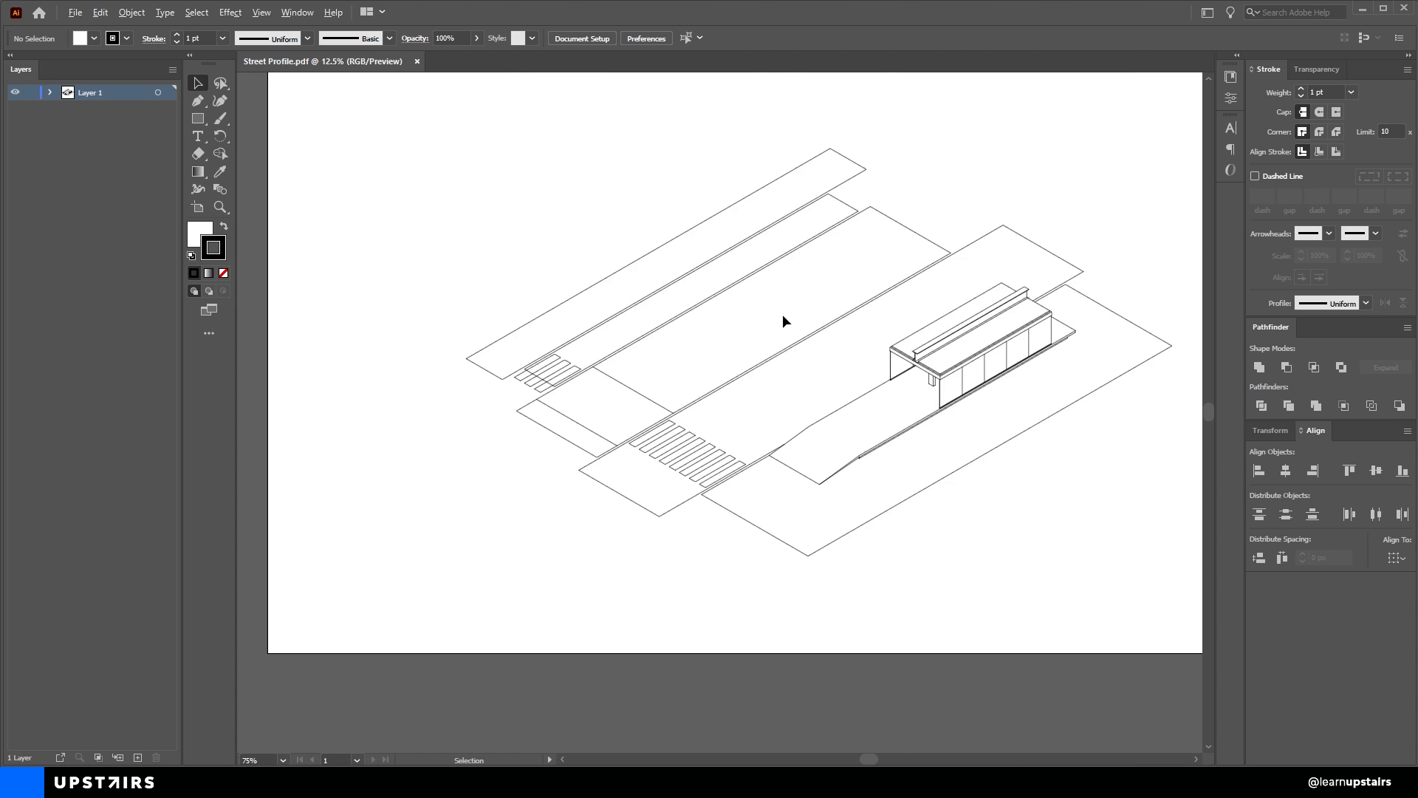
click(1349, 92)
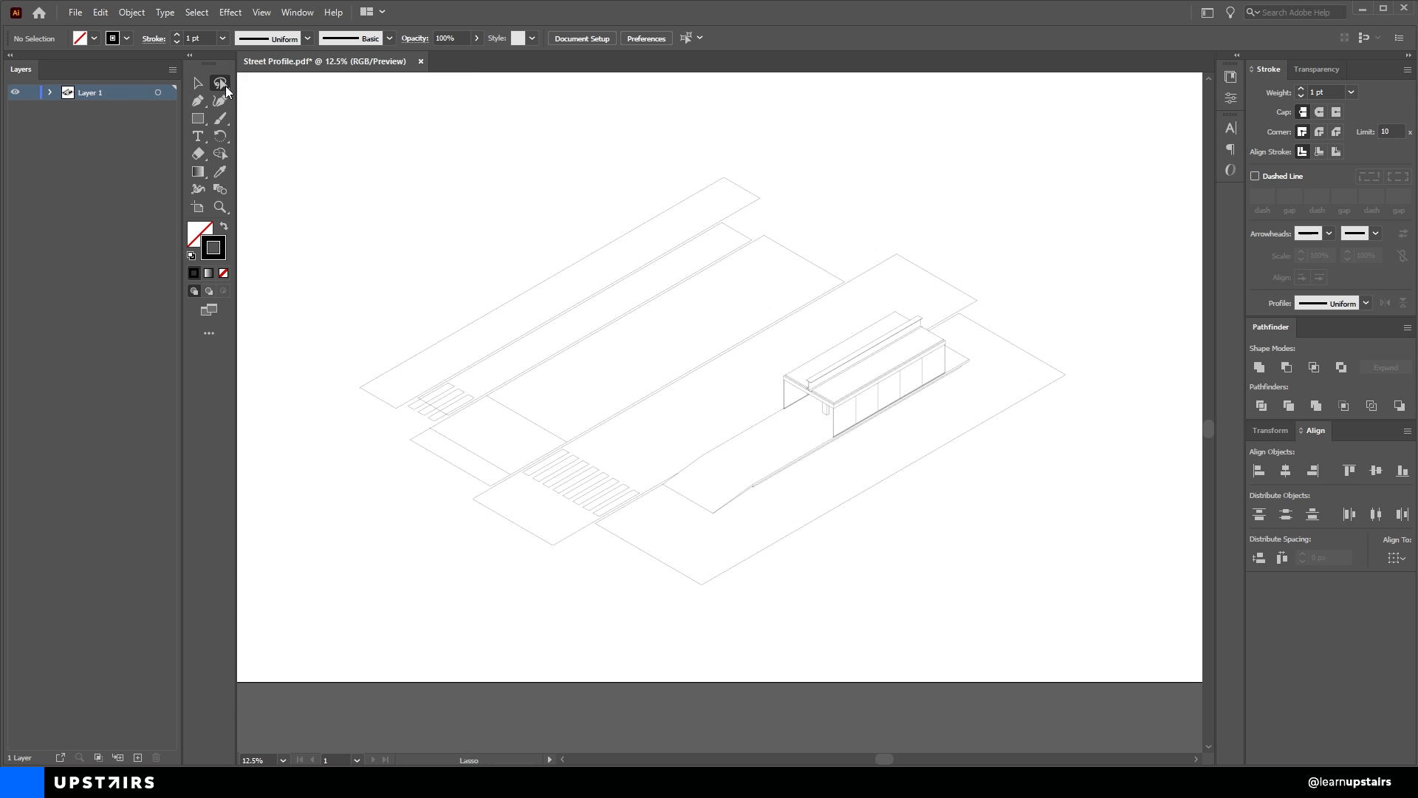
drag(650, 479, 913, 295)
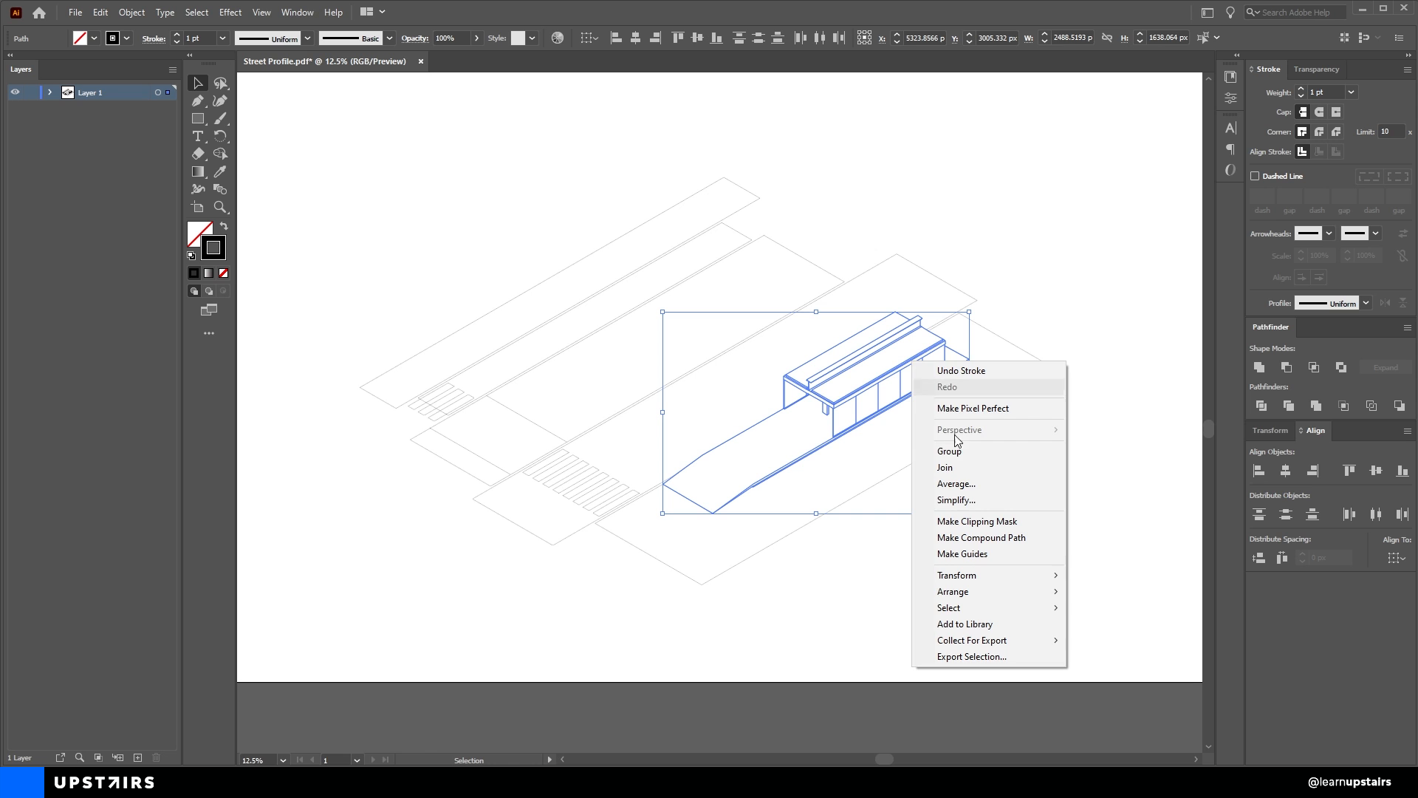
click(950, 450)
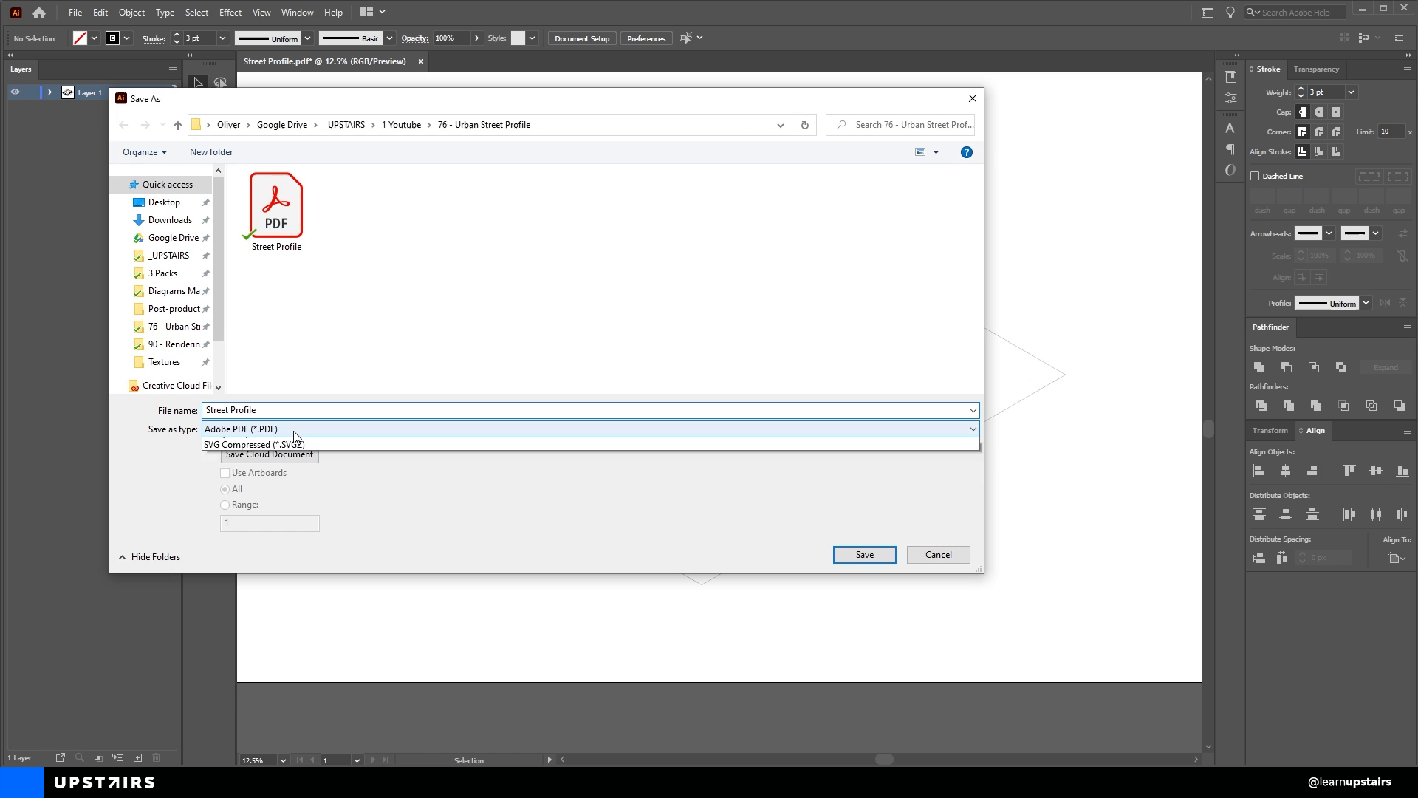
Save the drawing as a Street Profile .ai Illustrator file.
click(862, 554)
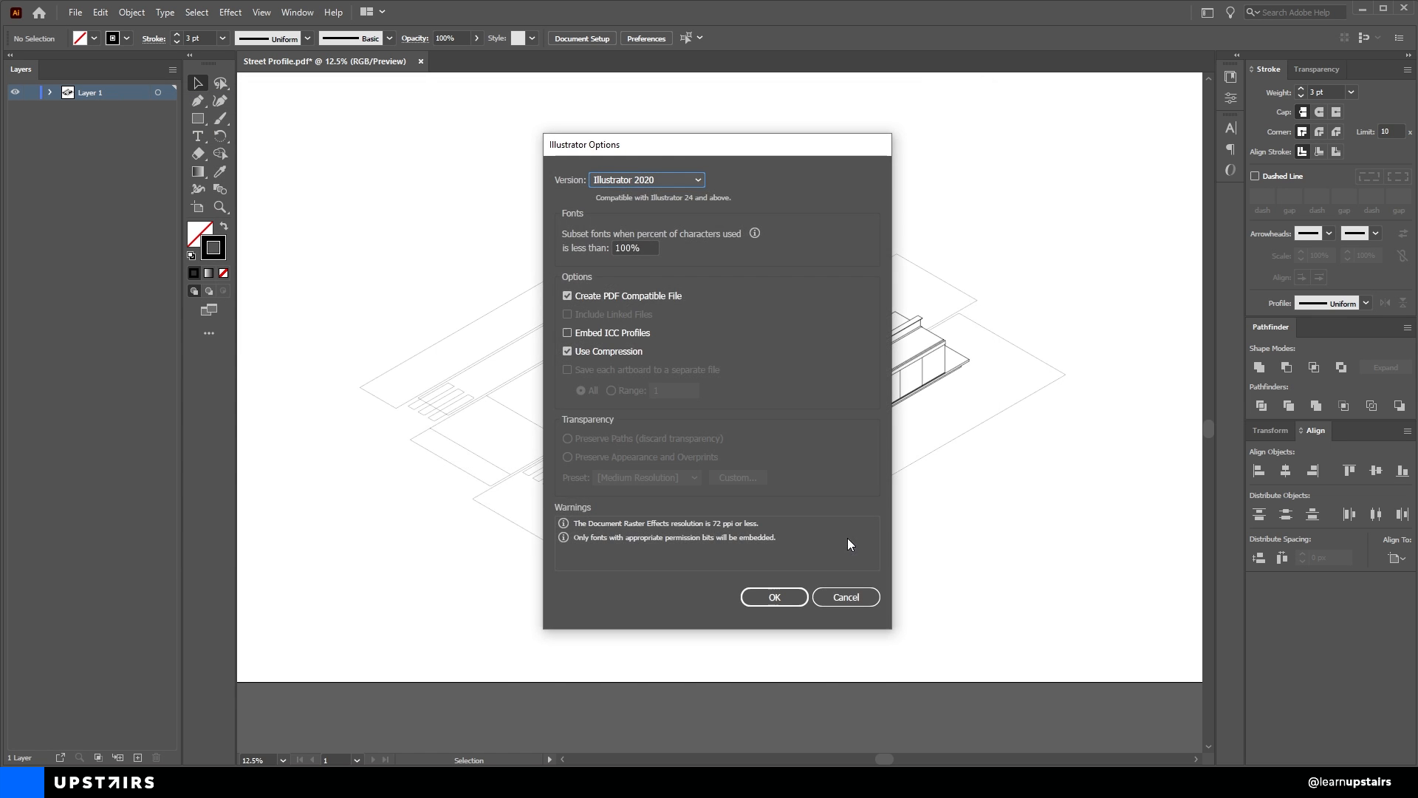
click(773, 597)
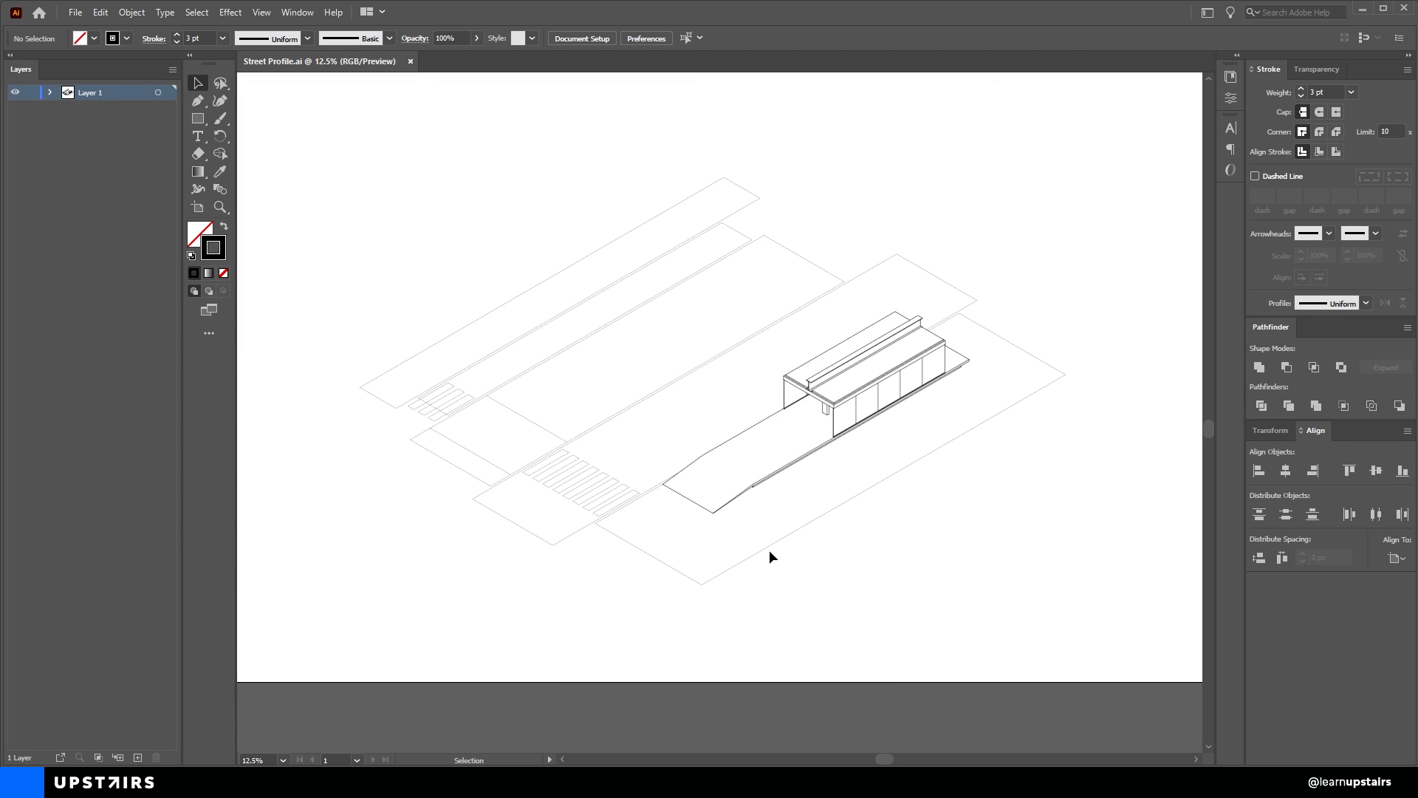
mouse_move(785, 526)
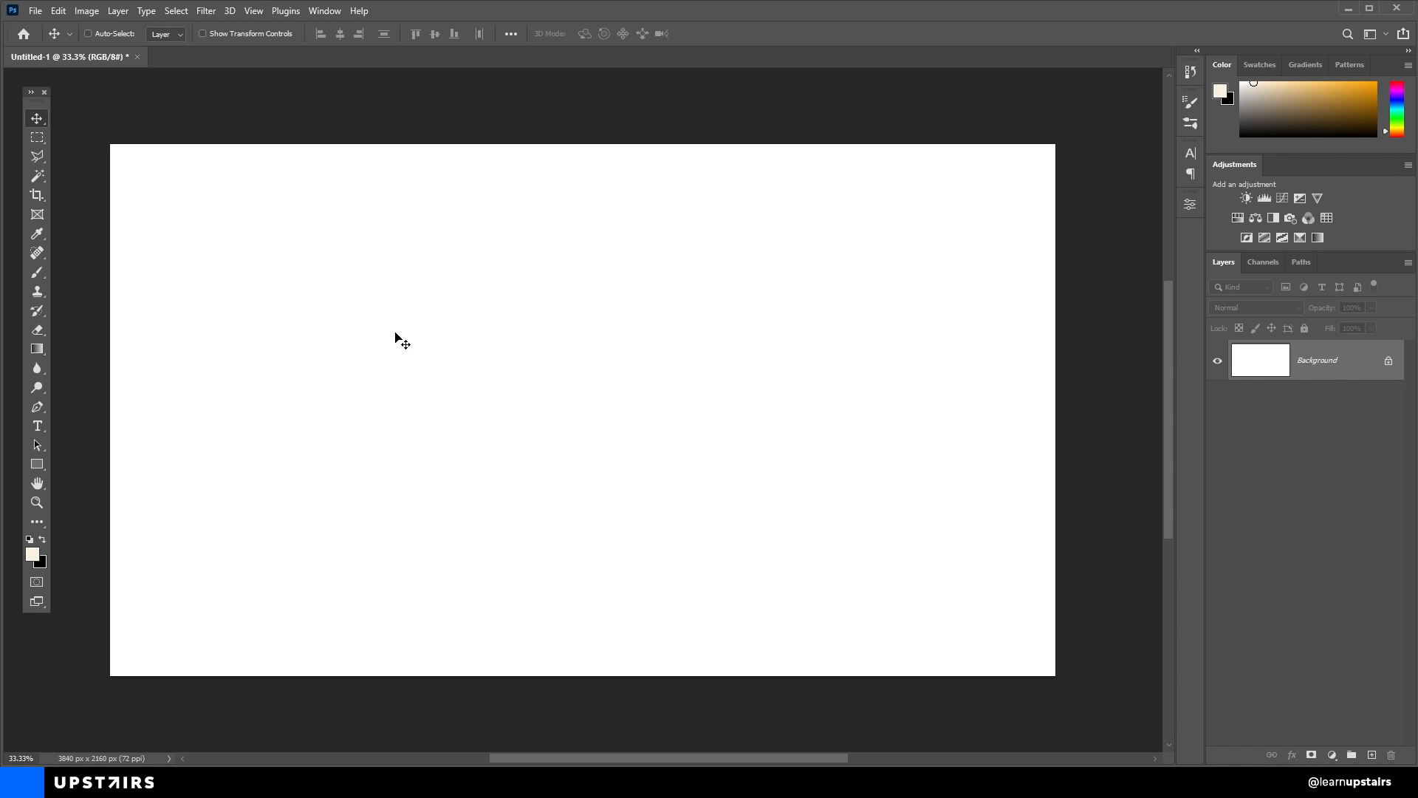
Place Street Profile.ai as a linked layer and scale it to fill the 3840×2160 canvas.
click(34, 10)
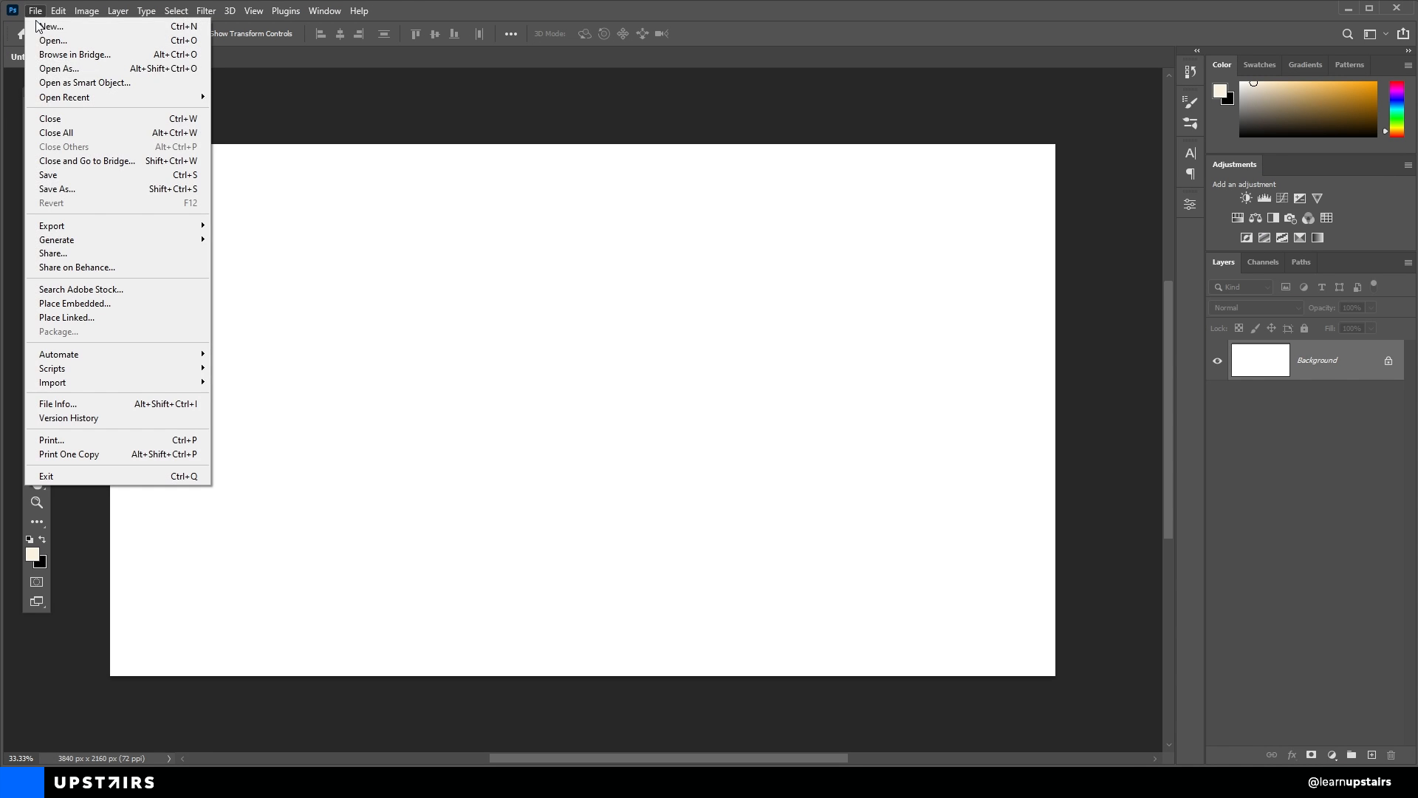
mouse_move(65, 318)
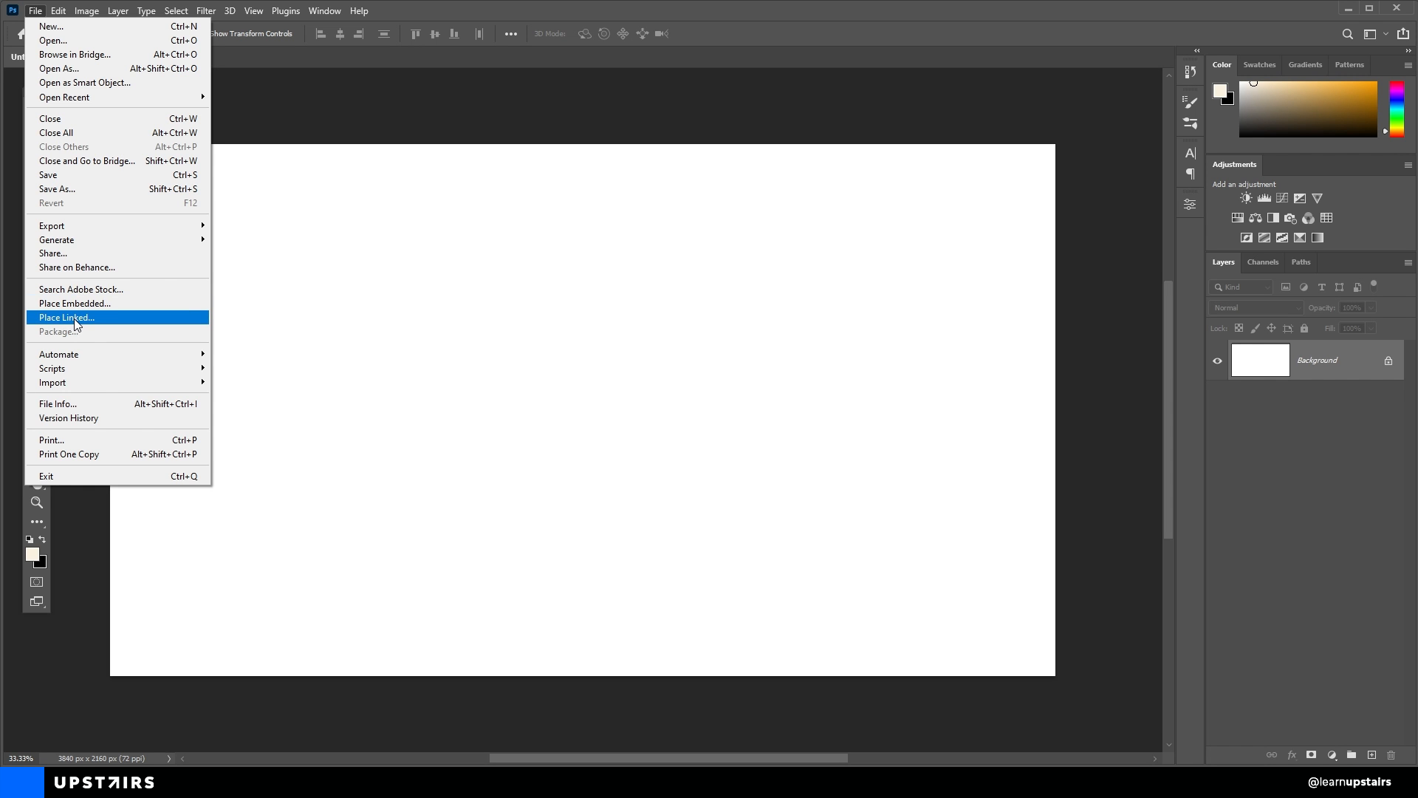
click(65, 316)
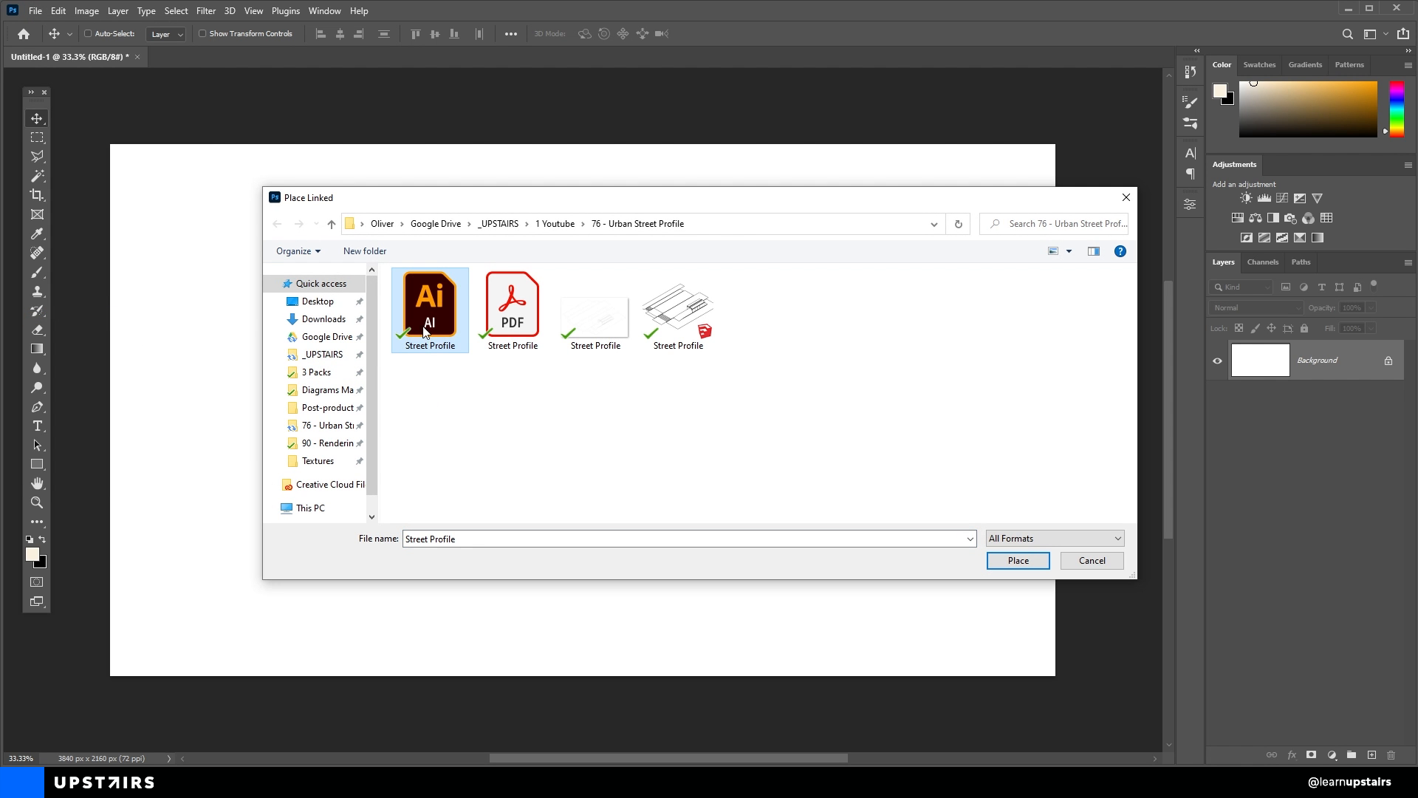
click(1016, 560)
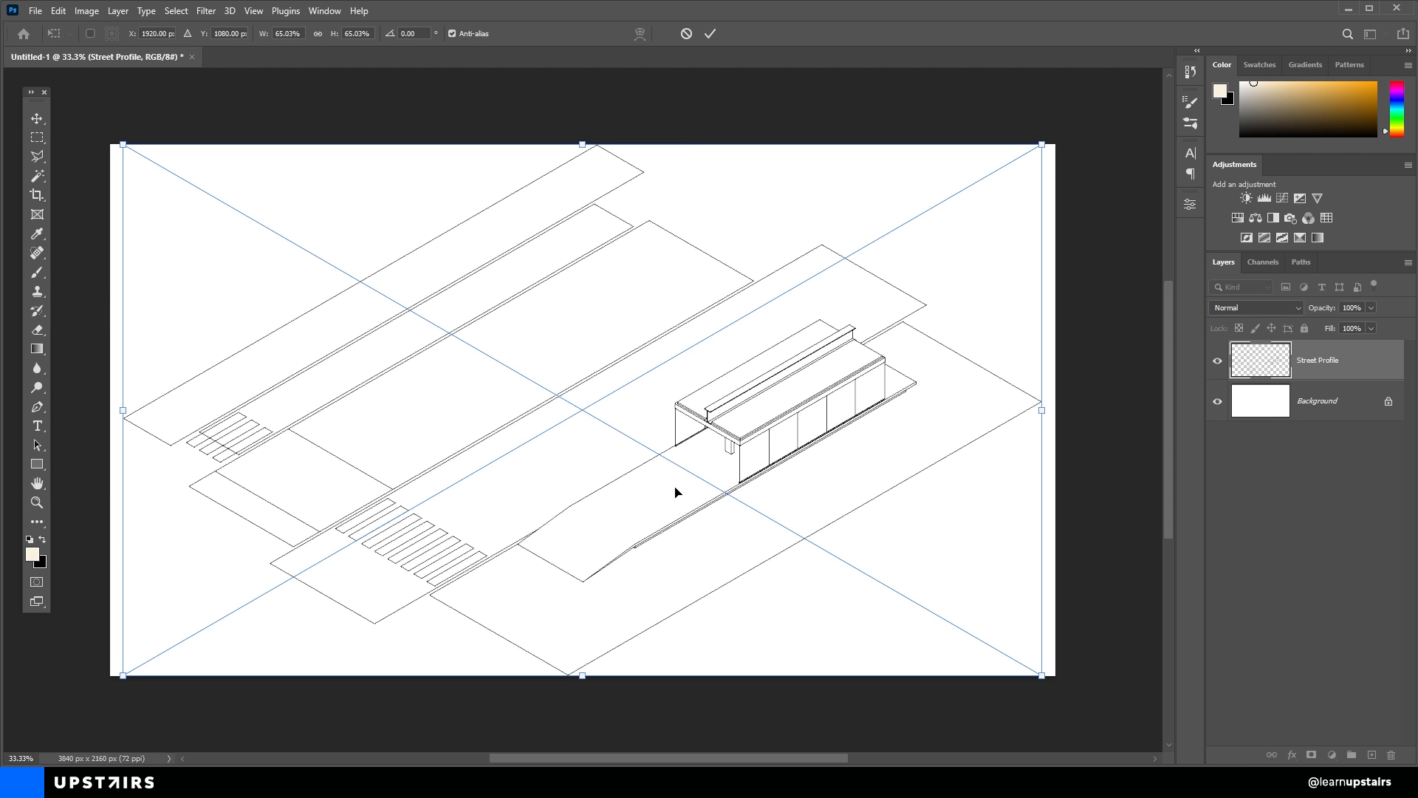
drag(1039, 145, 919, 217)
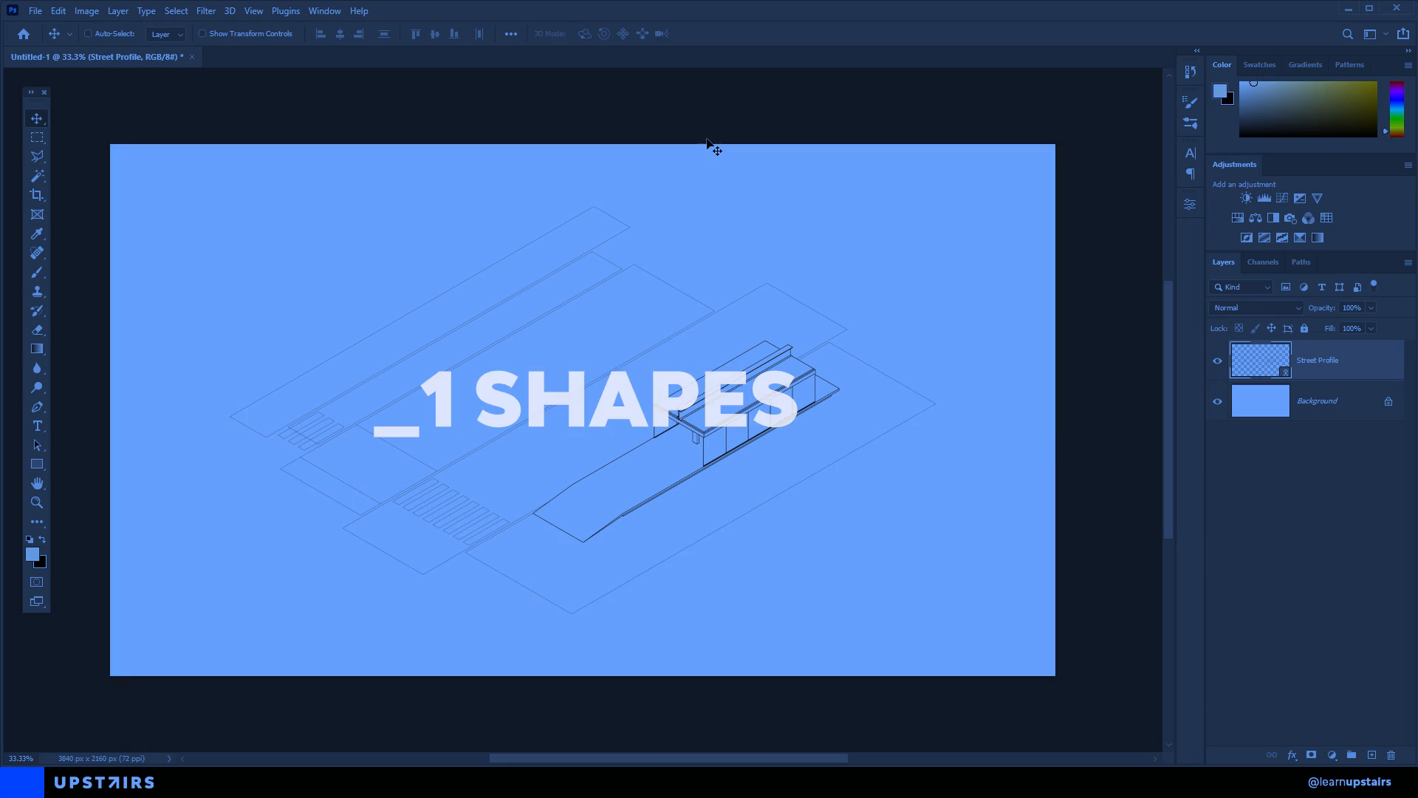
Select the grass areas with the Magic Wand and fill them with bec79c green.
click(37, 176)
text(Grass)
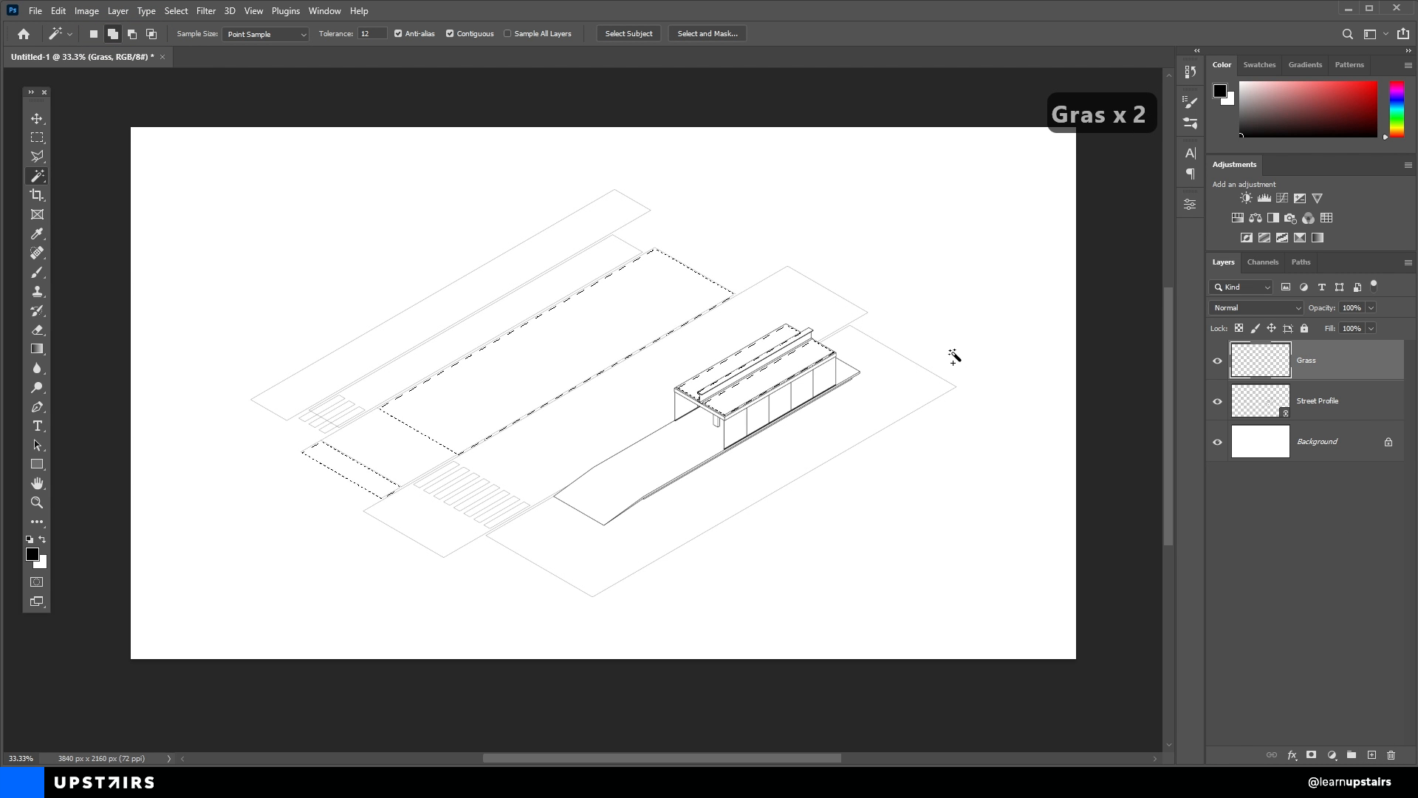
click(37, 118)
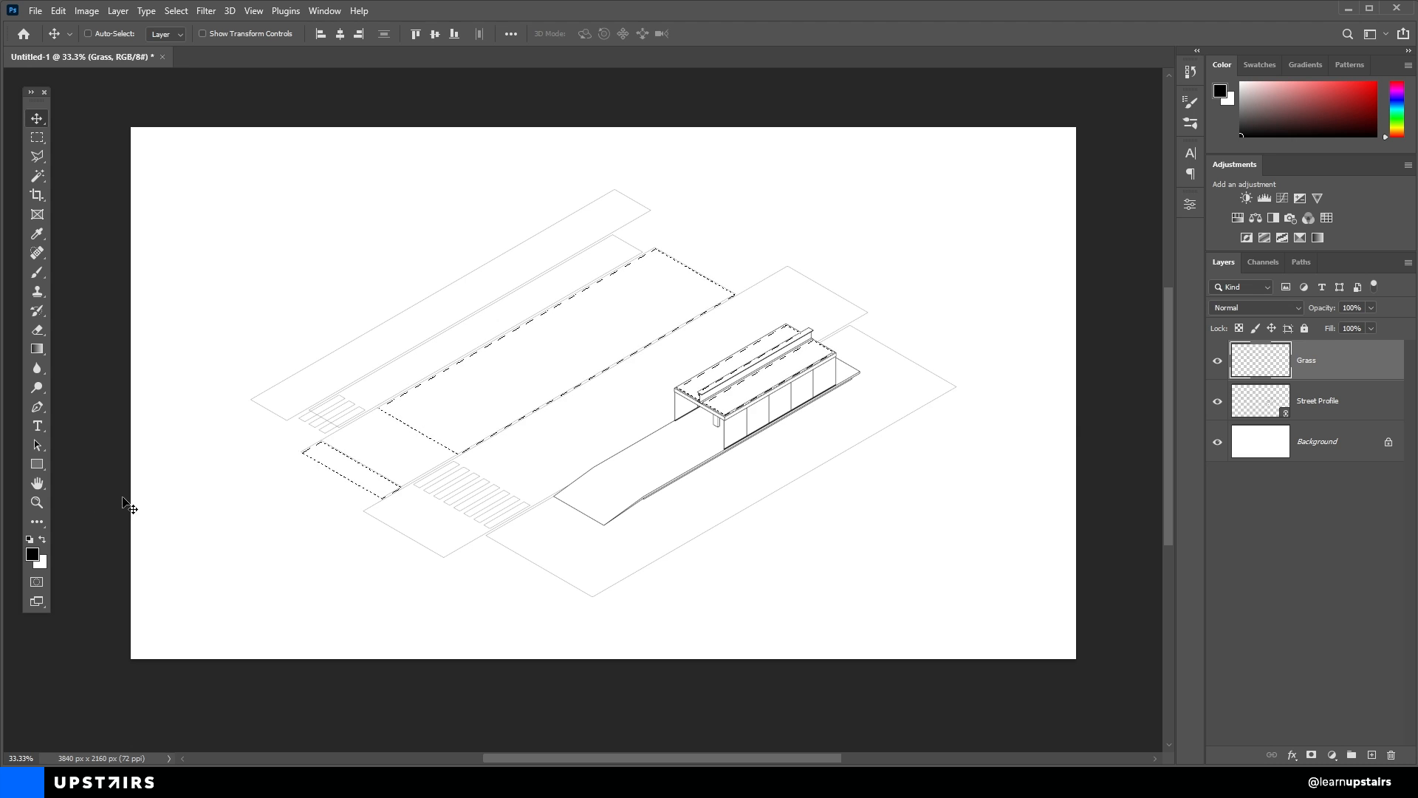
click(29, 551)
text(bec79c)
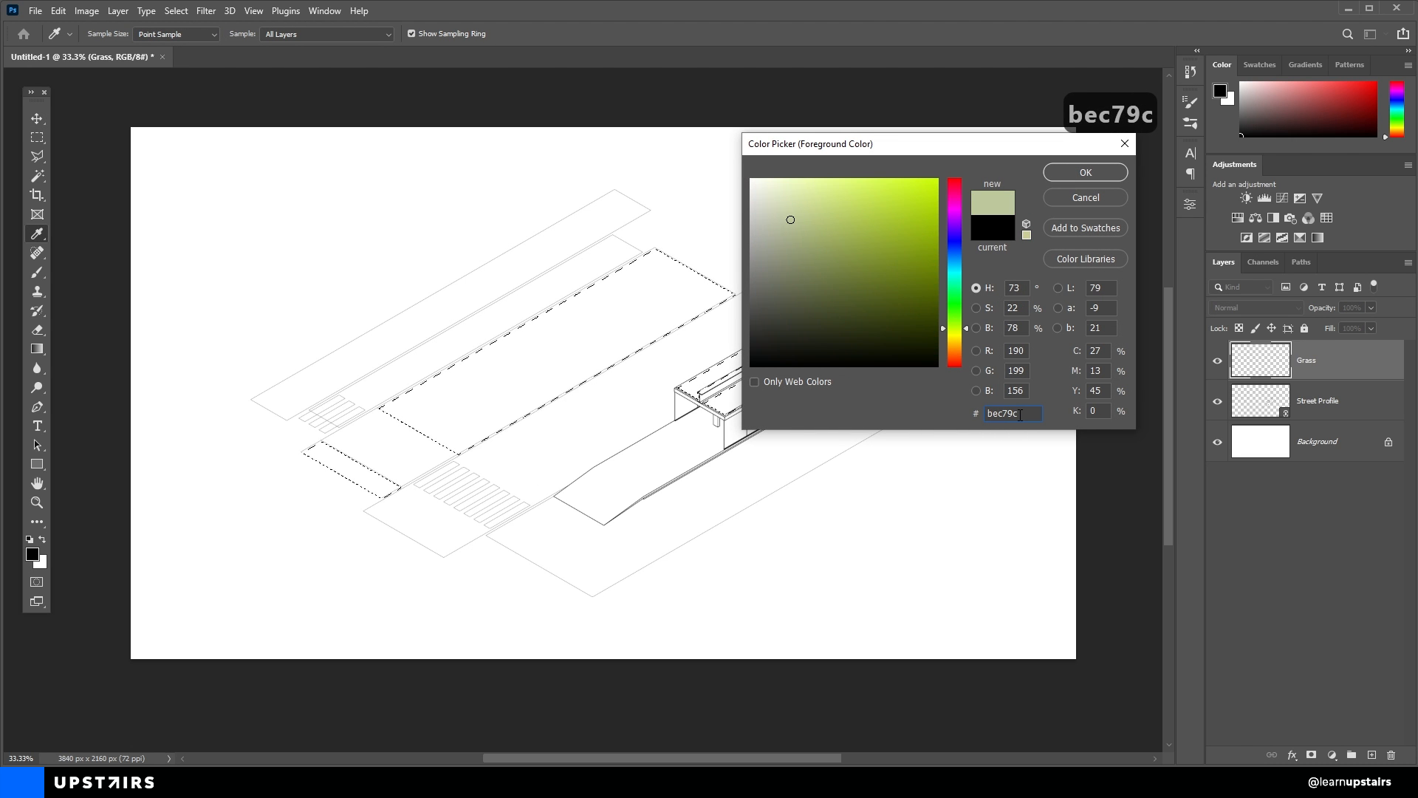
click(1084, 172)
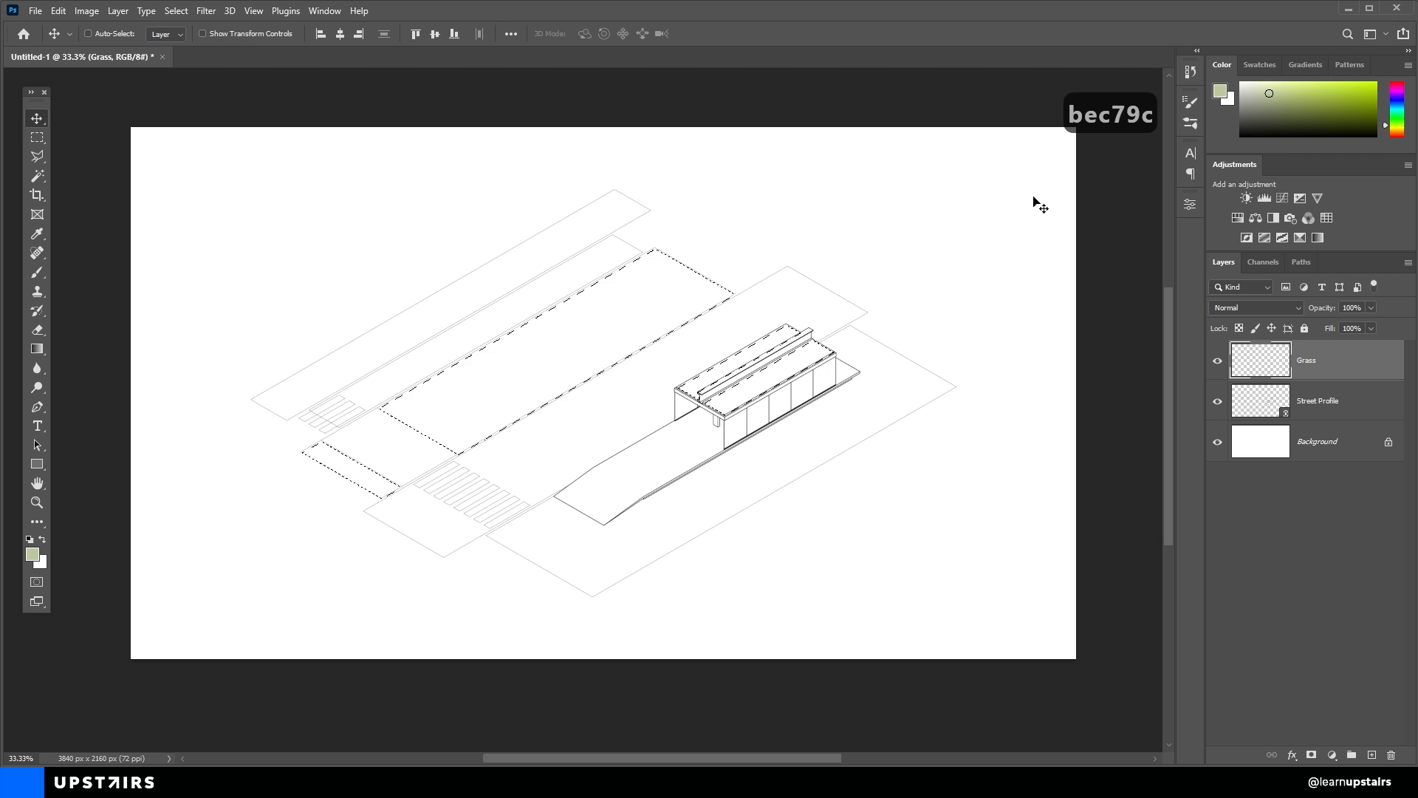
key(Alt+Backspace)
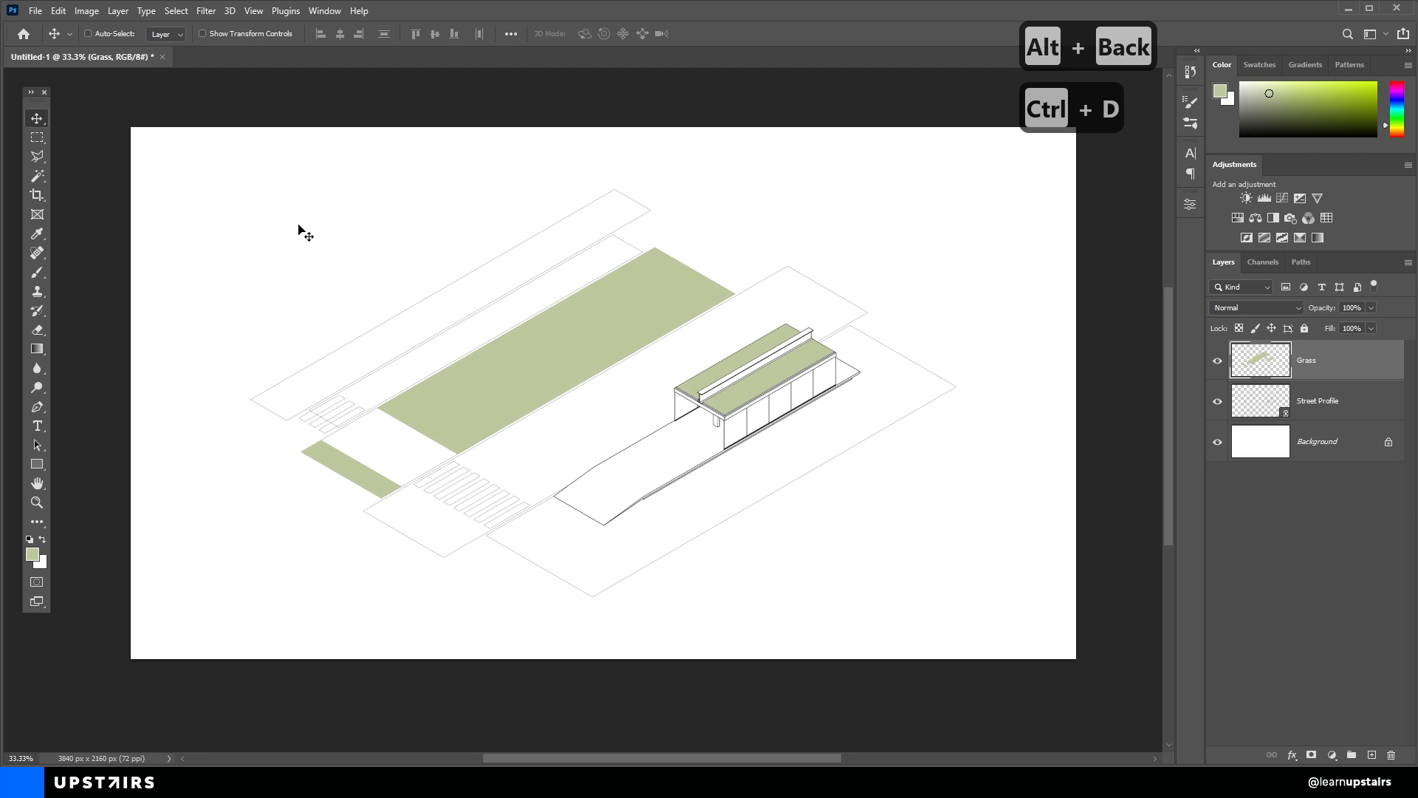
Add and name new Road and Sidewalk layers for the remaining fills.
click(1316, 400)
text(St)
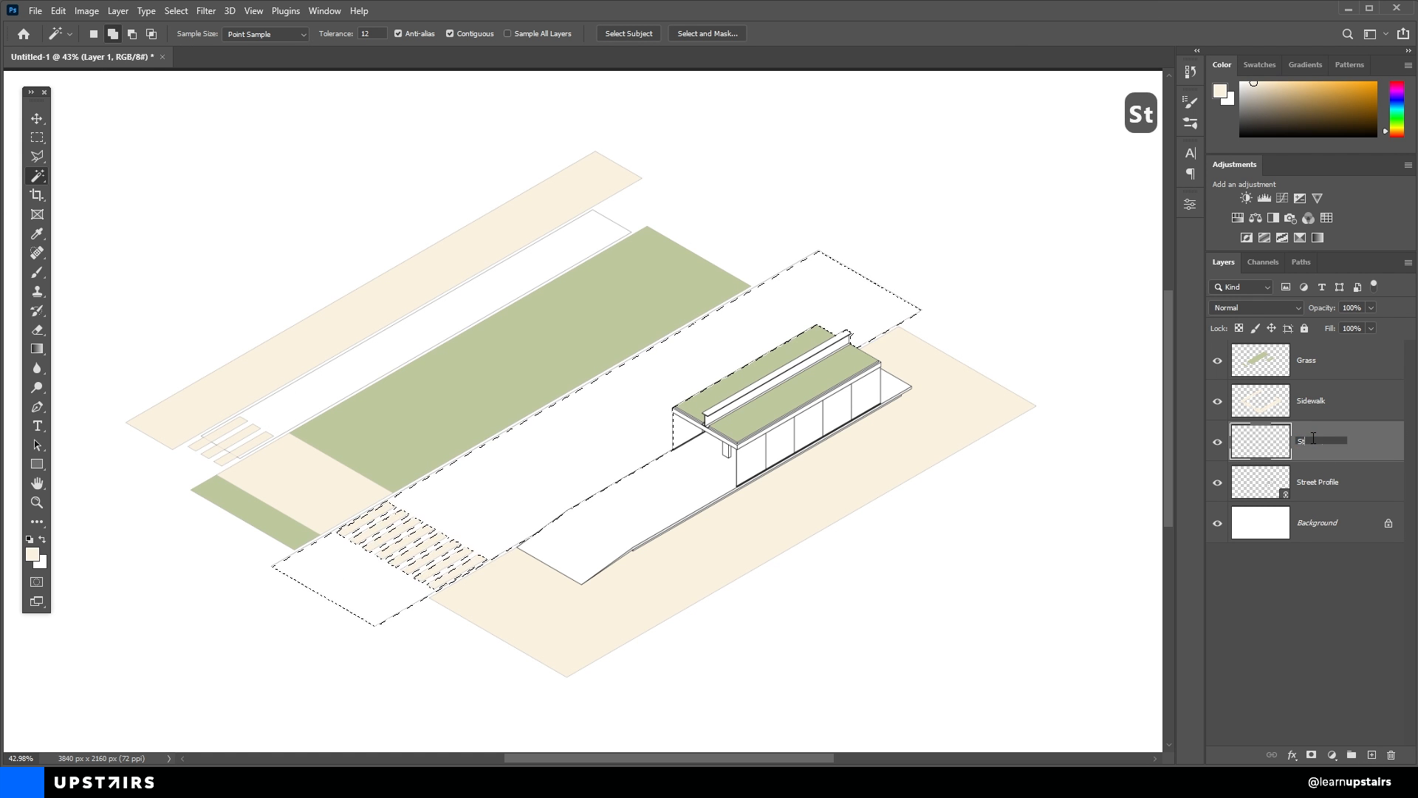
click(1221, 553)
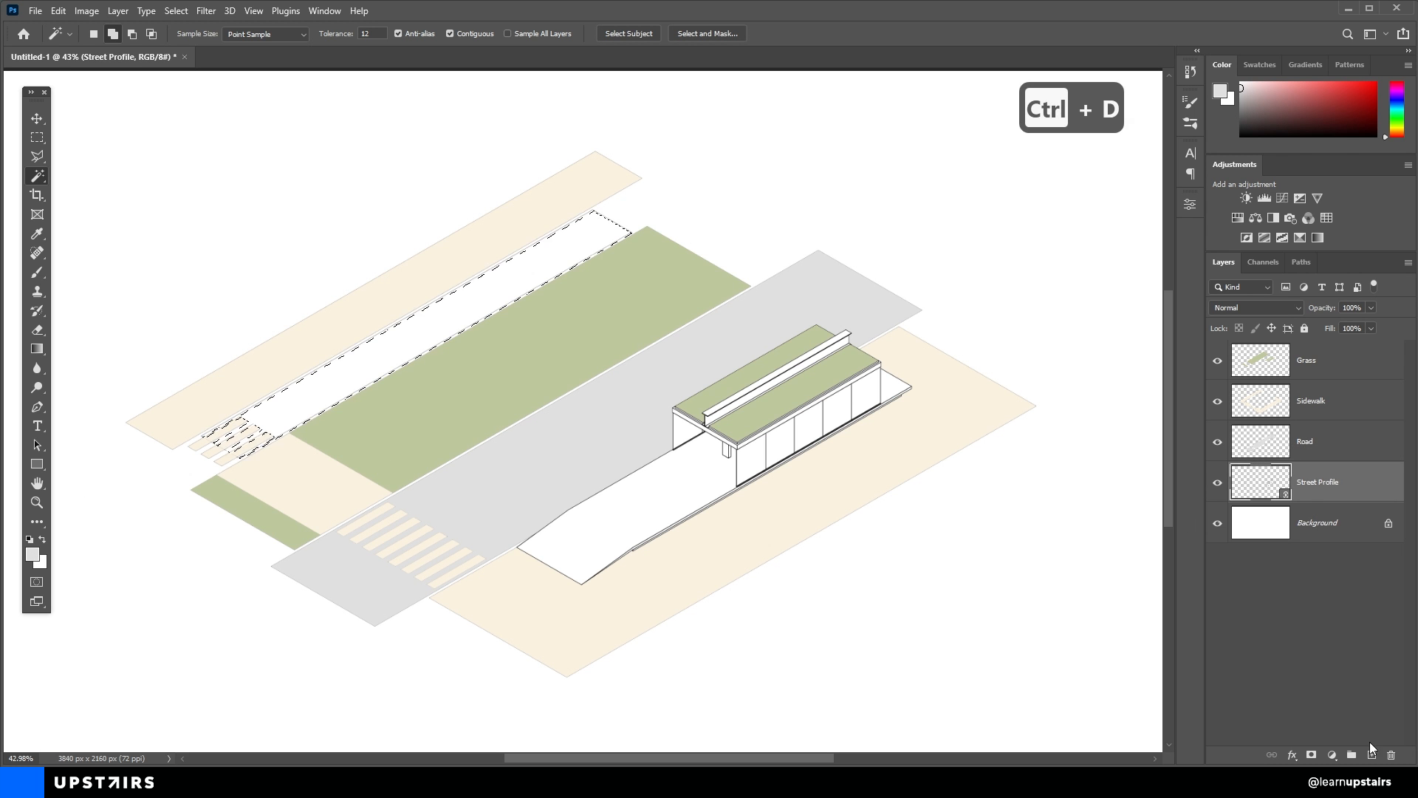
click(1222, 92)
text(Bike path)
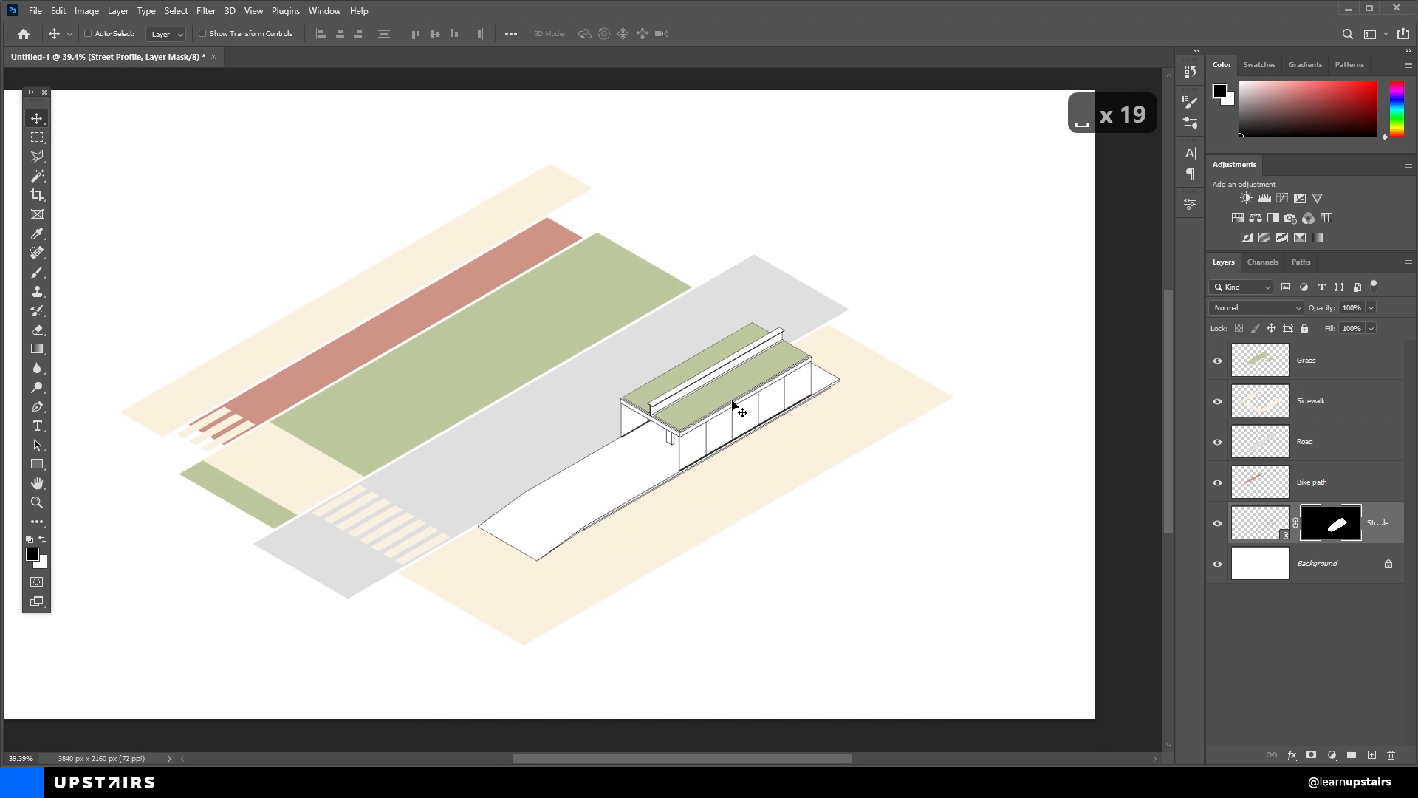
mouse_move(776, 397)
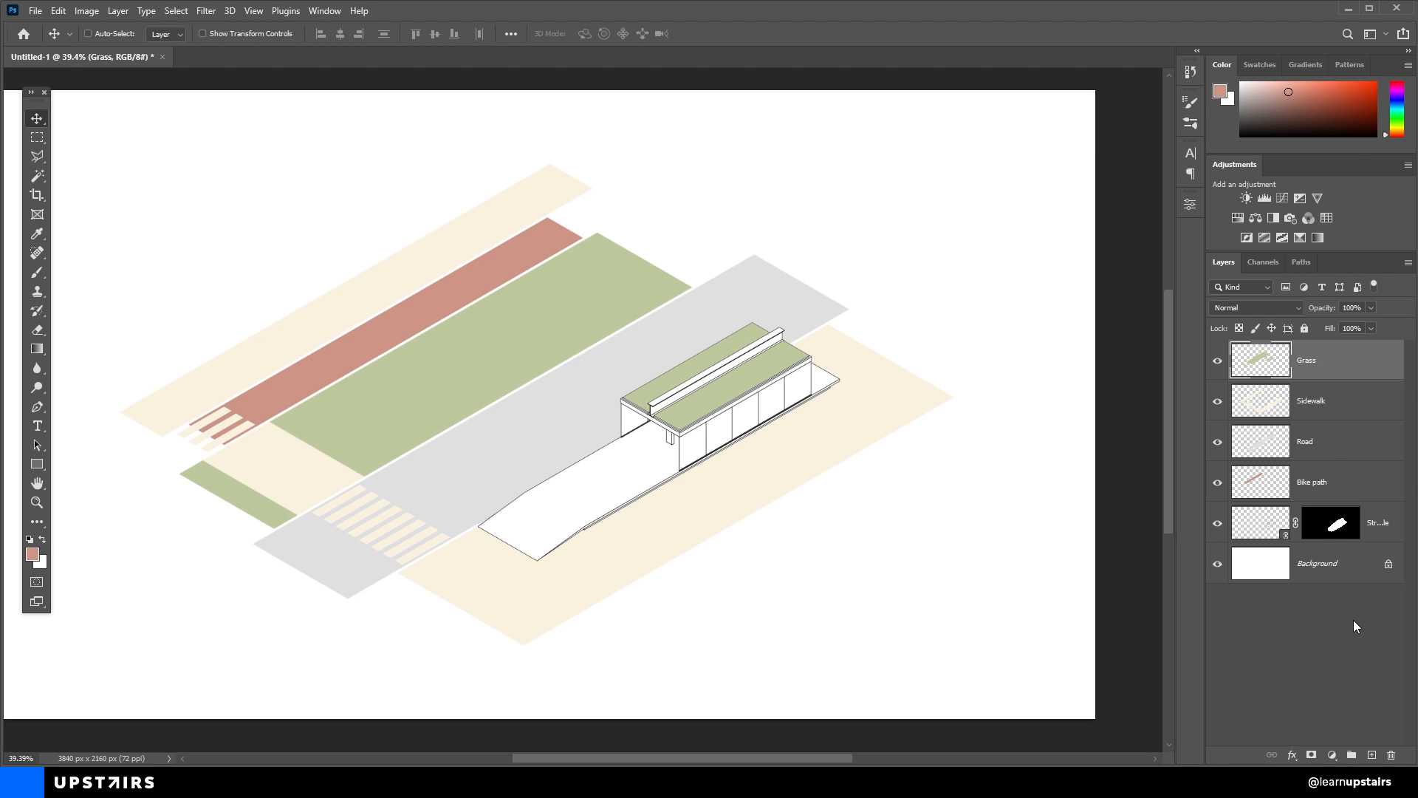
Add a layer clipped to Grass and paint faint watercolour stain strokes, undoing one.
click(1372, 755)
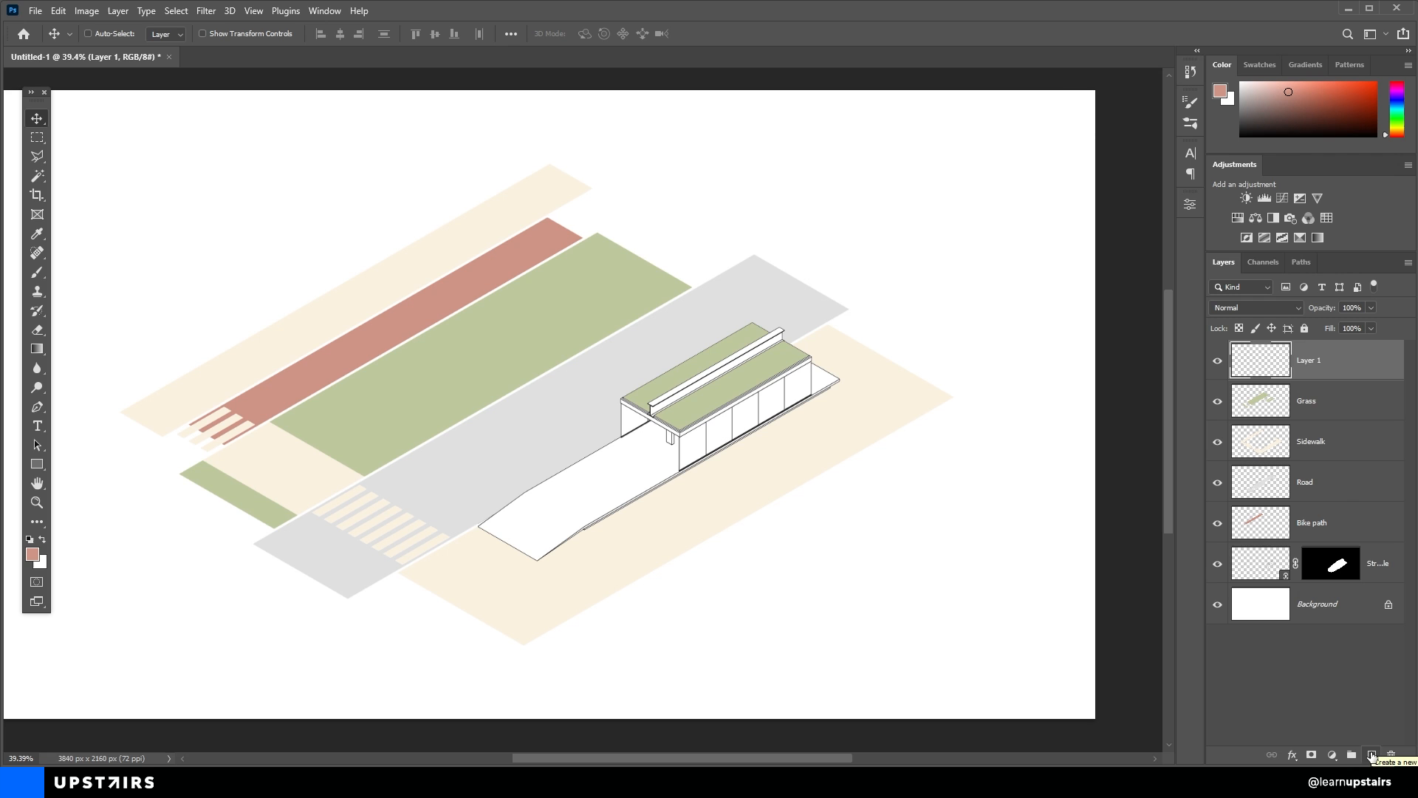
key(ctrl+alt+g)
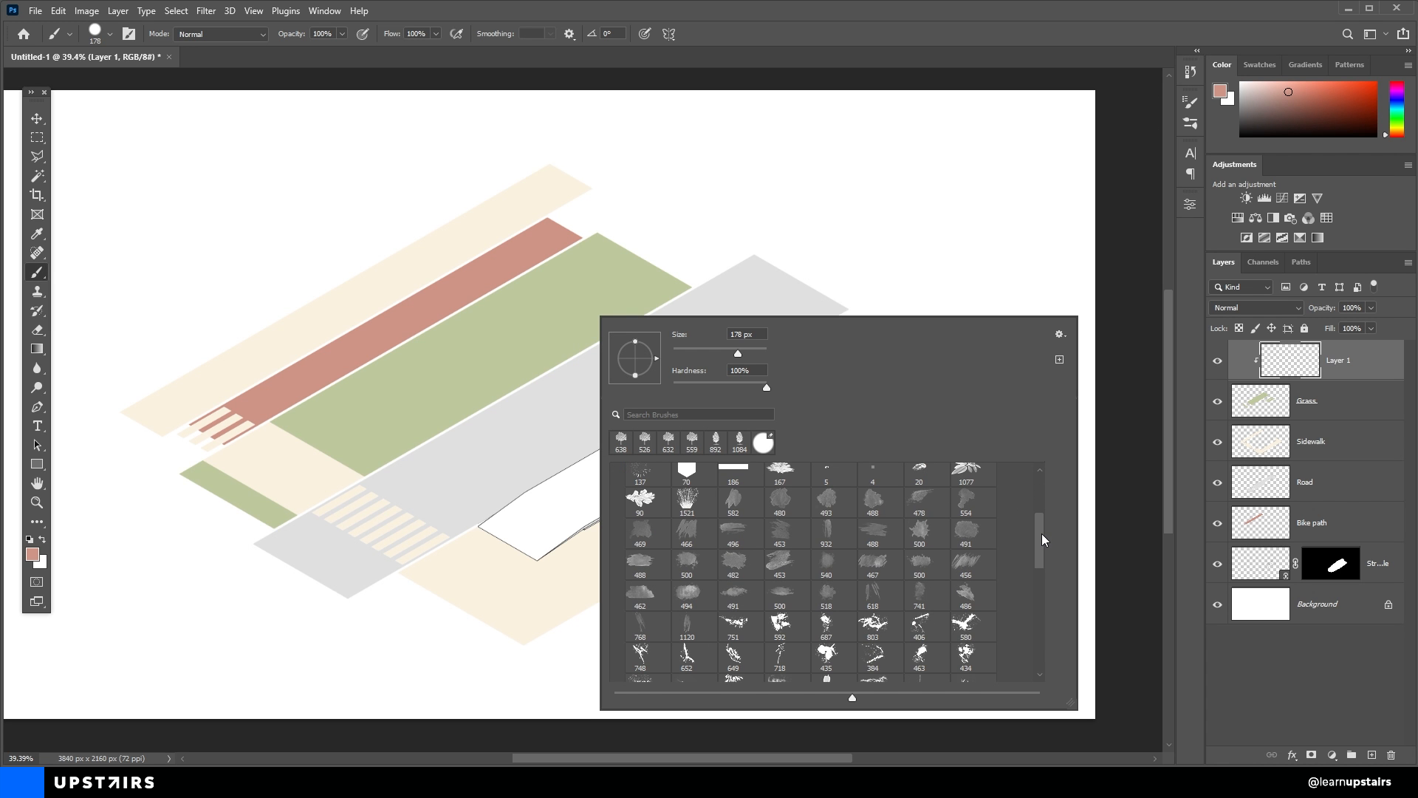
click(784, 502)
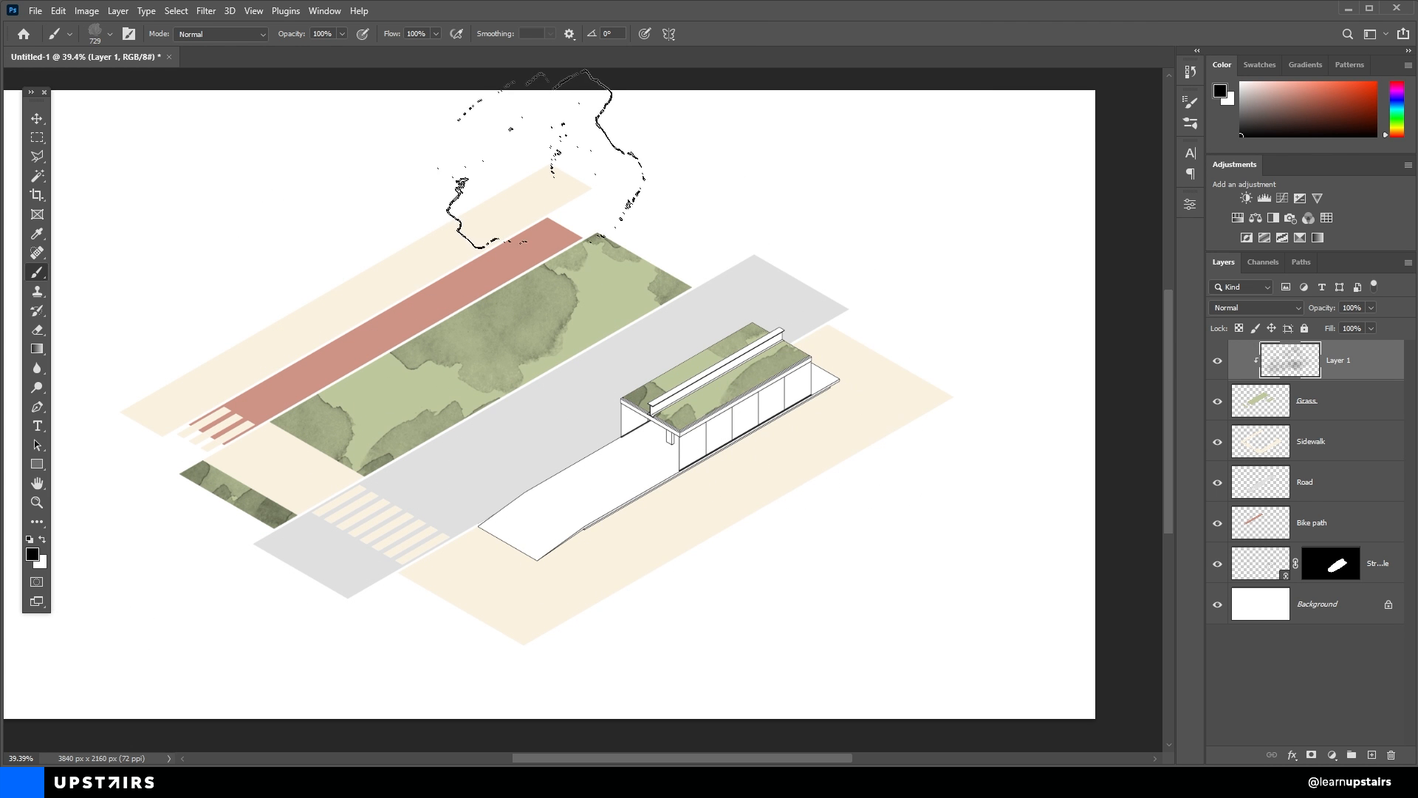
key(ctrl+z)
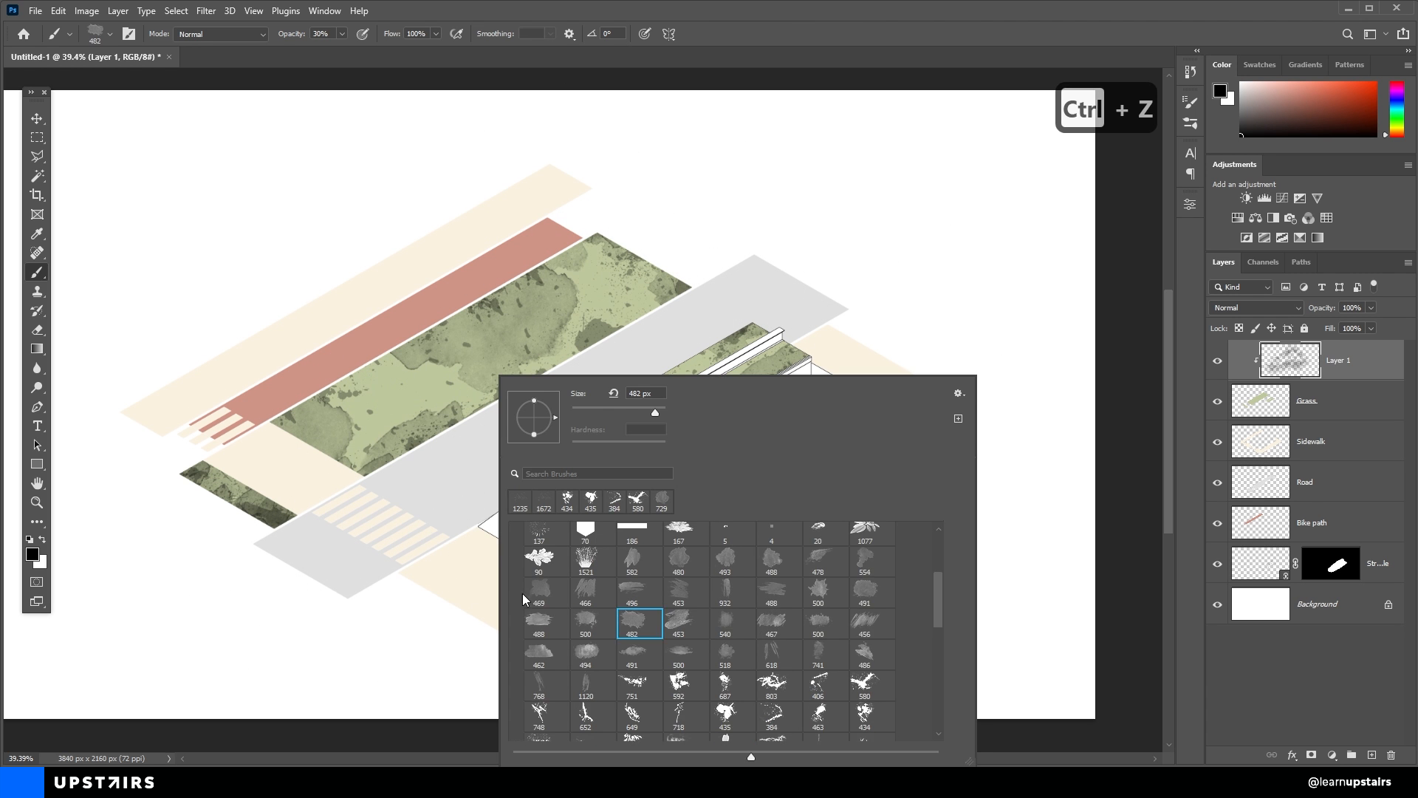
key(ctrl+alt+z)
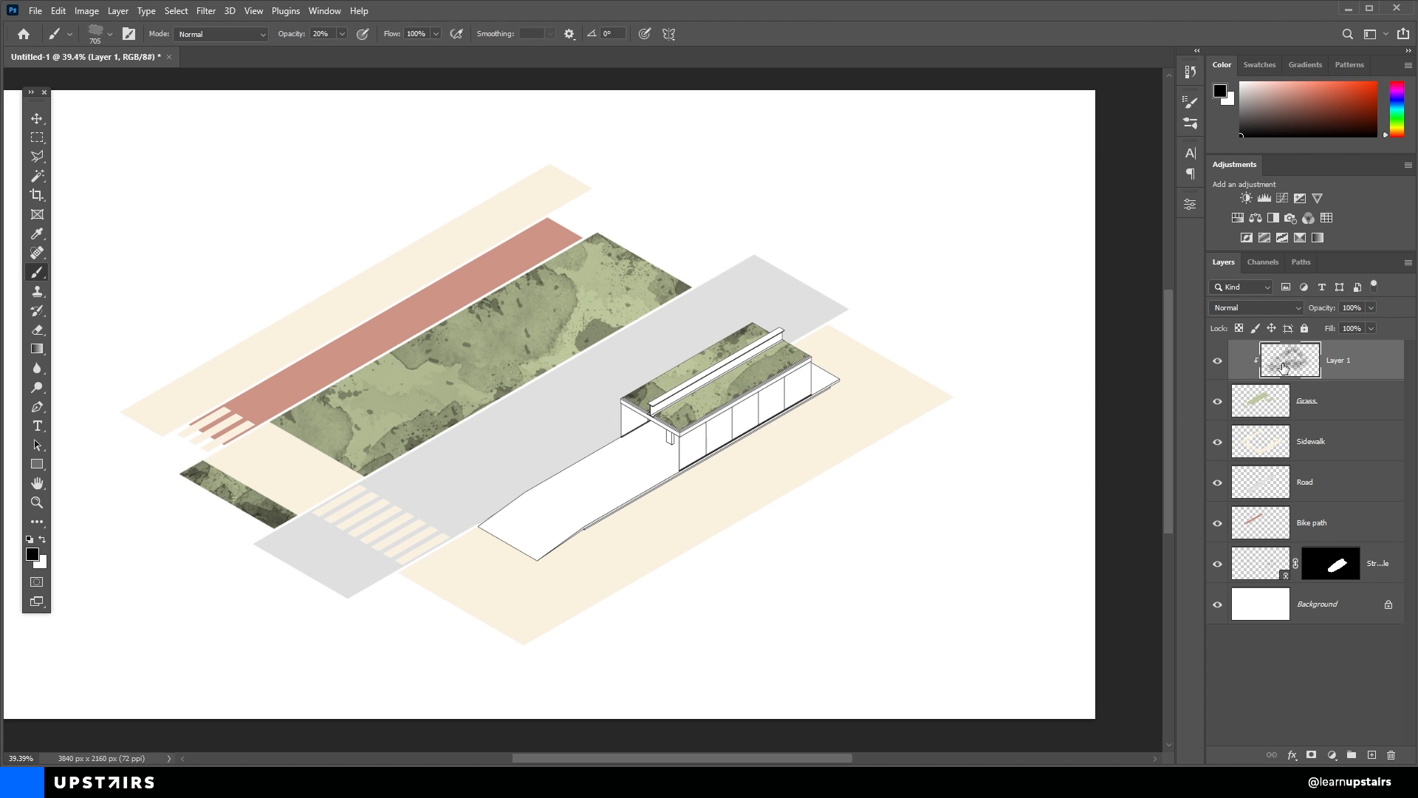
Set the grass texture layer's blend mode to Soft Light.
click(1256, 308)
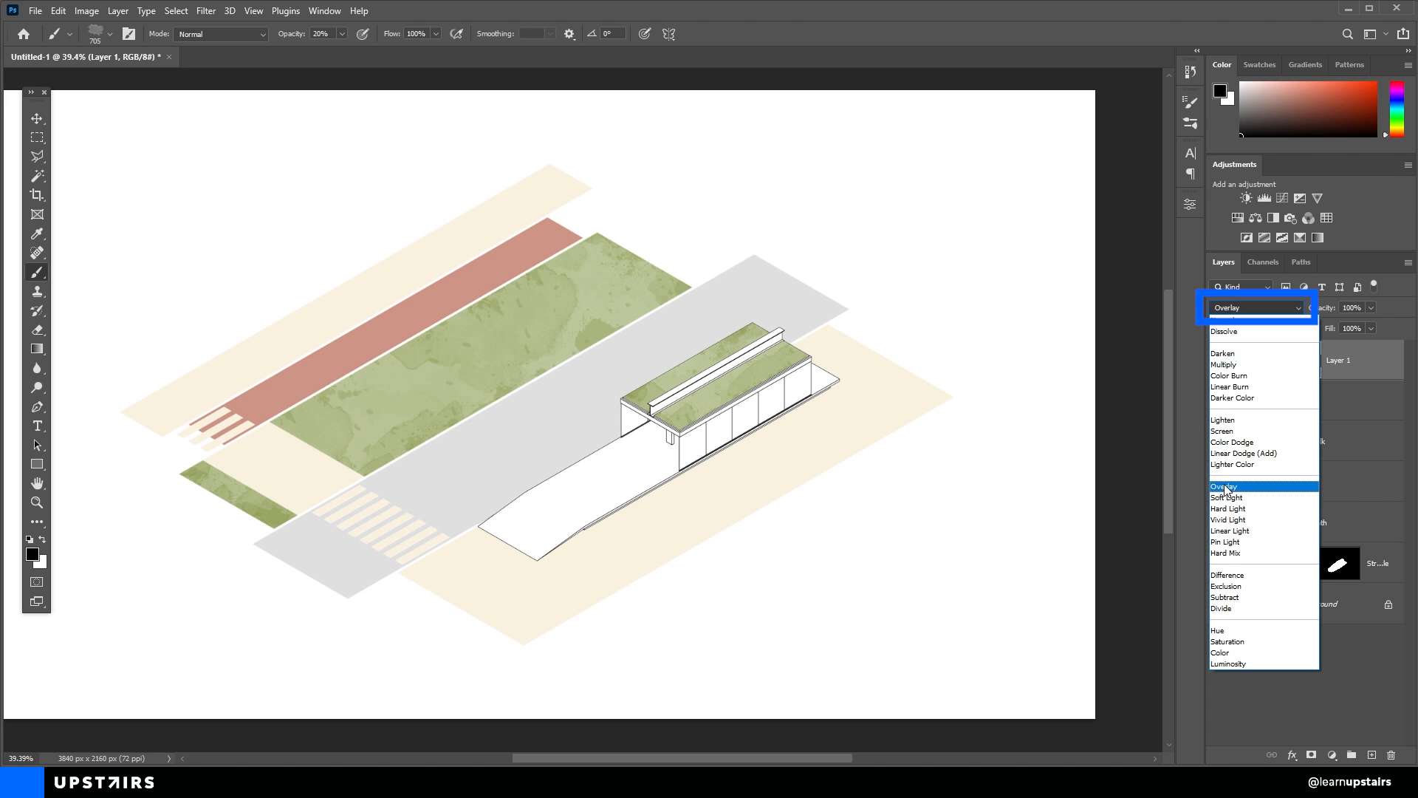
click(1226, 498)
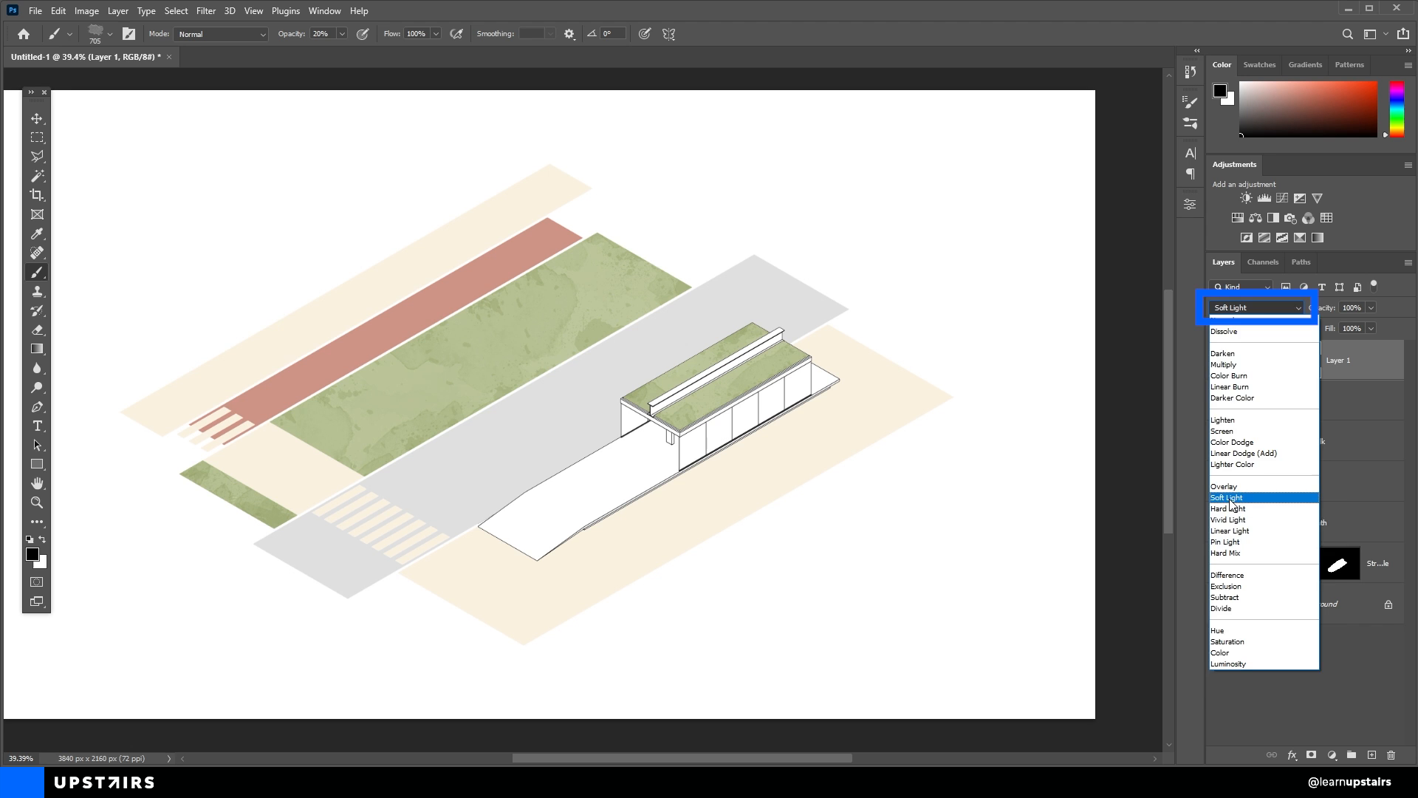
click(1226, 498)
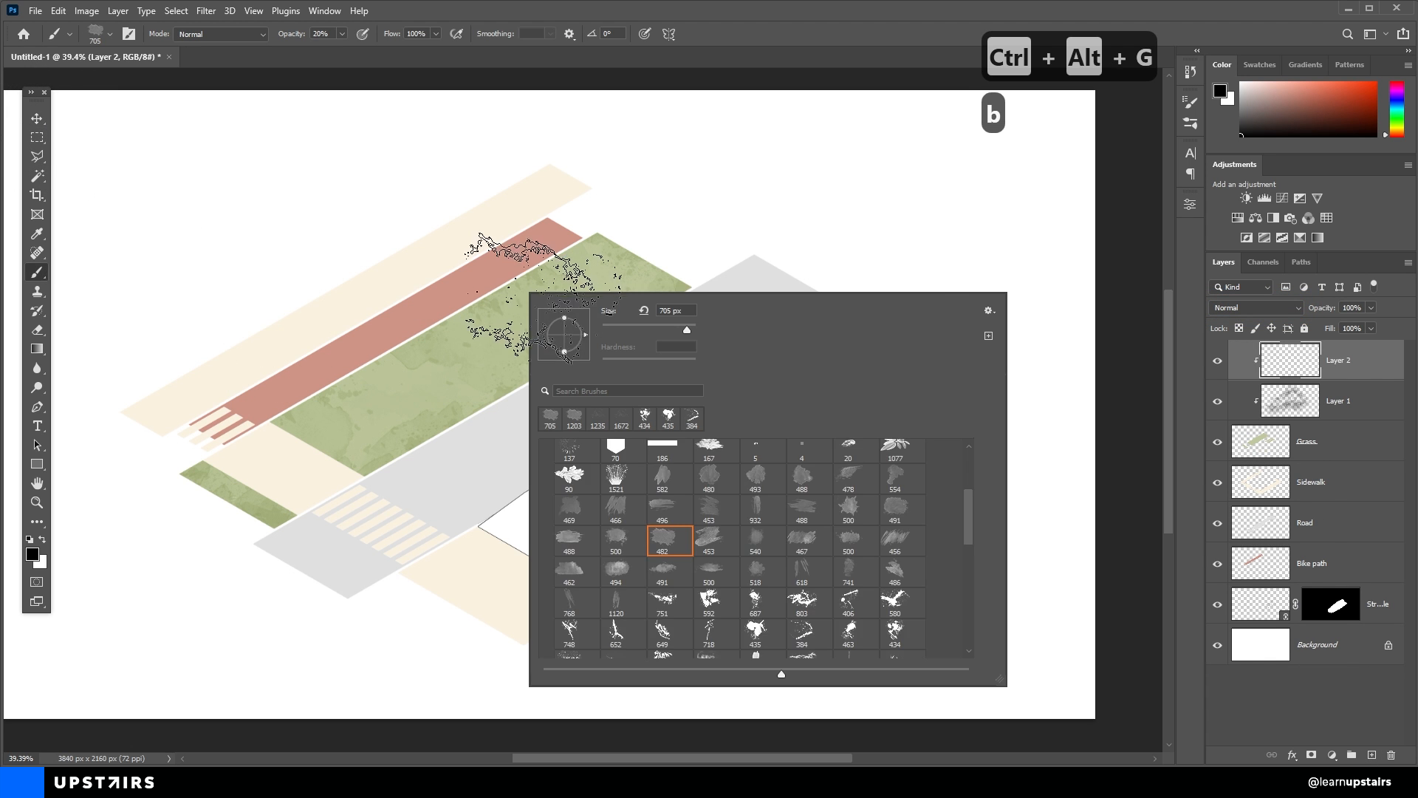
Paint a second grass texture, grey stains on road and sidewalk, and 2 px crack lines on clipped layers.
key(ctrl+z)
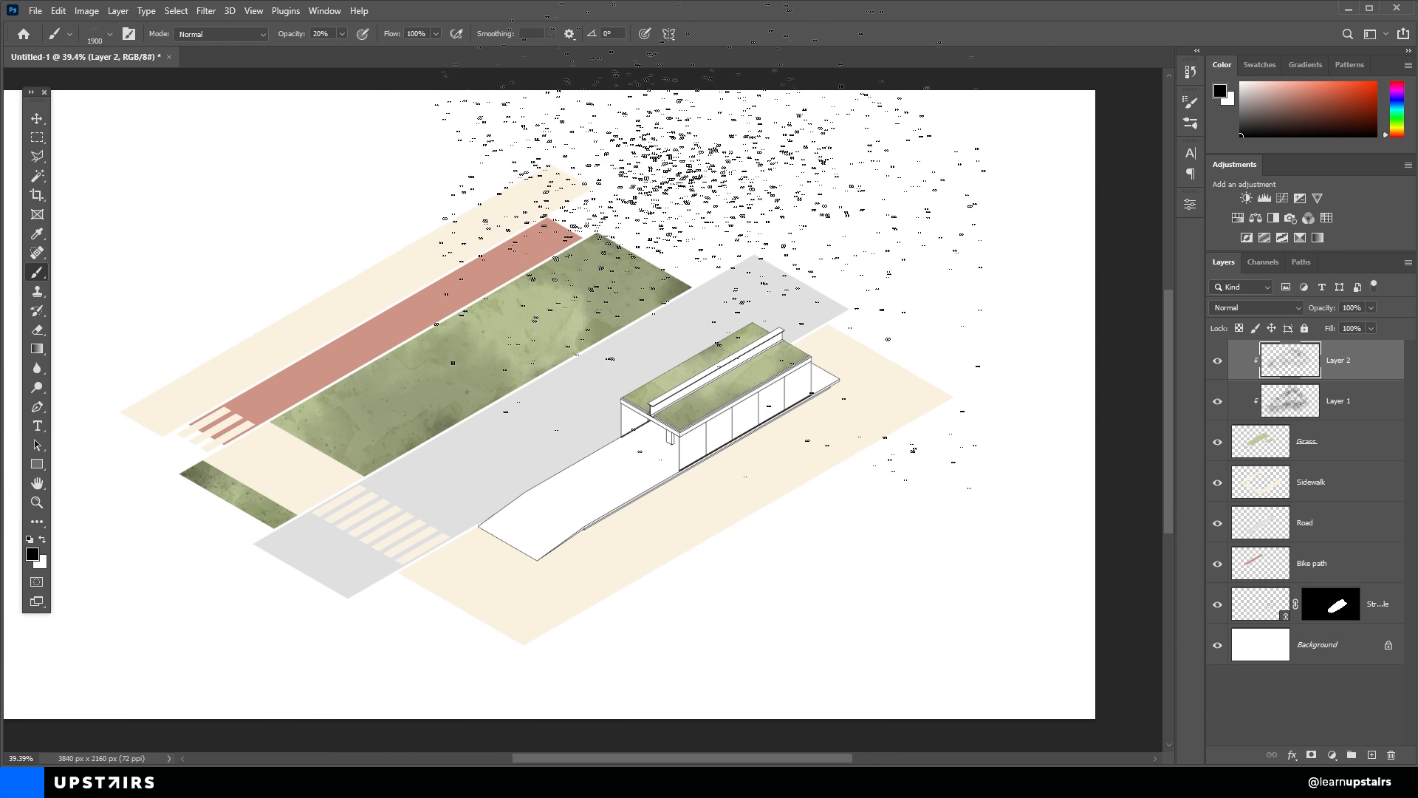
click(1255, 307)
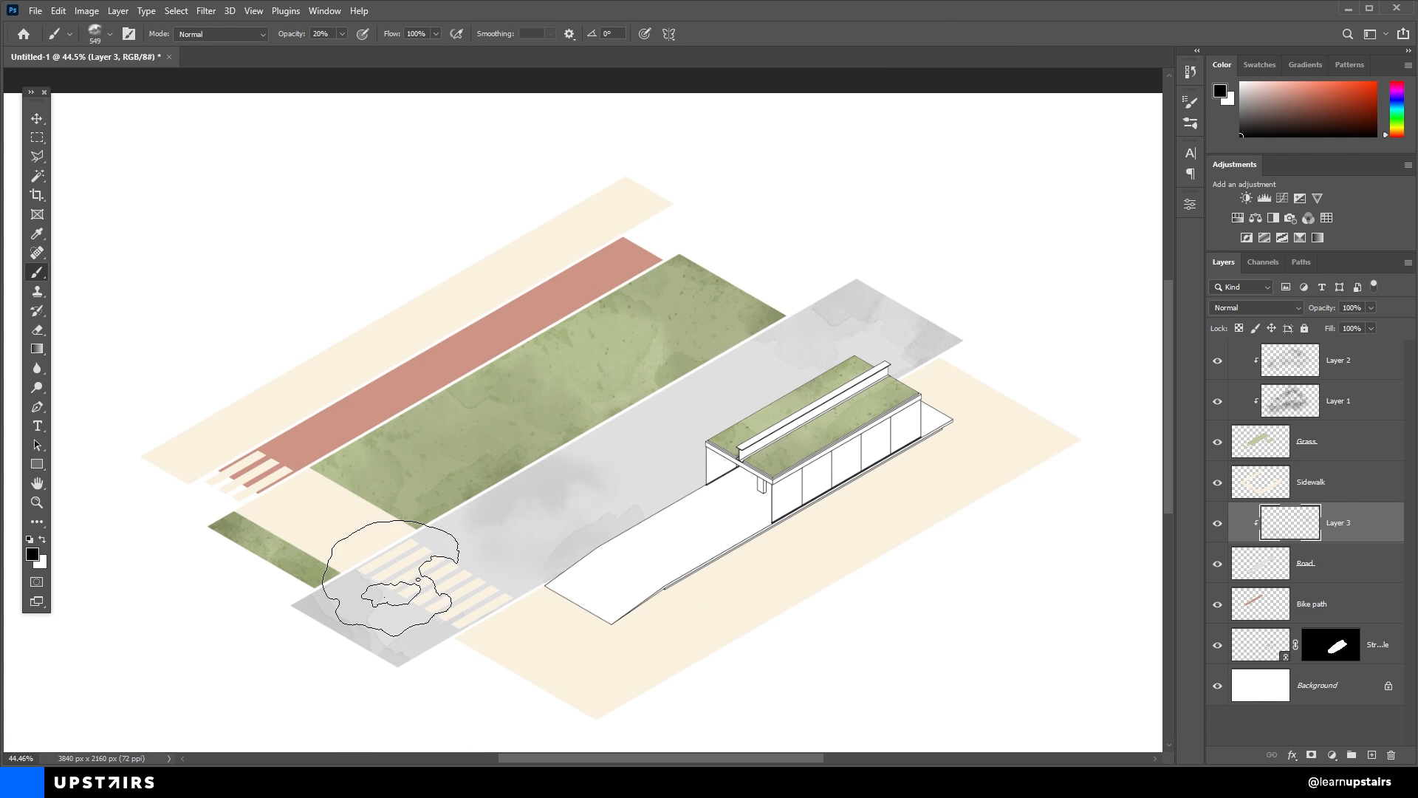
key(ctrl+z)
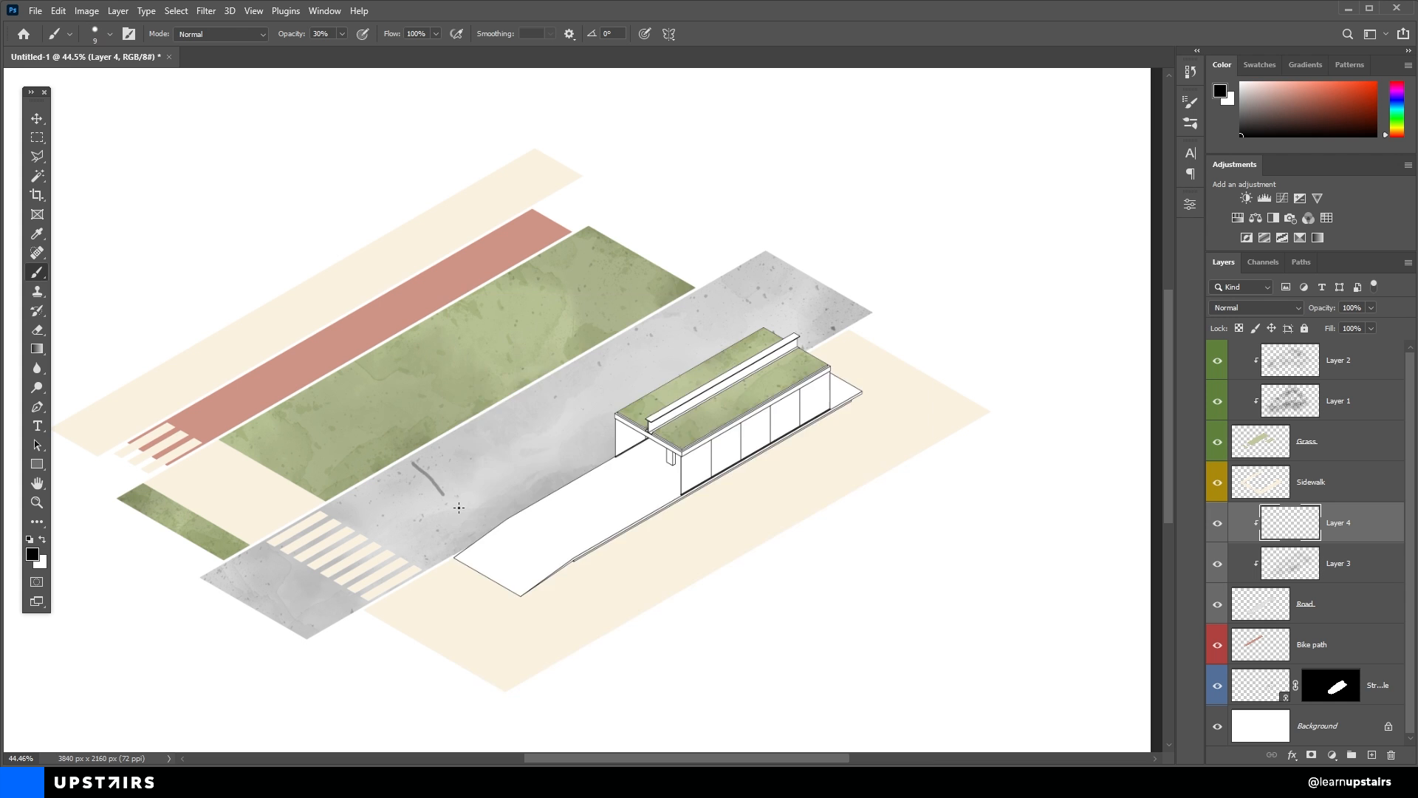
key(ctrl+z)
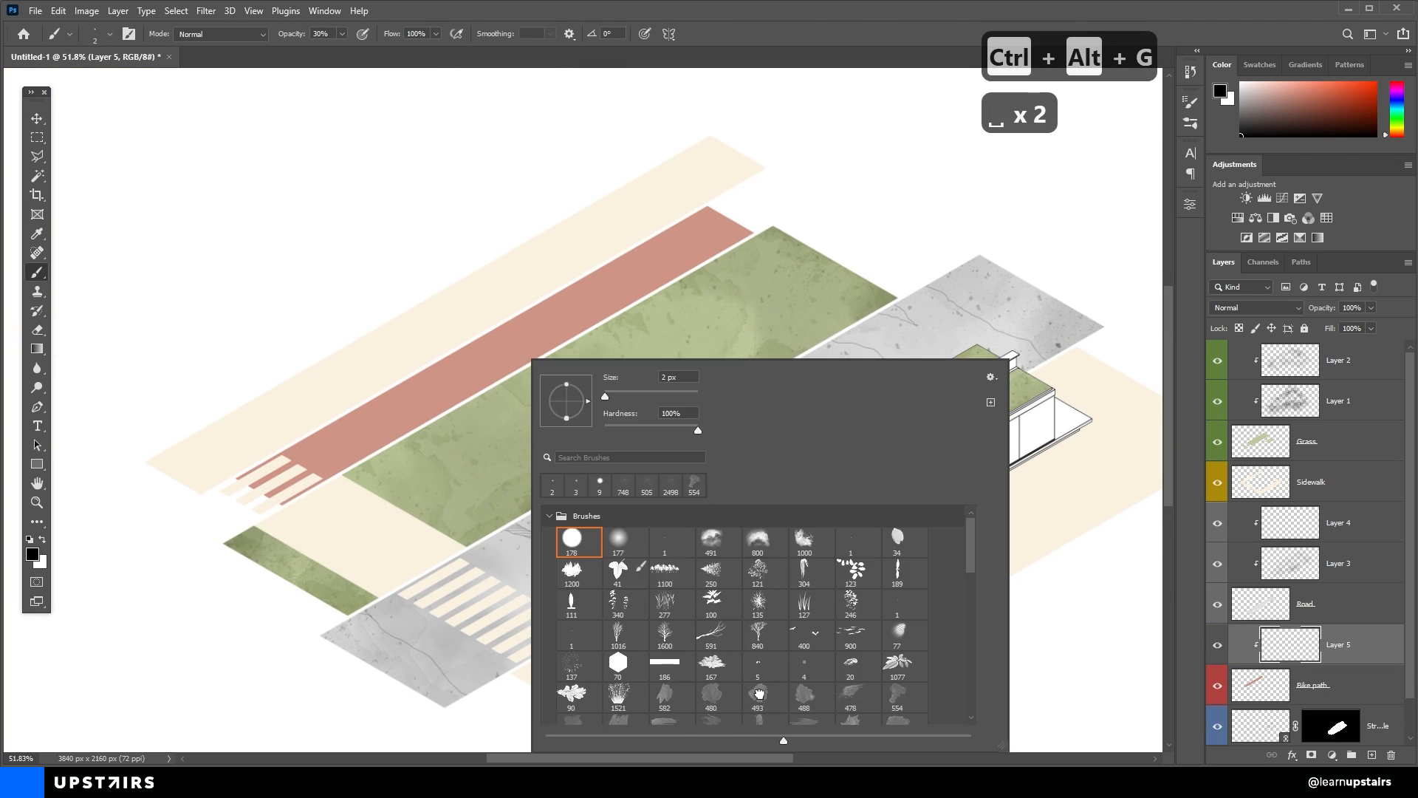
key(e)
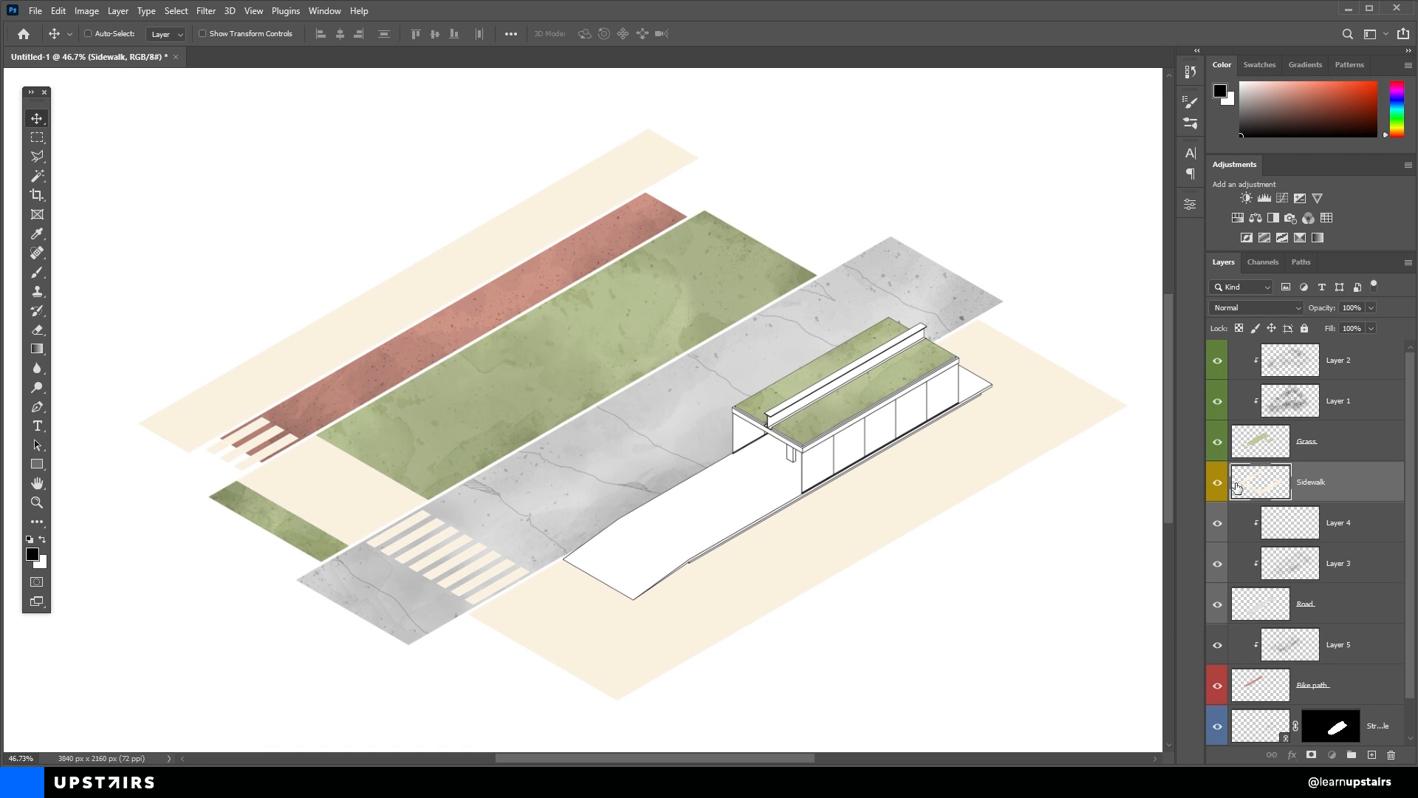
Texture the bike path, then select the Sidewalk layer and look under Filter > Distort.
click(204, 10)
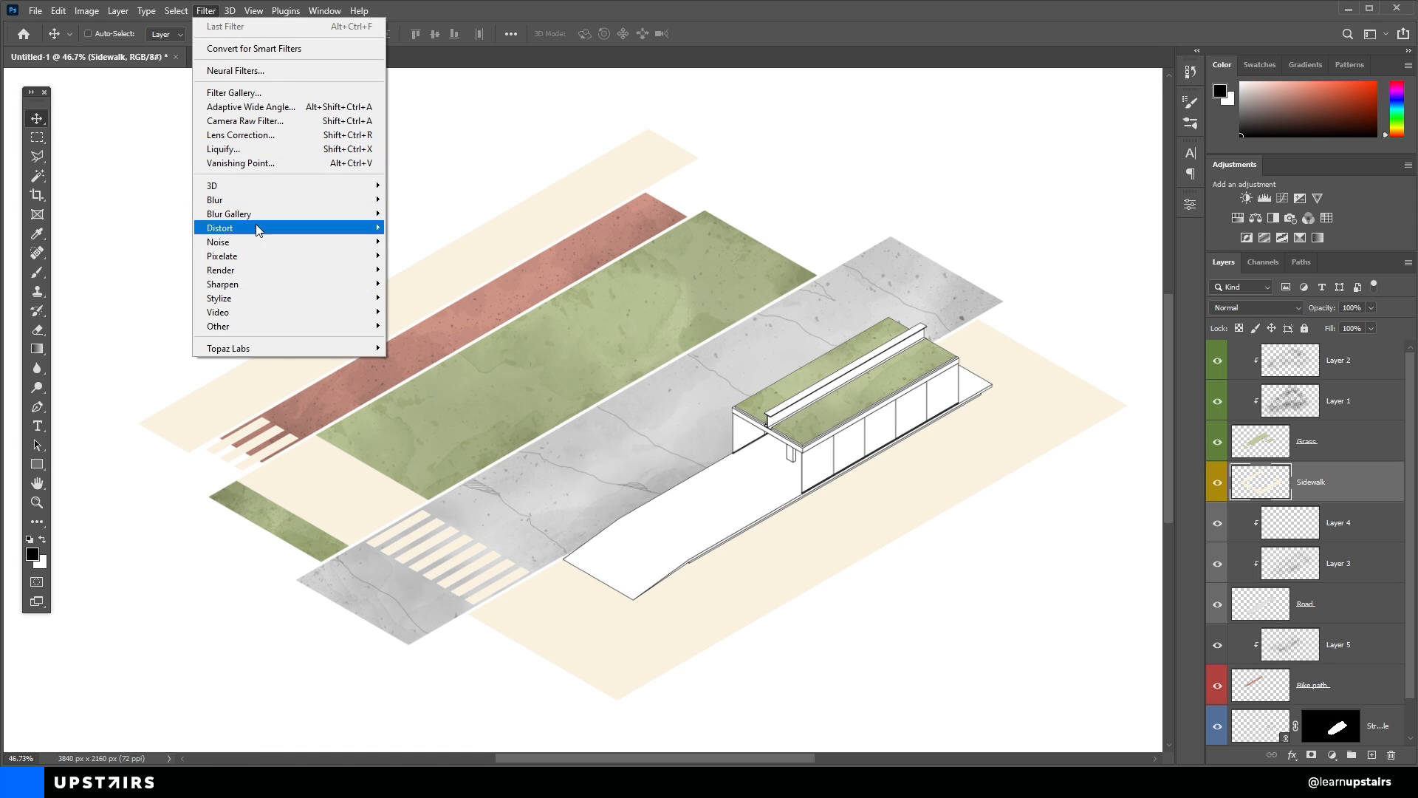
click(219, 241)
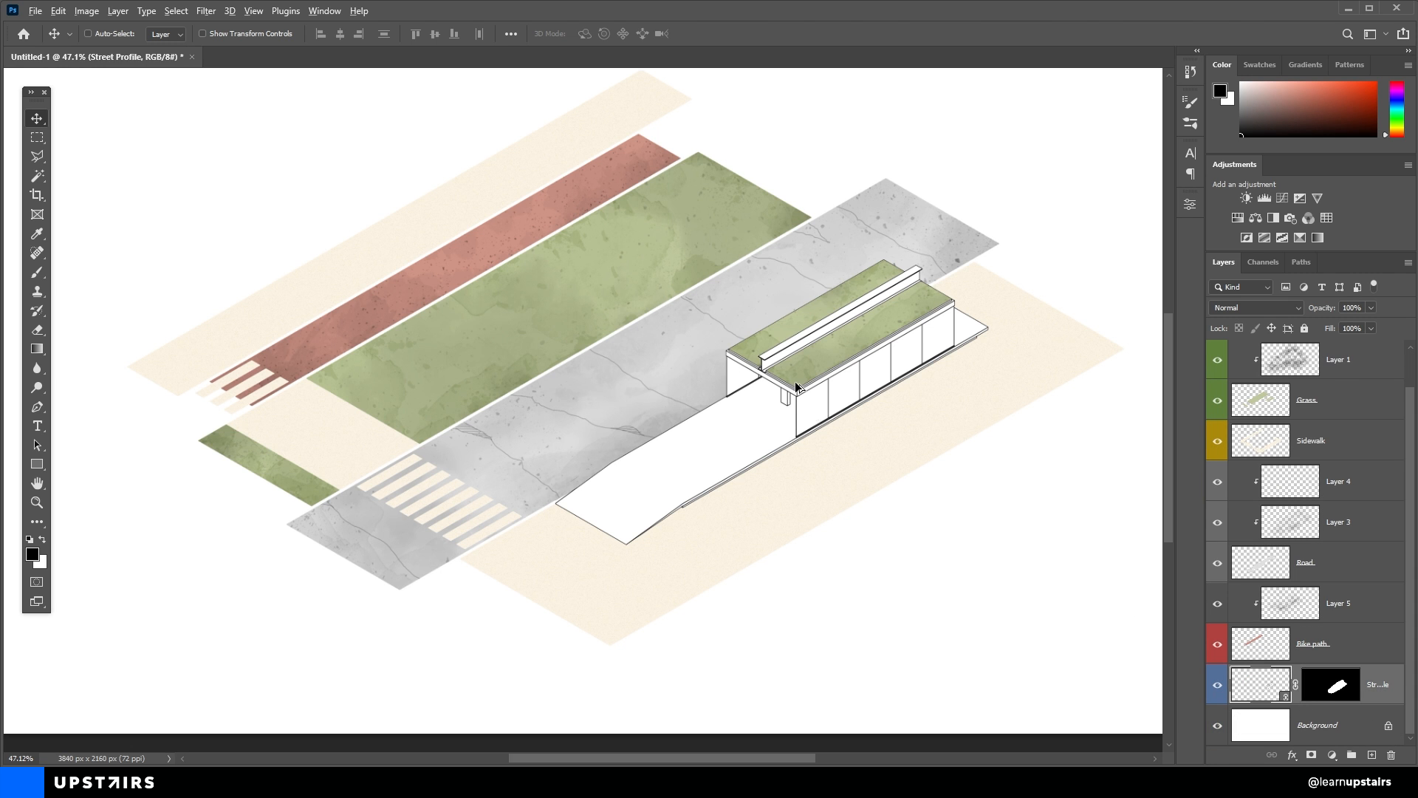
Add a clipped Hue/Saturation adjustment to the Street Profile linework with Colorize on.
scroll(down, 3)
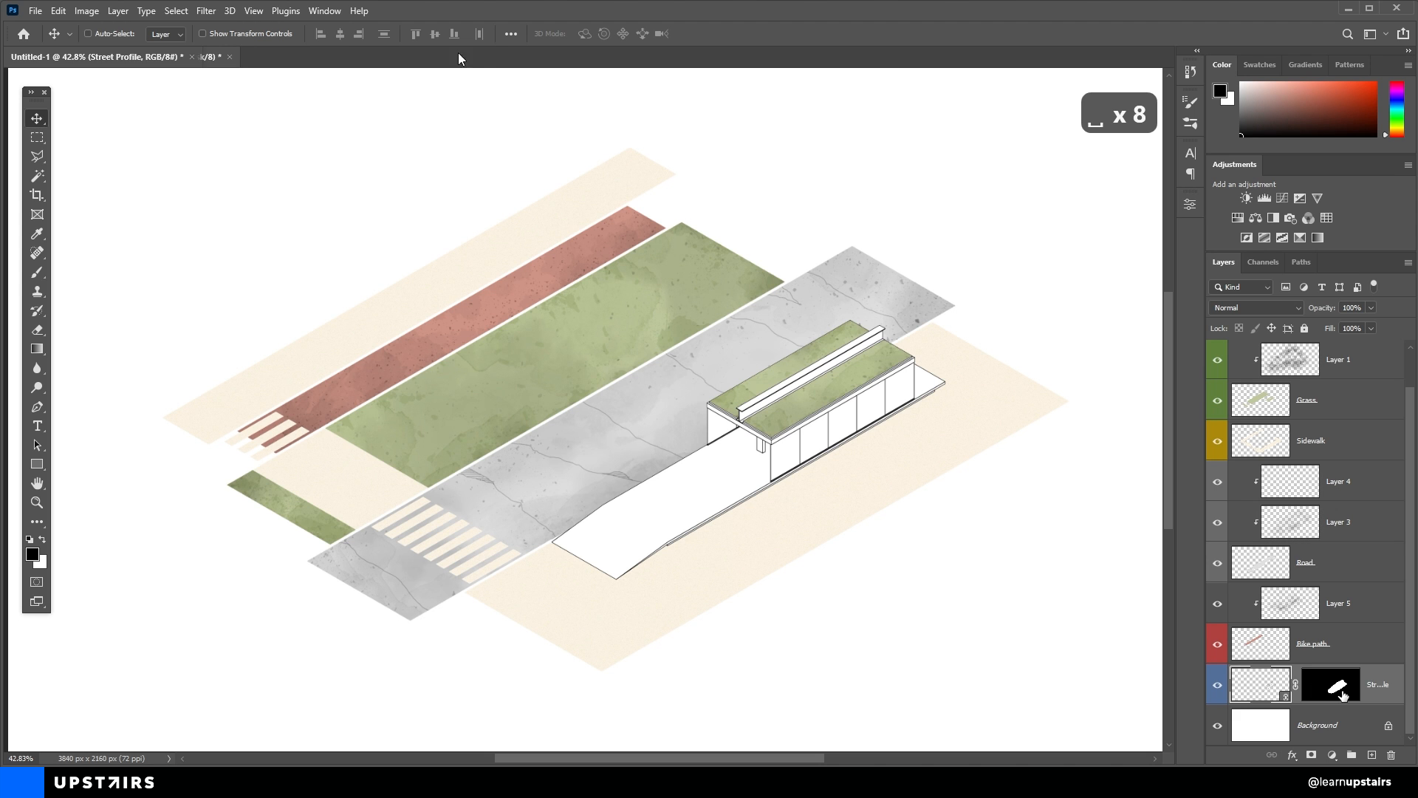
click(324, 10)
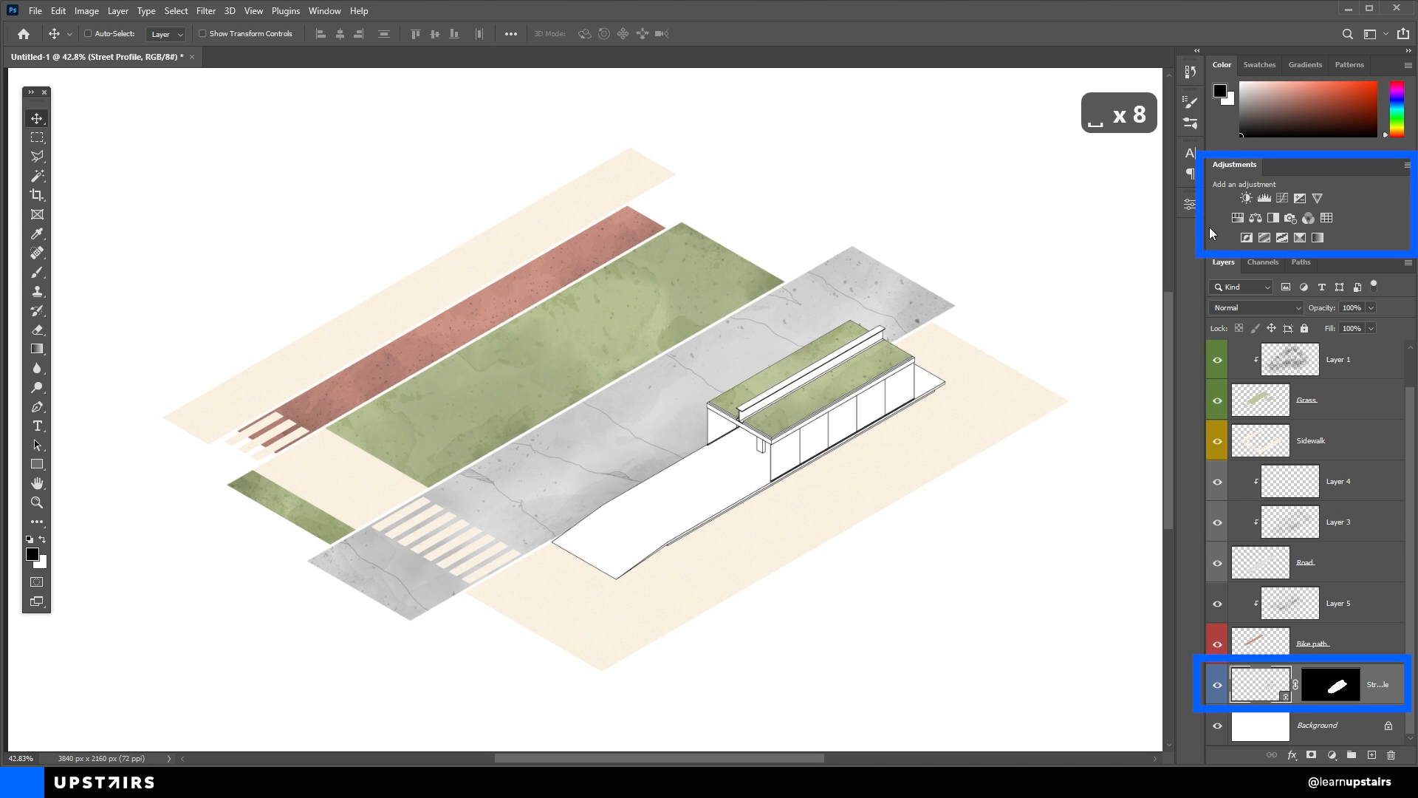
click(1238, 219)
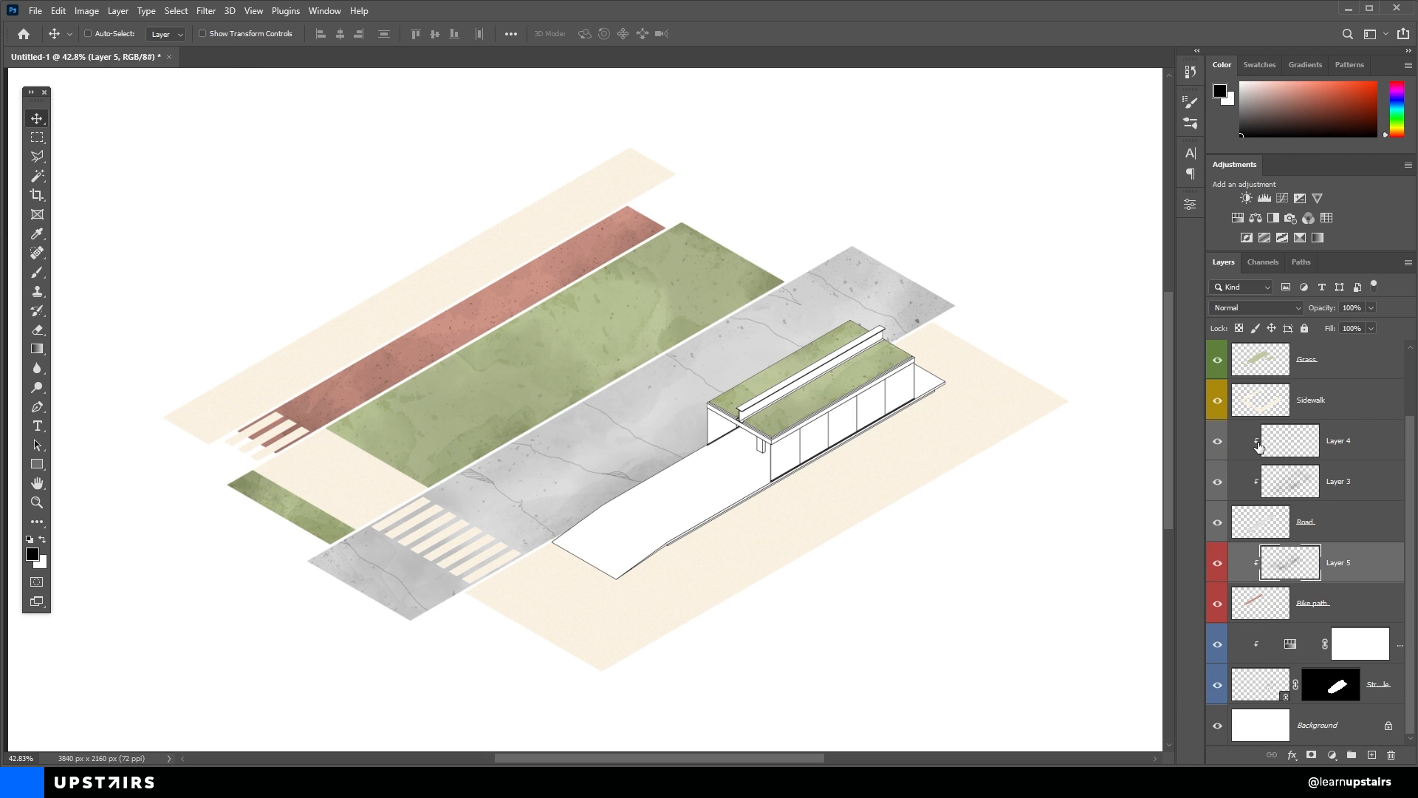
click(1282, 198)
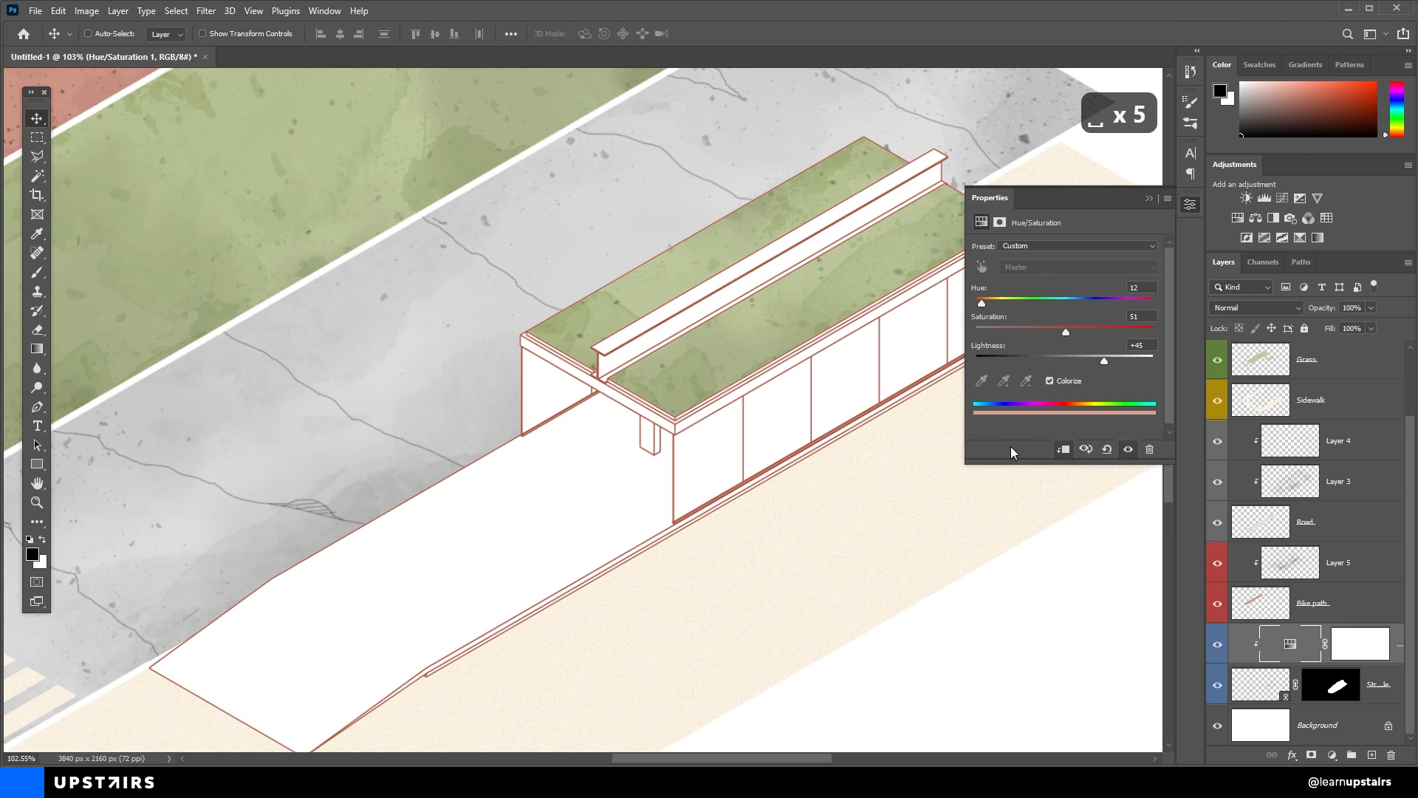
Set Hue to 230 and adjust Lightness so the outlines turn blue.
drag(1103, 360, 1047, 361)
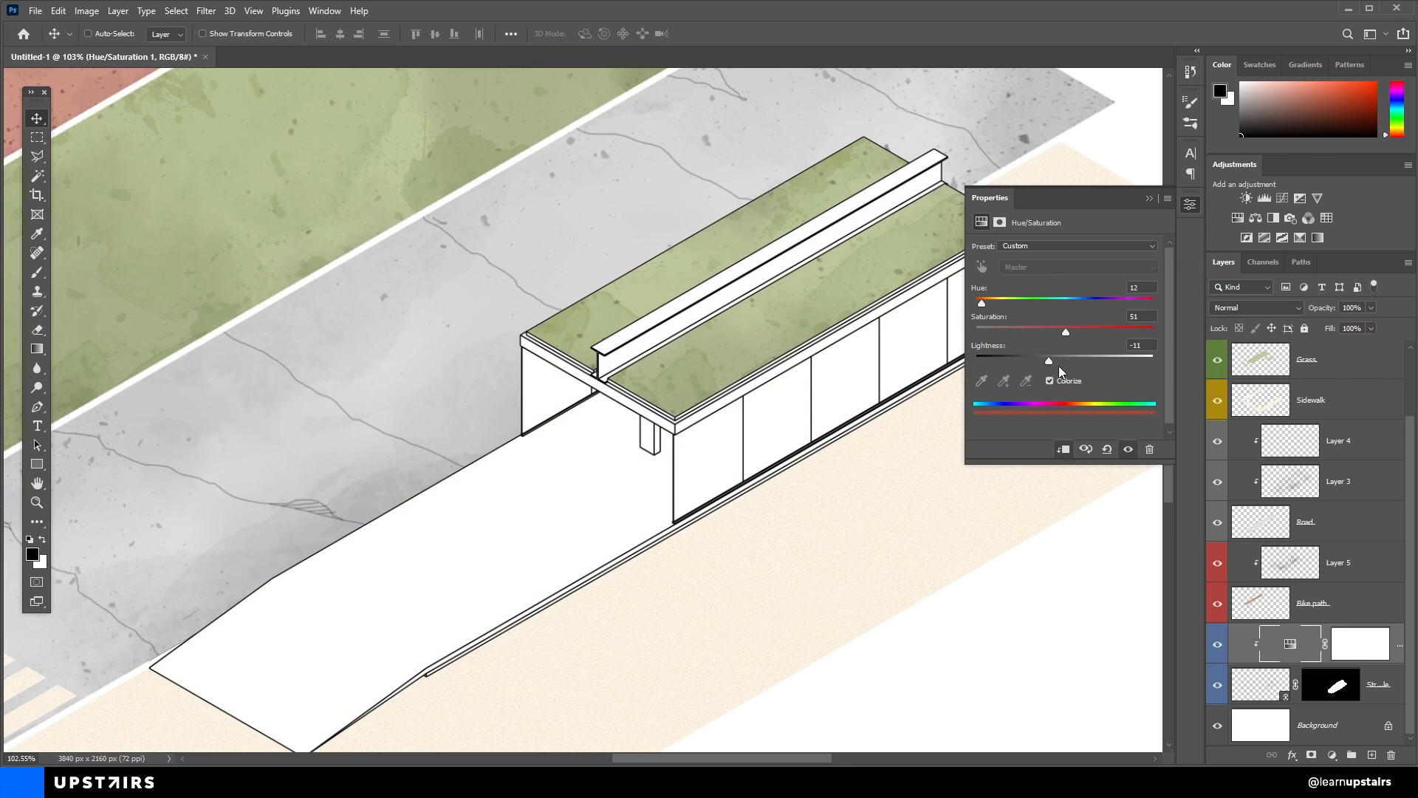
drag(981, 300, 1091, 300)
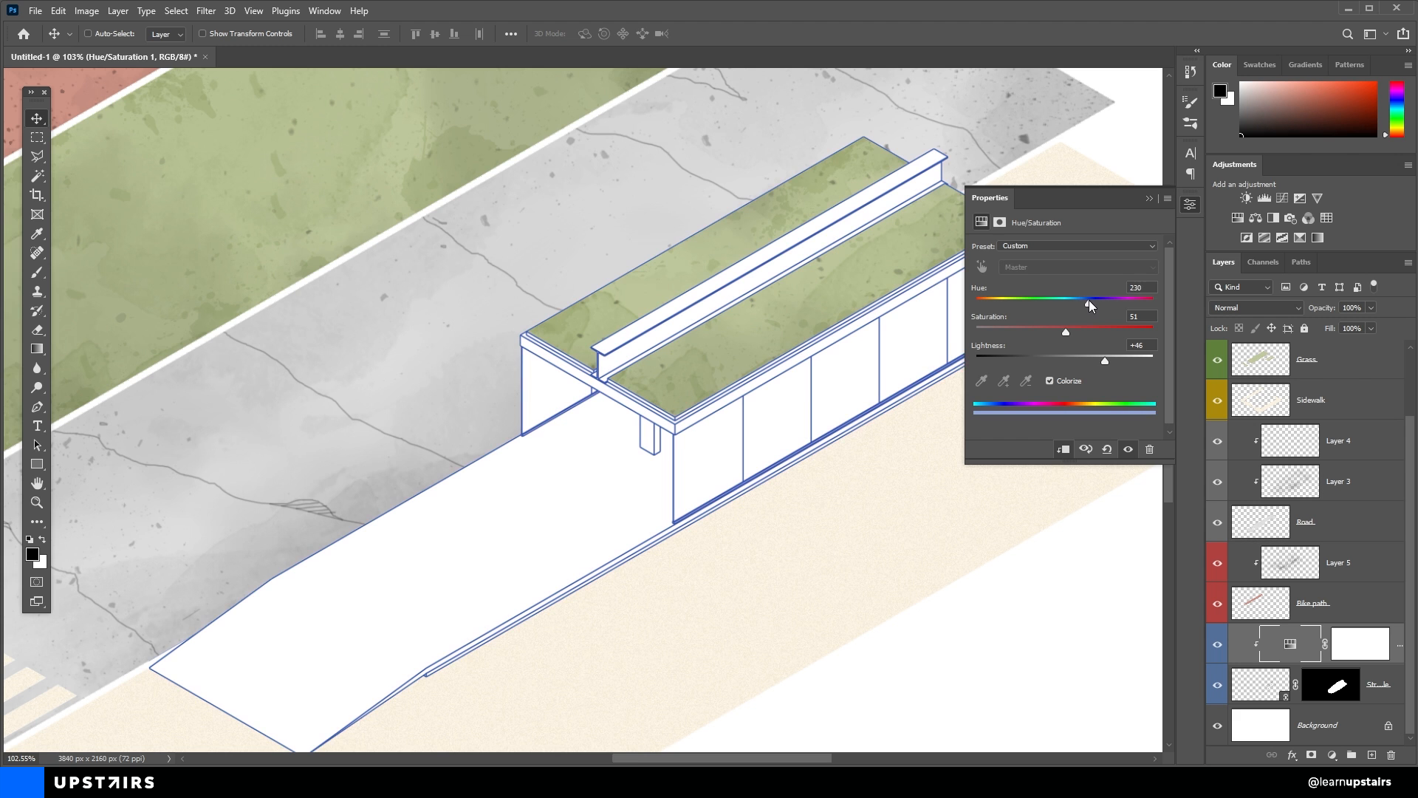
drag(1090, 298, 1086, 299)
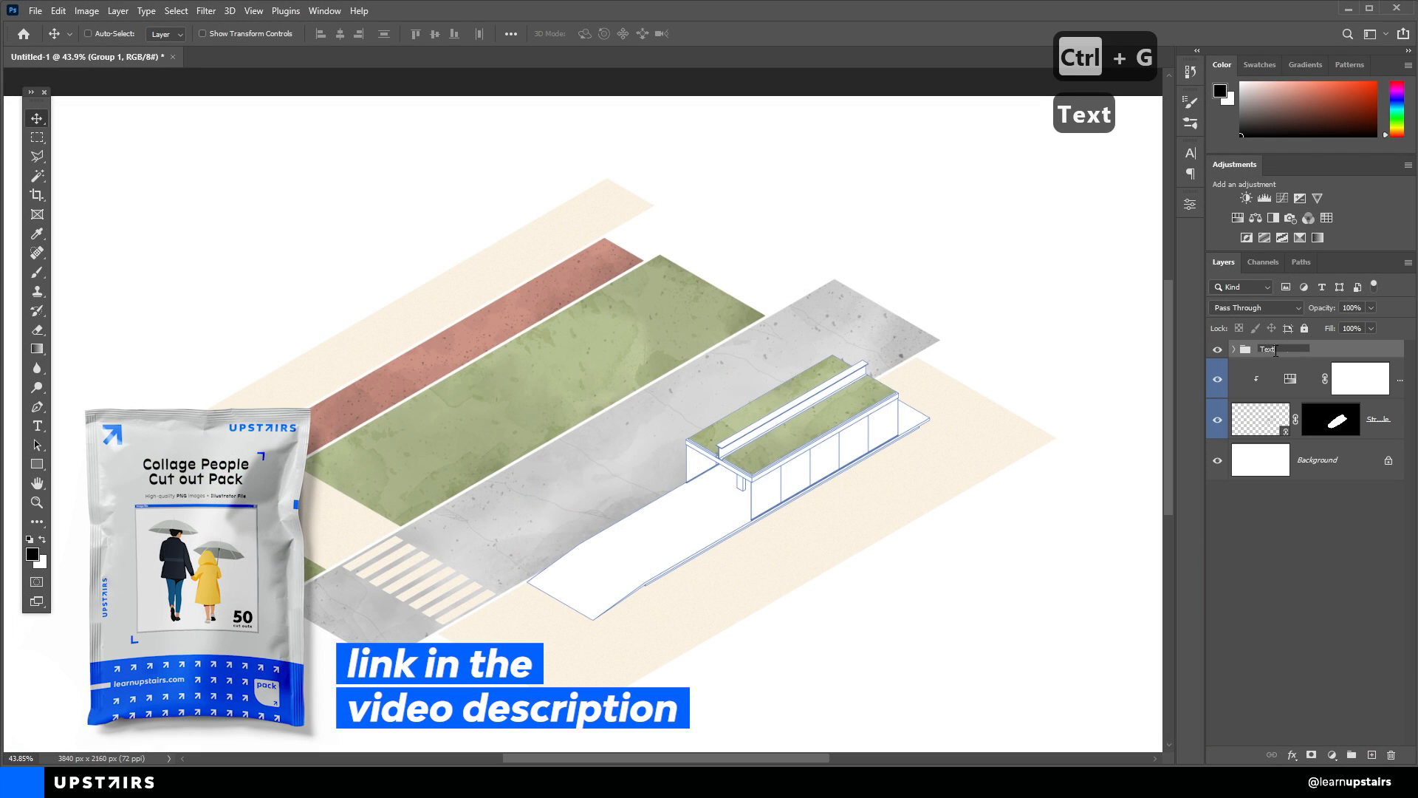
Group the fill and texture layers and name the group Textures.
text(Textures)
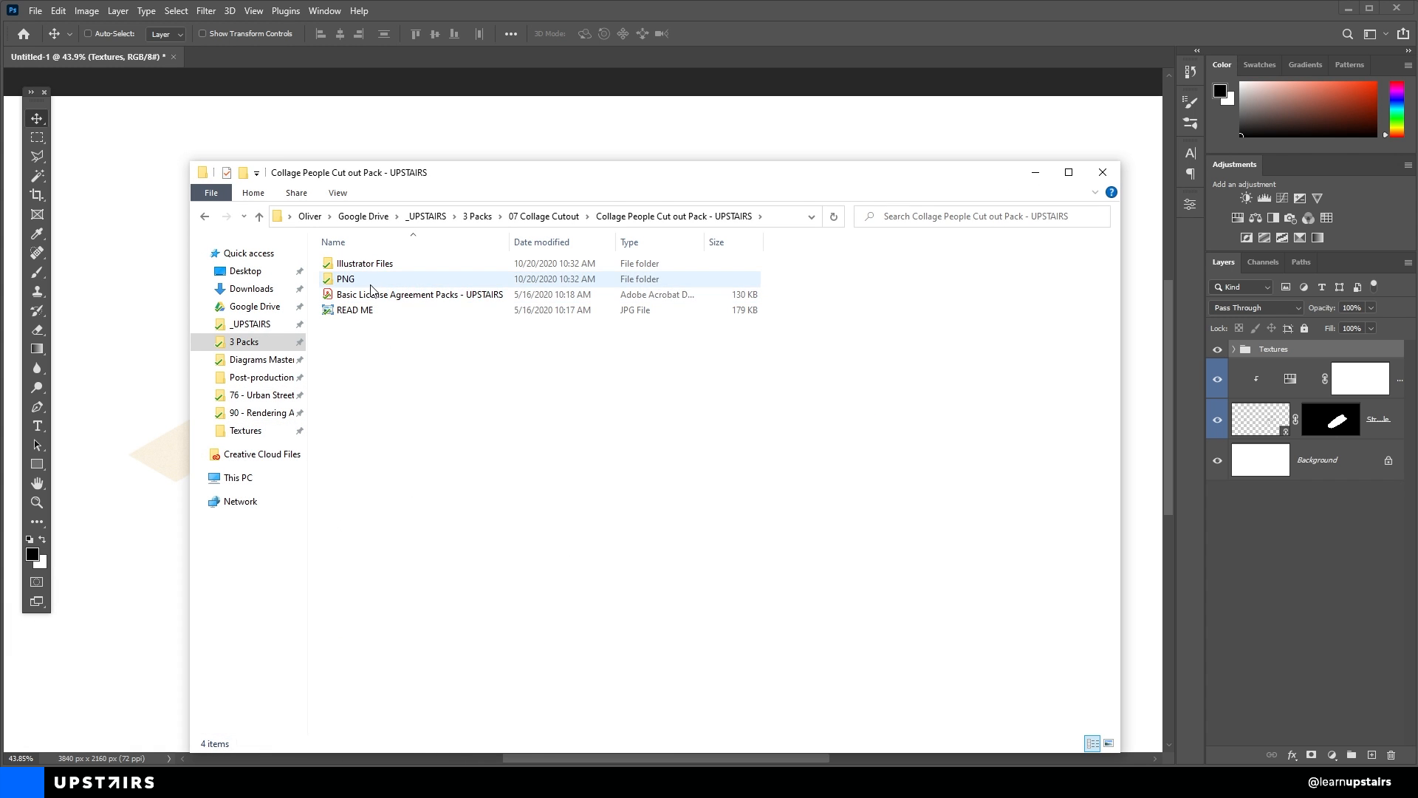
Select several people cut-outs from the pack's PNG folder after previewing the girl with a dog.
double_click(345, 280)
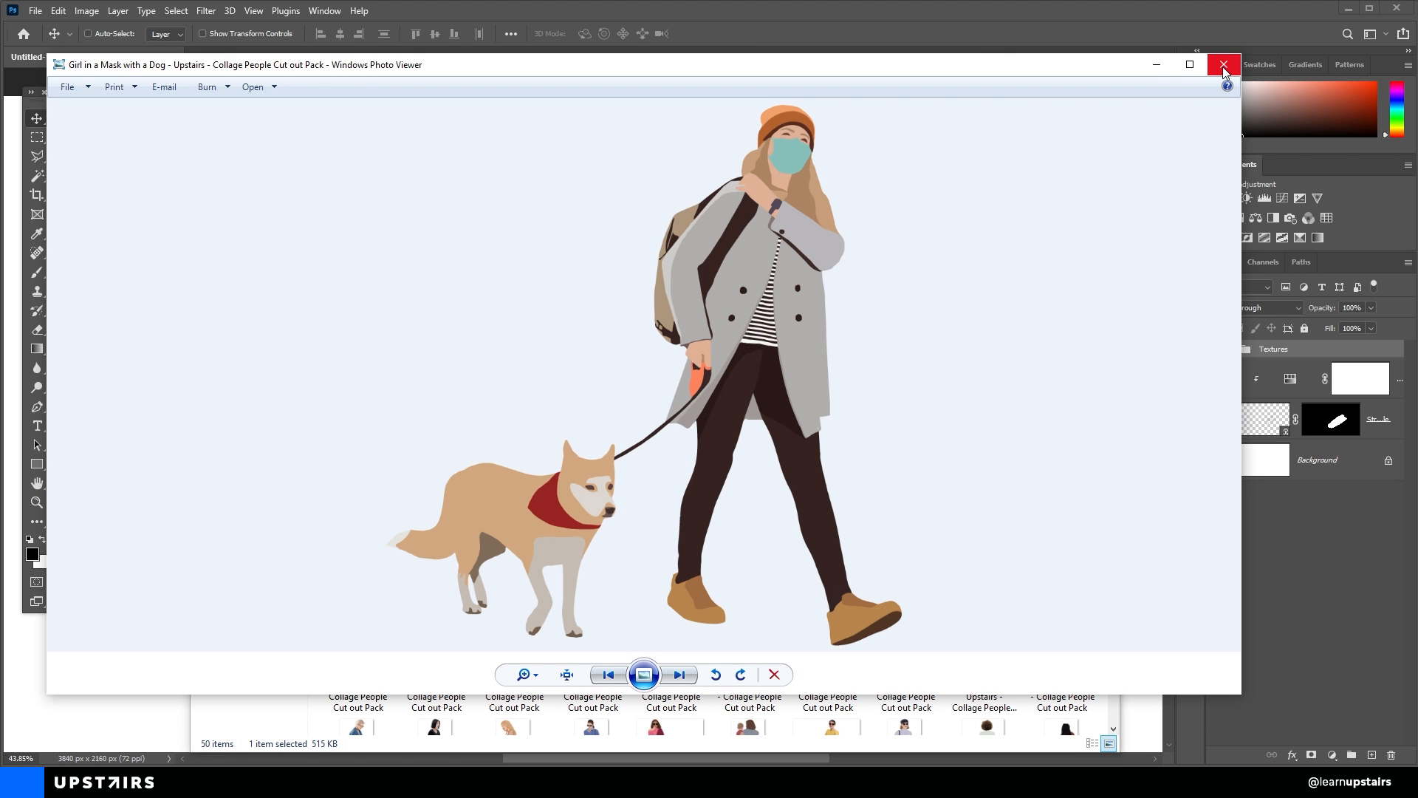
click(1223, 63)
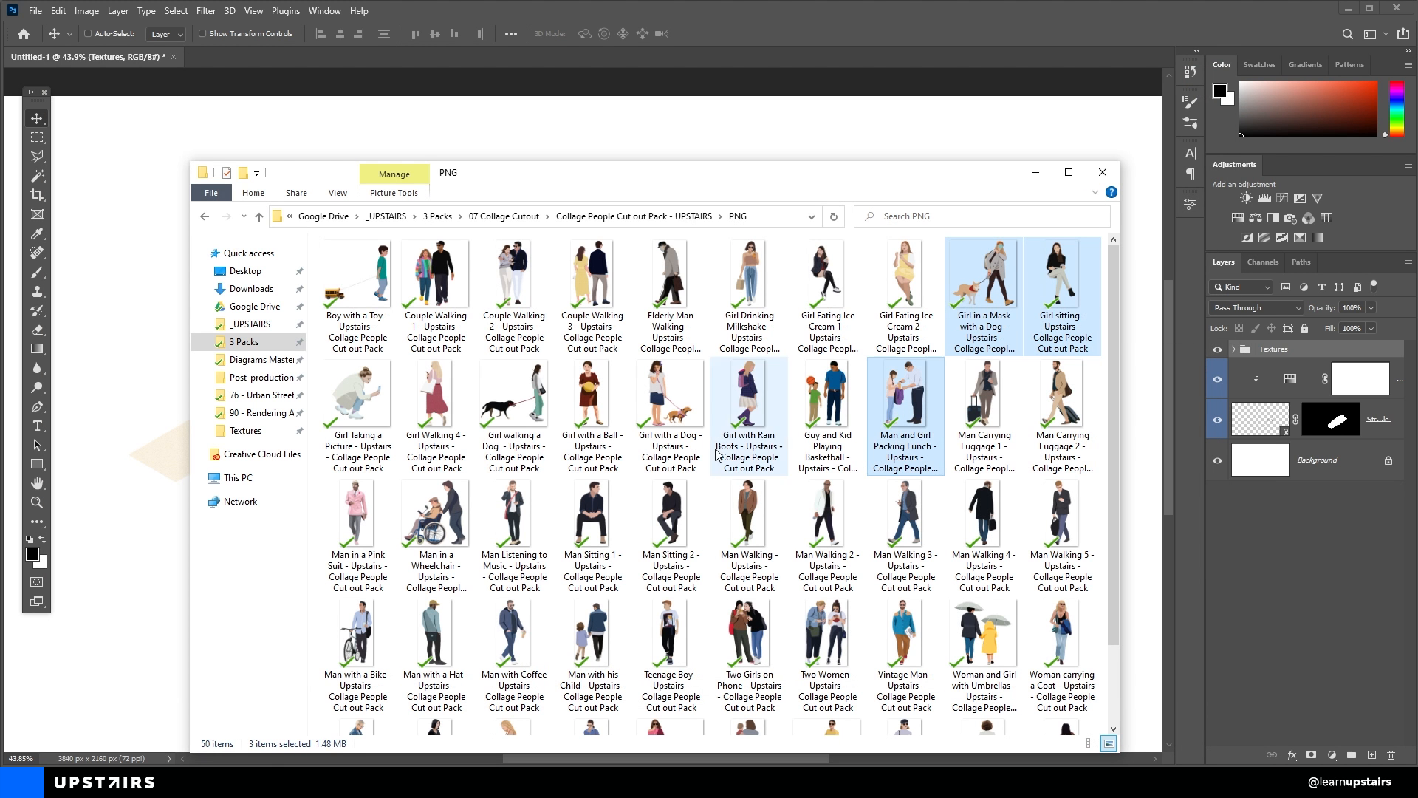
click(591, 638)
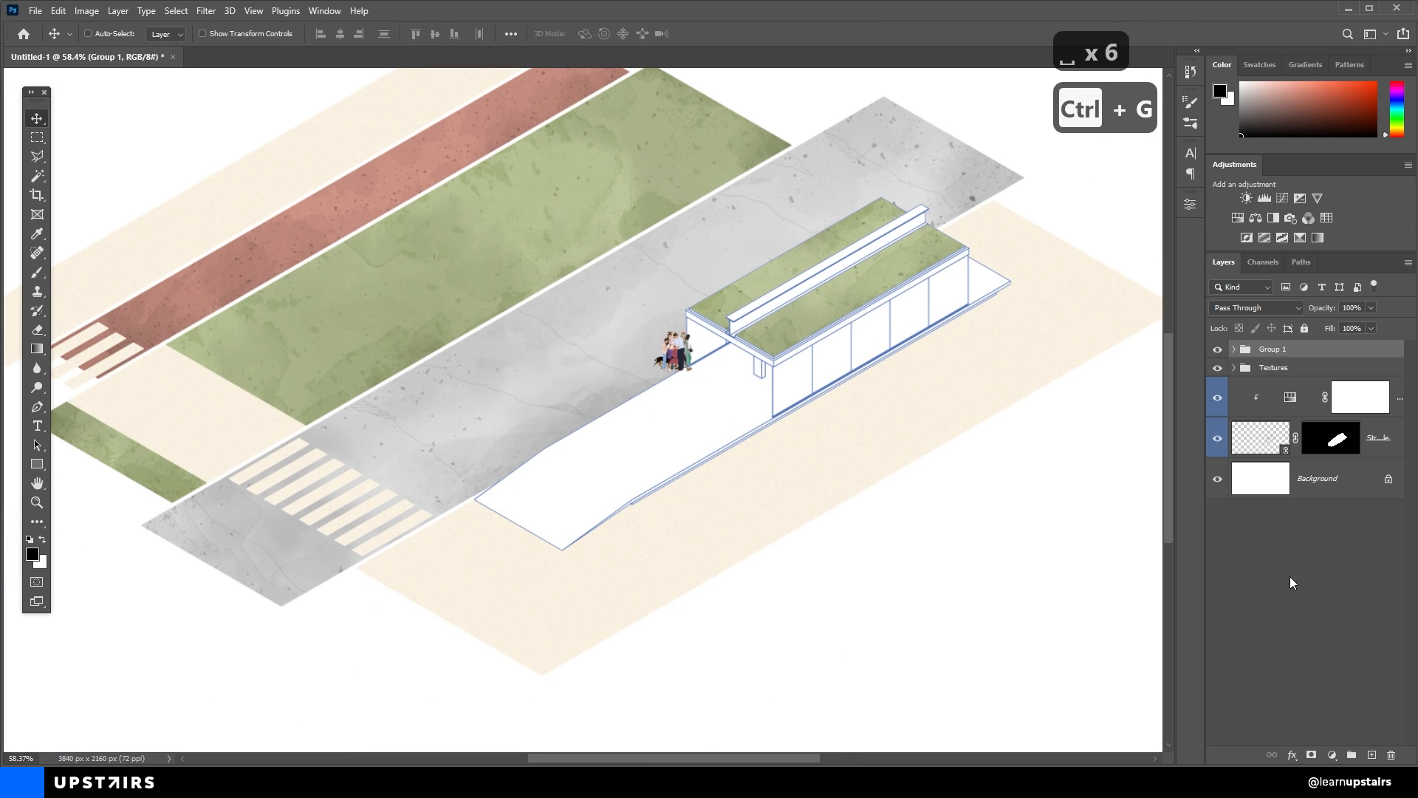
Rename the group of placed people layers to People.
double_click(1272, 349)
text(People)
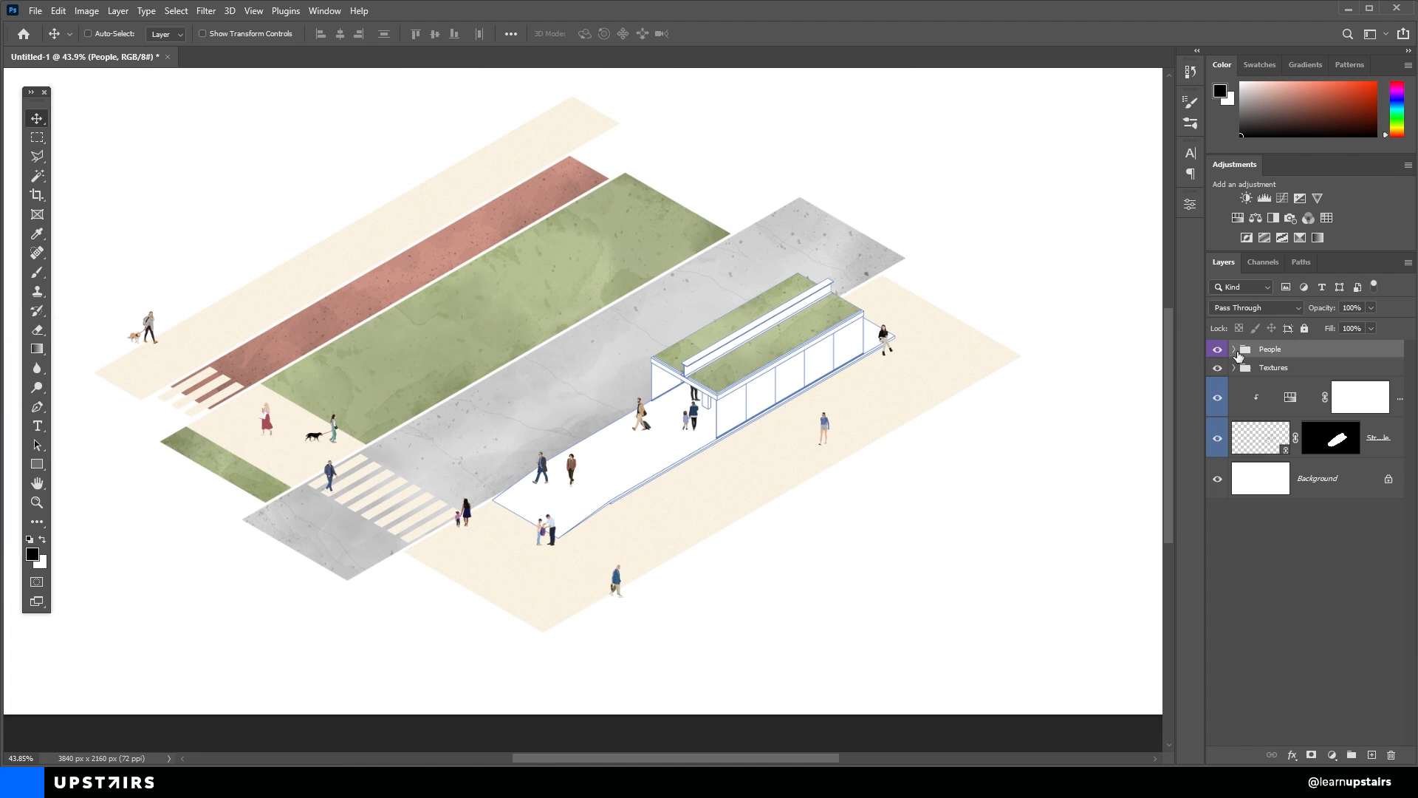
Tint the People group muted blue with a clipped Hue/Saturation, Colorize, Hue 225, Saturation 25.
click(1290, 398)
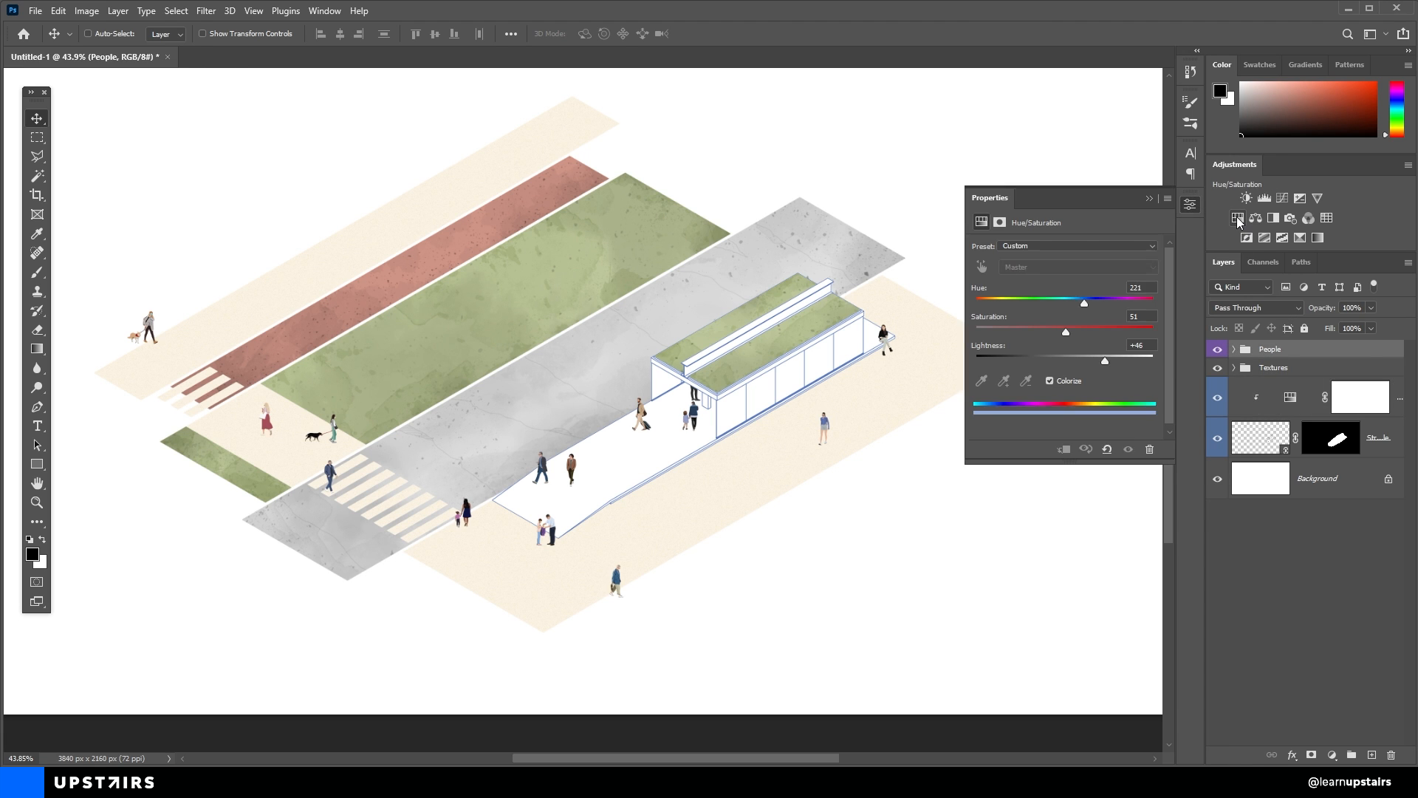
click(1238, 222)
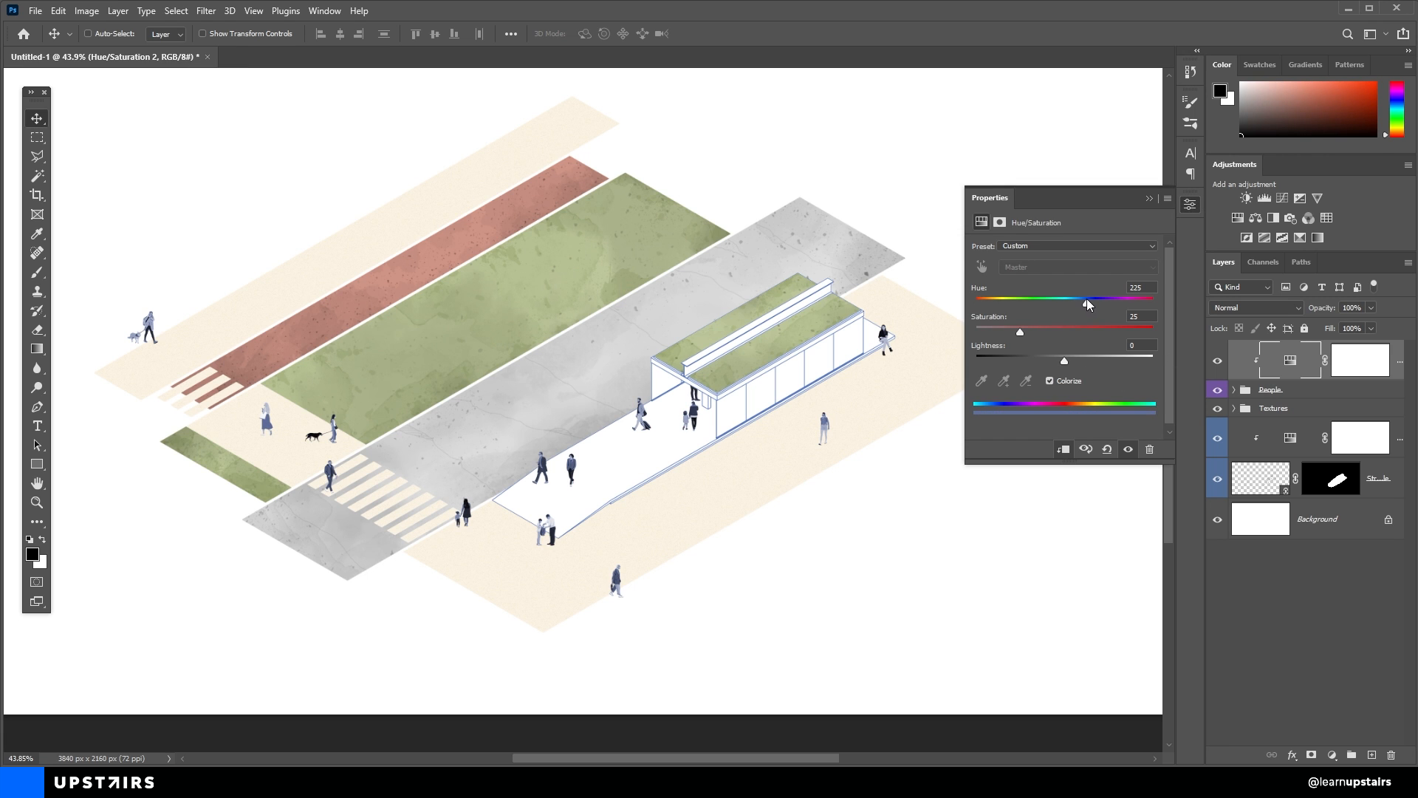
drag(1089, 299, 1082, 300)
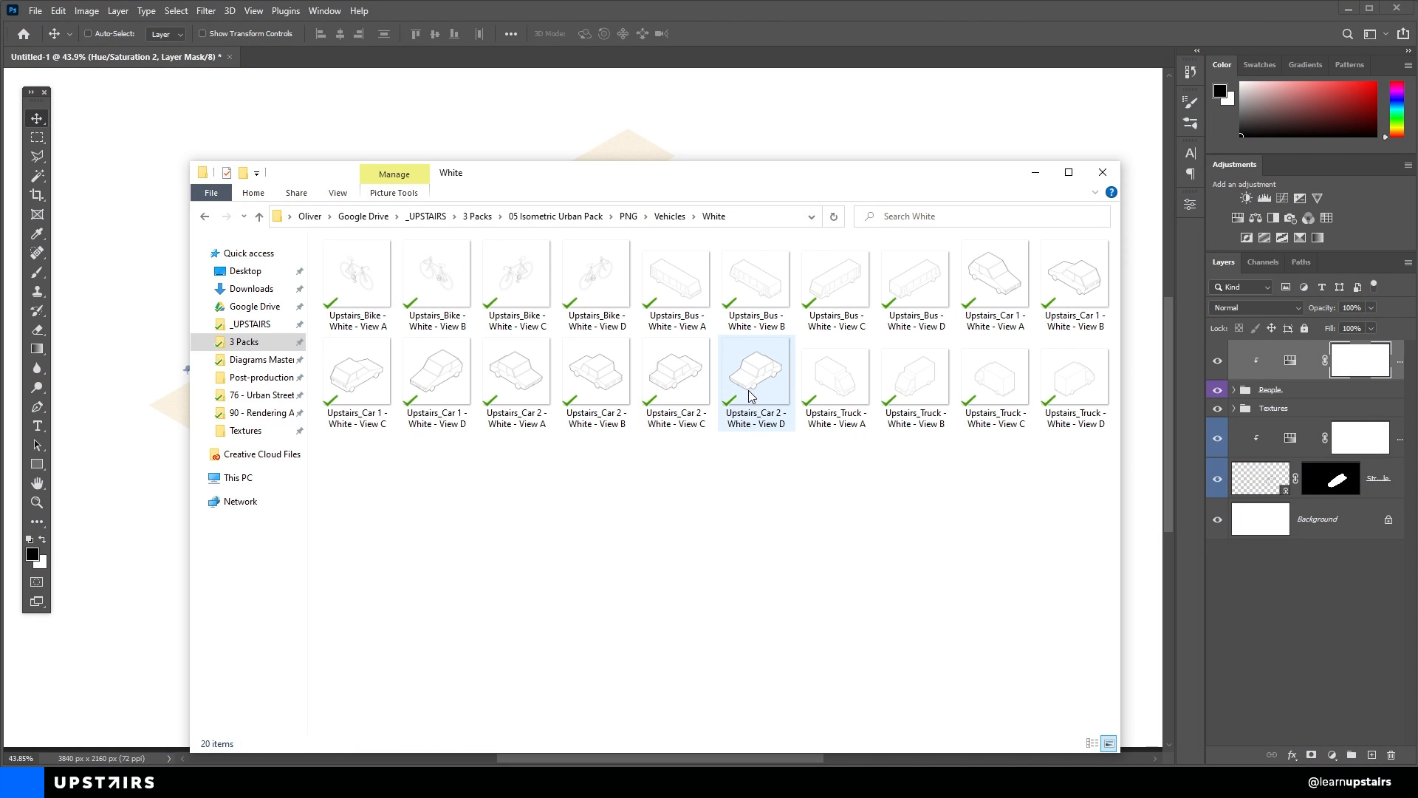
Choose Upstairs_Car 2 - White - View D from the White vehicles folder and bring it into the diagram.
click(356, 374)
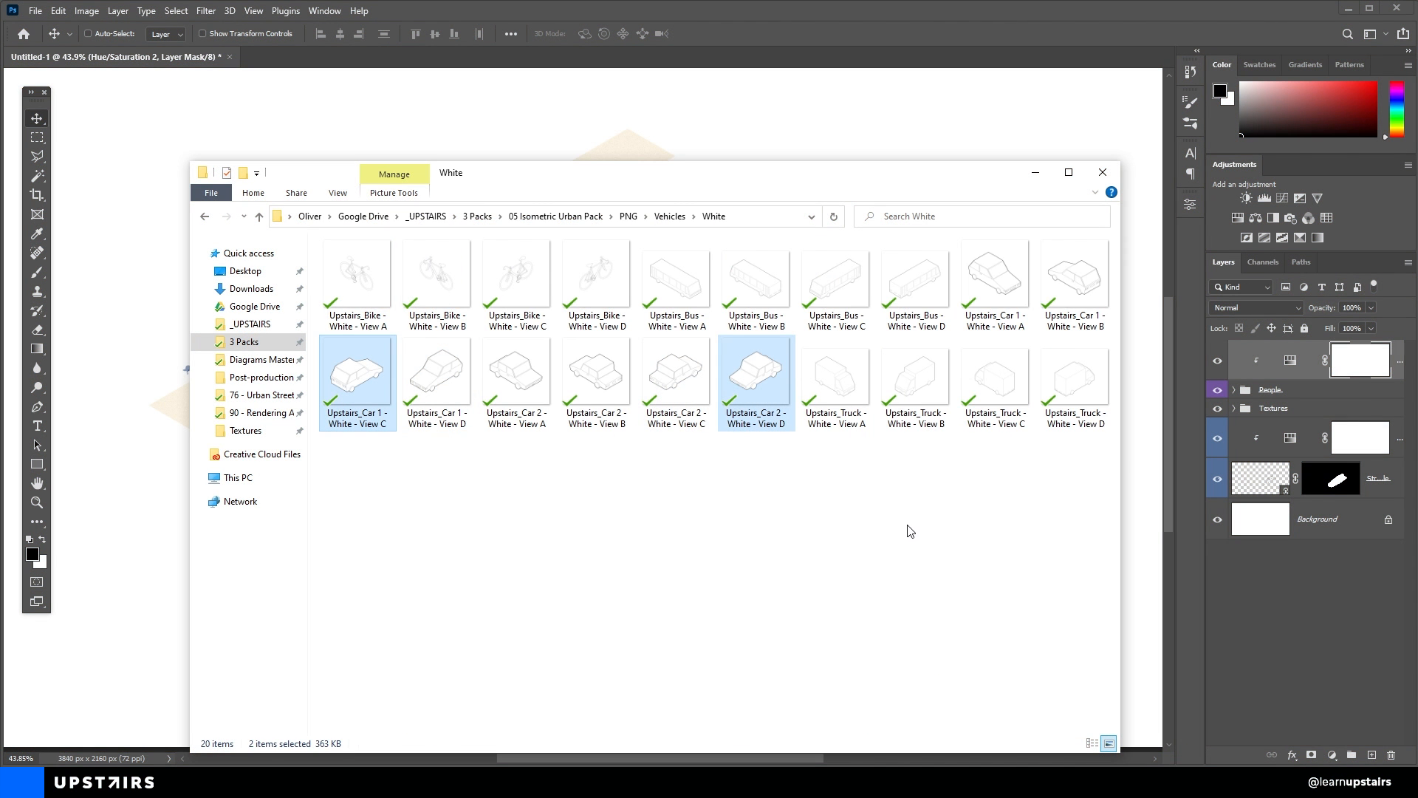
mouse_move(672, 469)
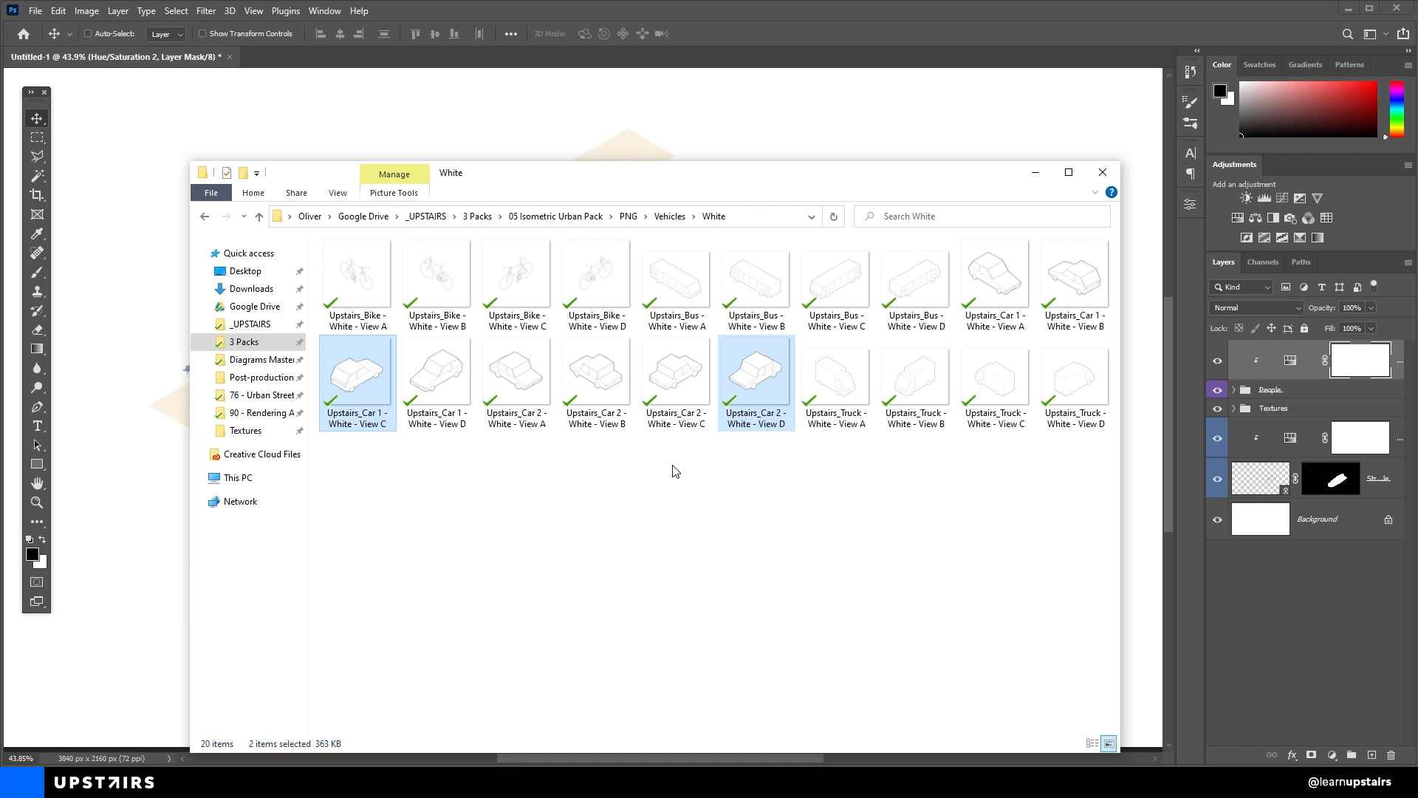
click(755, 371)
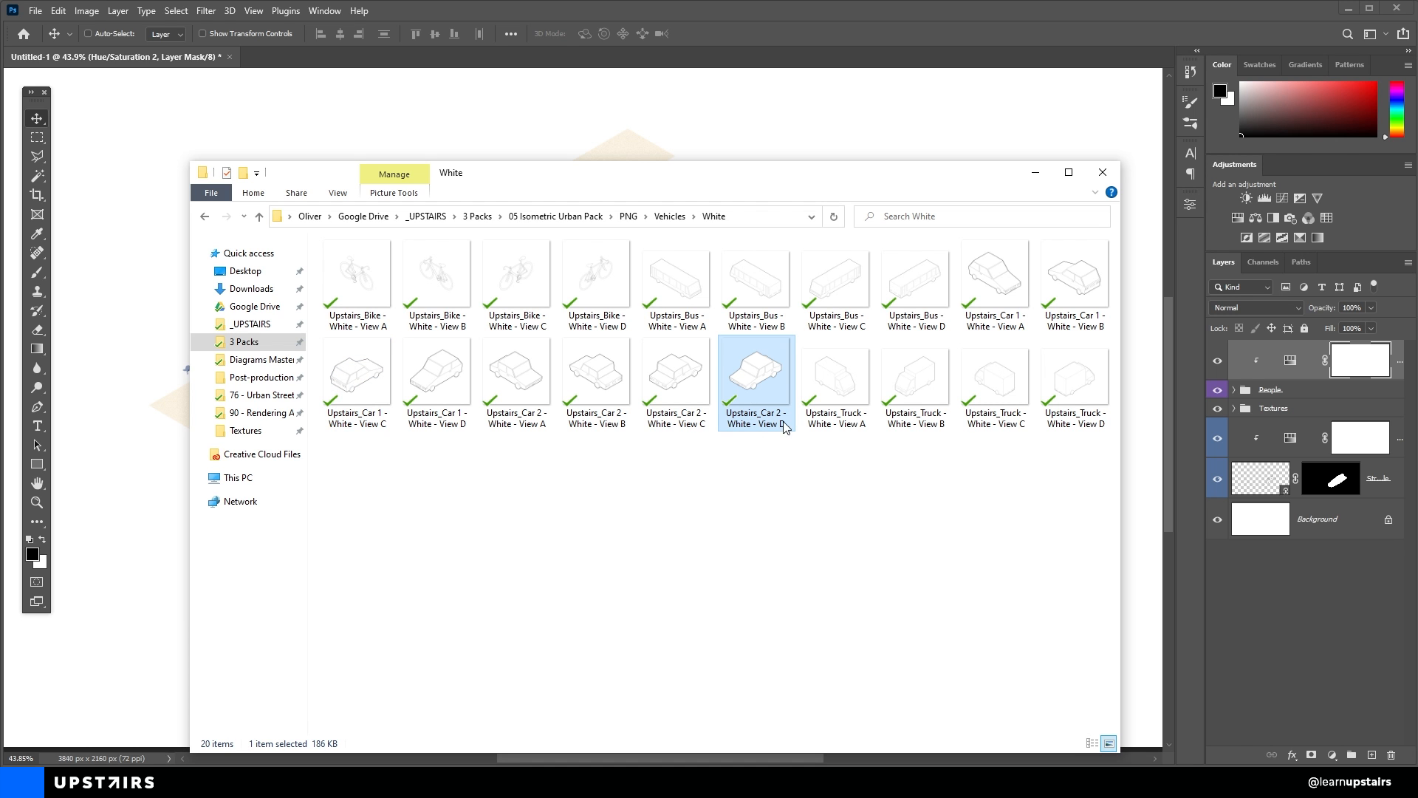
click(916, 276)
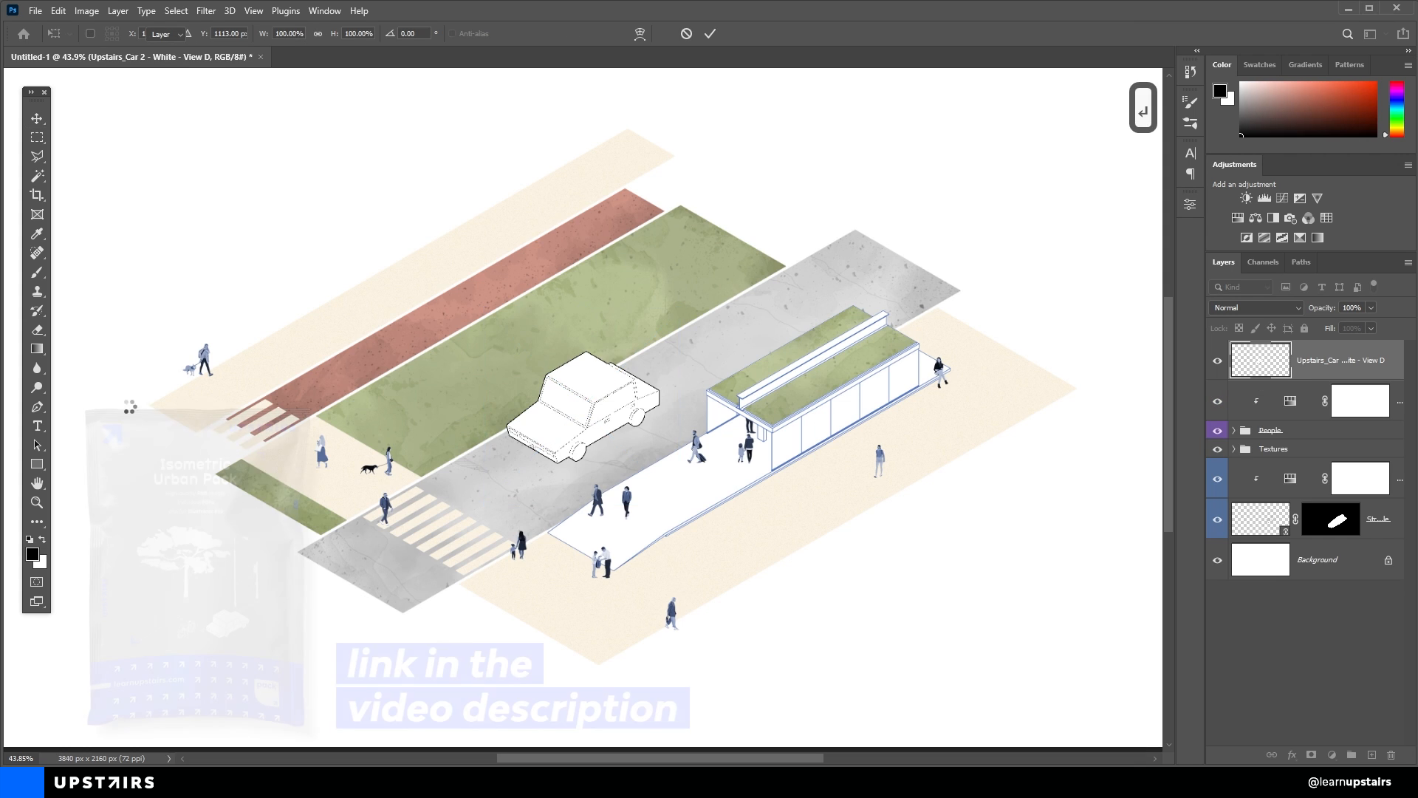
Group the car and bus as Vehicles and mask the bus part behind the shelter.
key(ctrl+g)
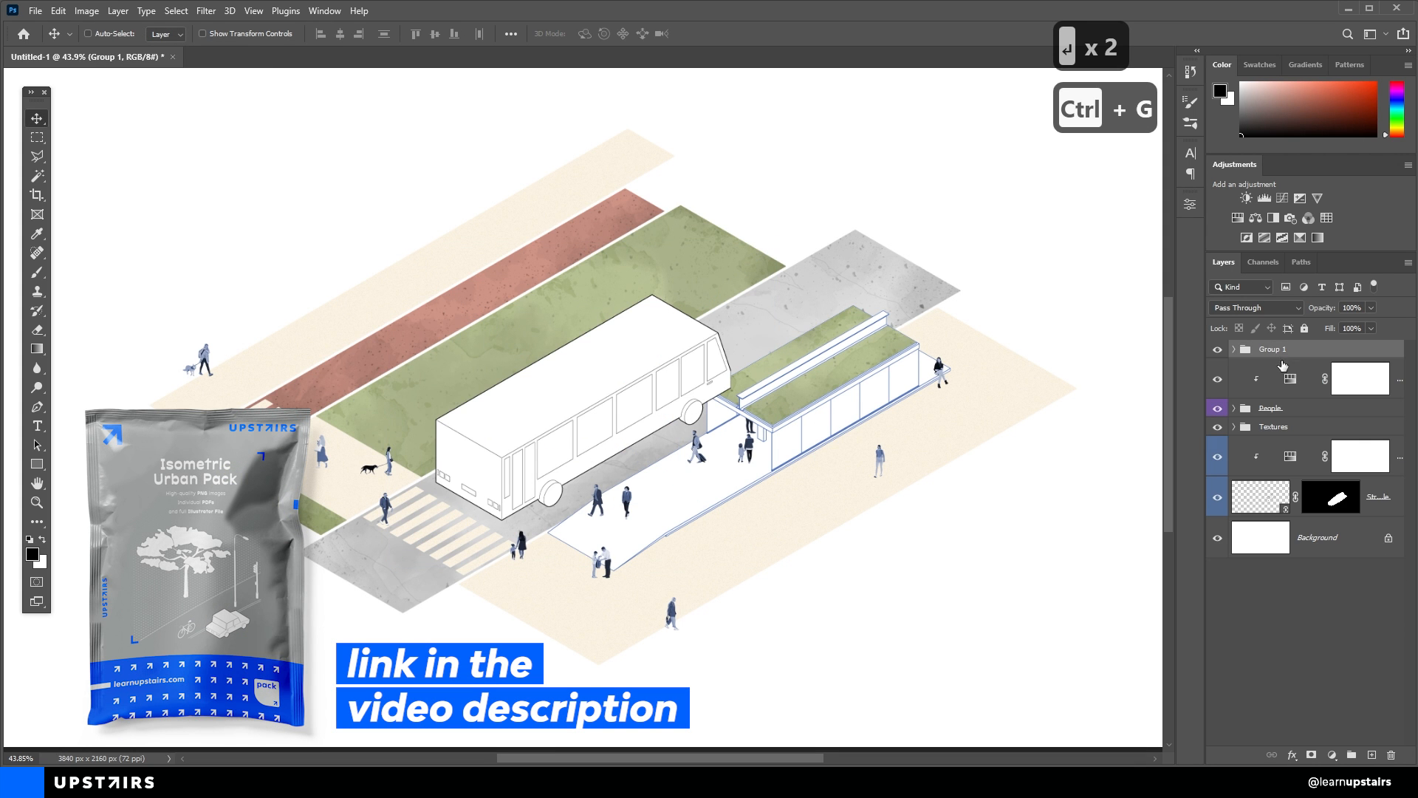
text(Vehicles)
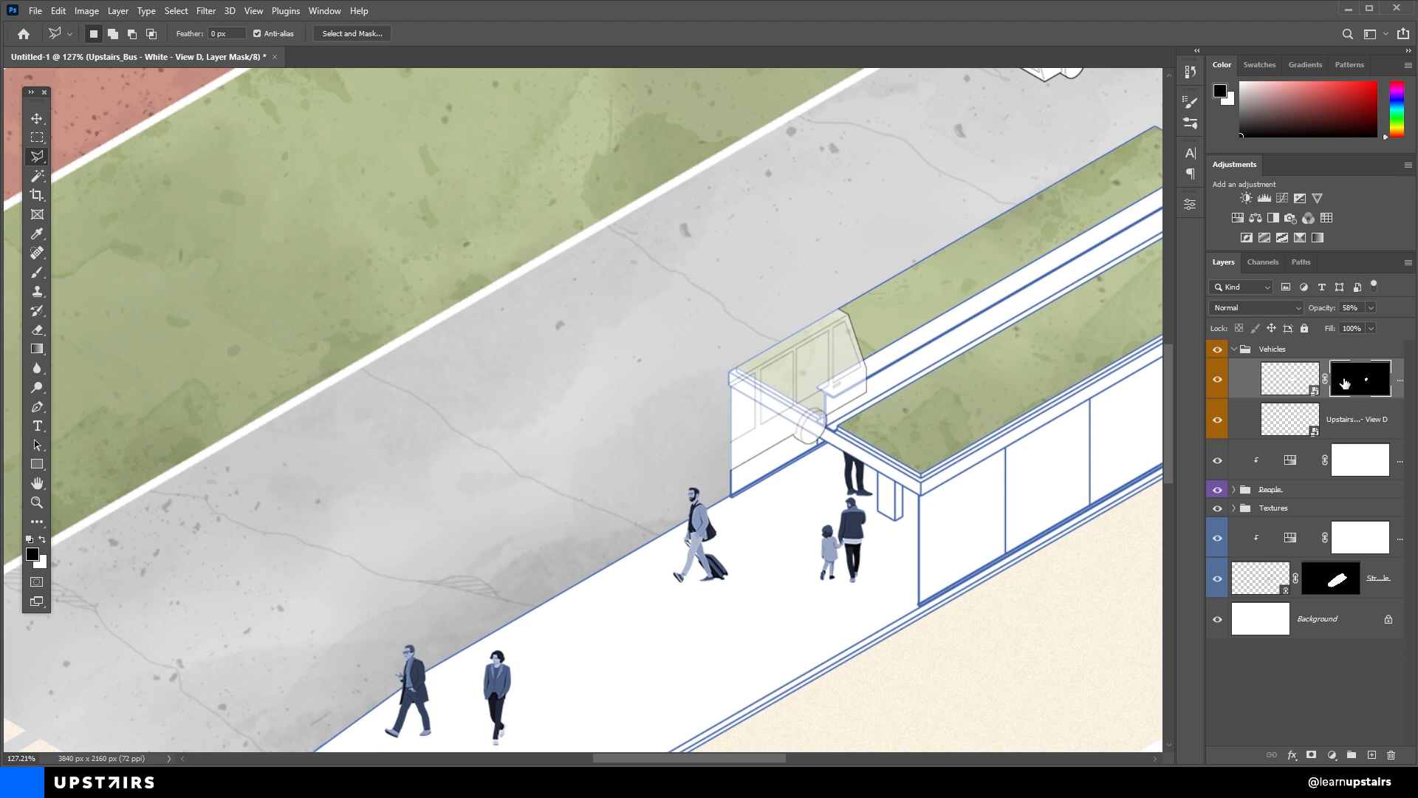
key(ctrl+i)
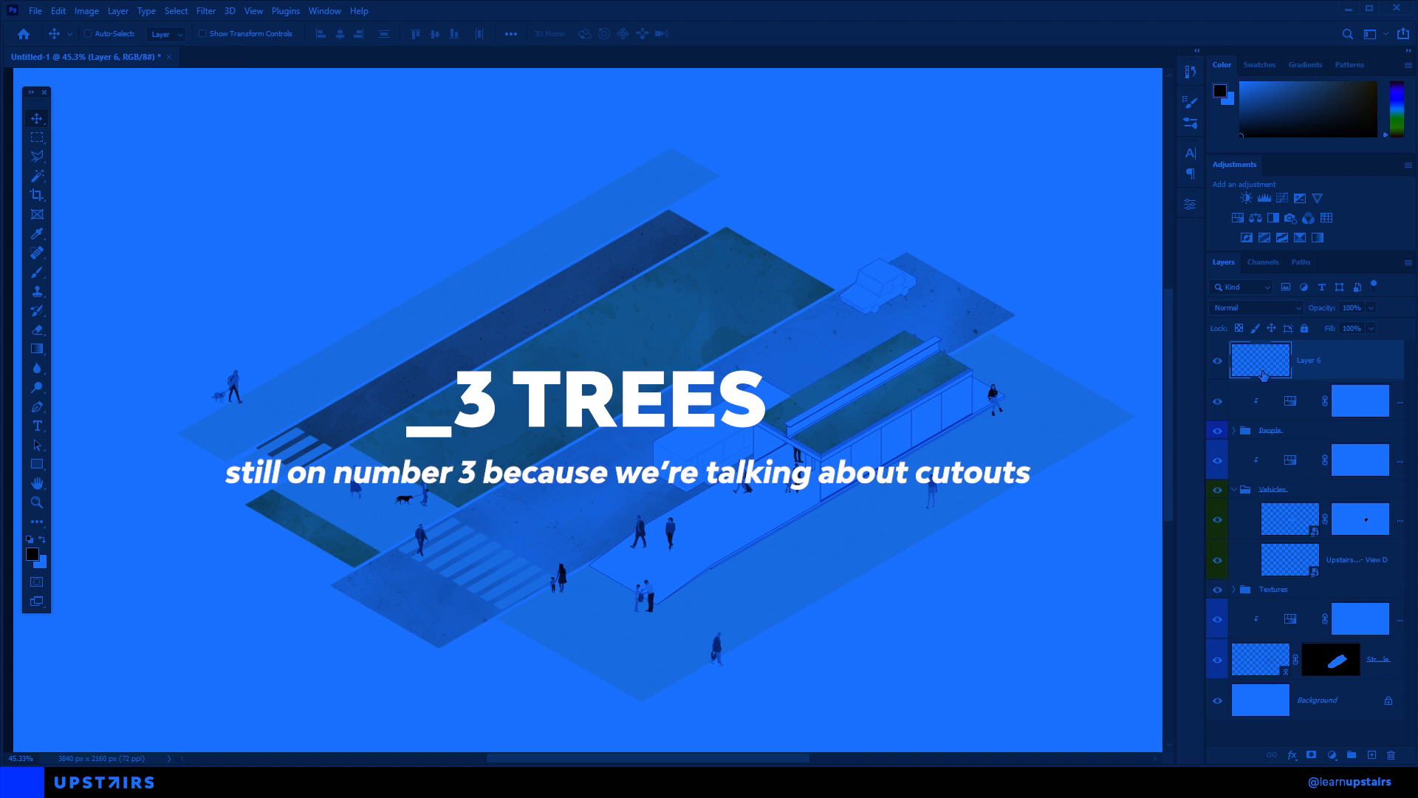
Group the new layer as Vegetation and open the tree-0154-large cutout from the Trees folder.
key(ctrl+g)
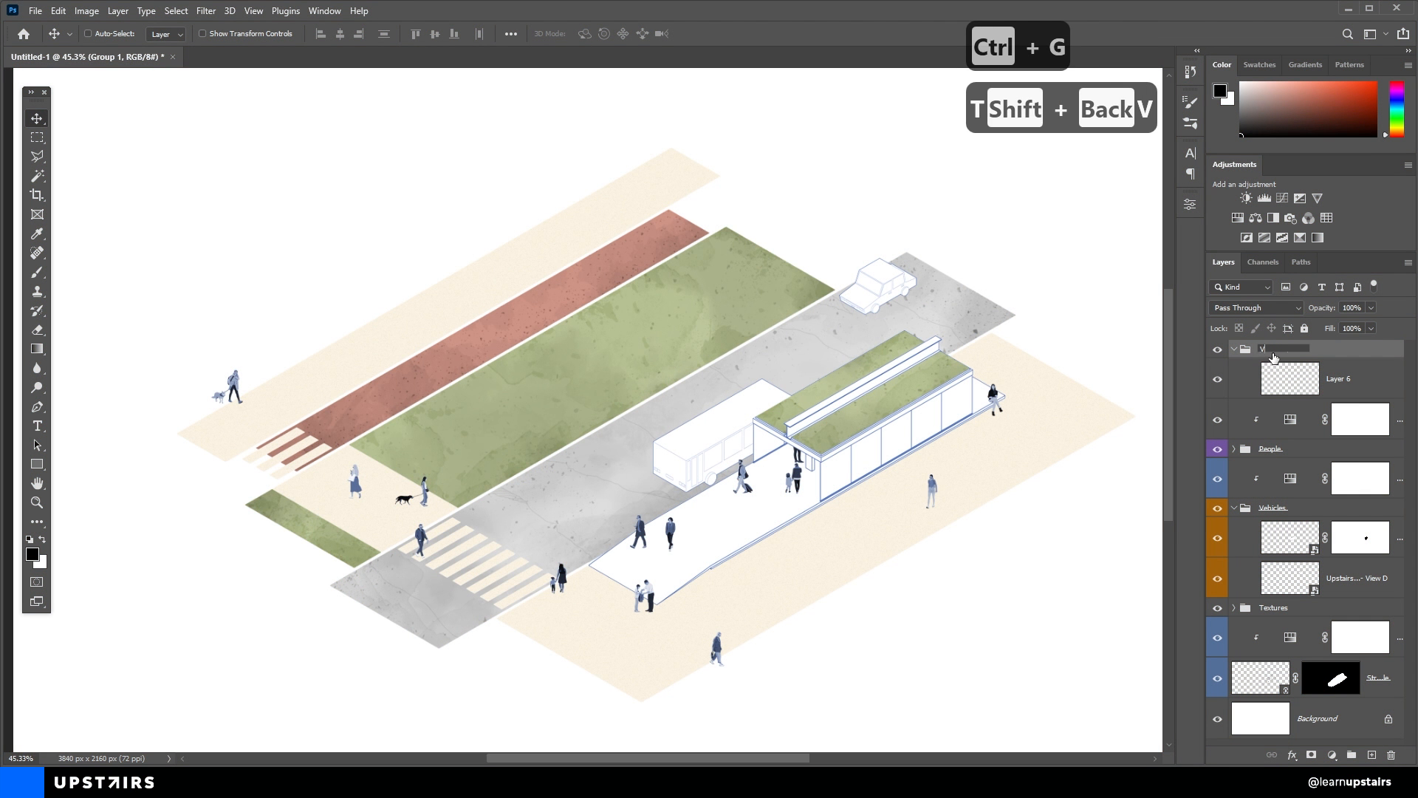
text(Vegetation)
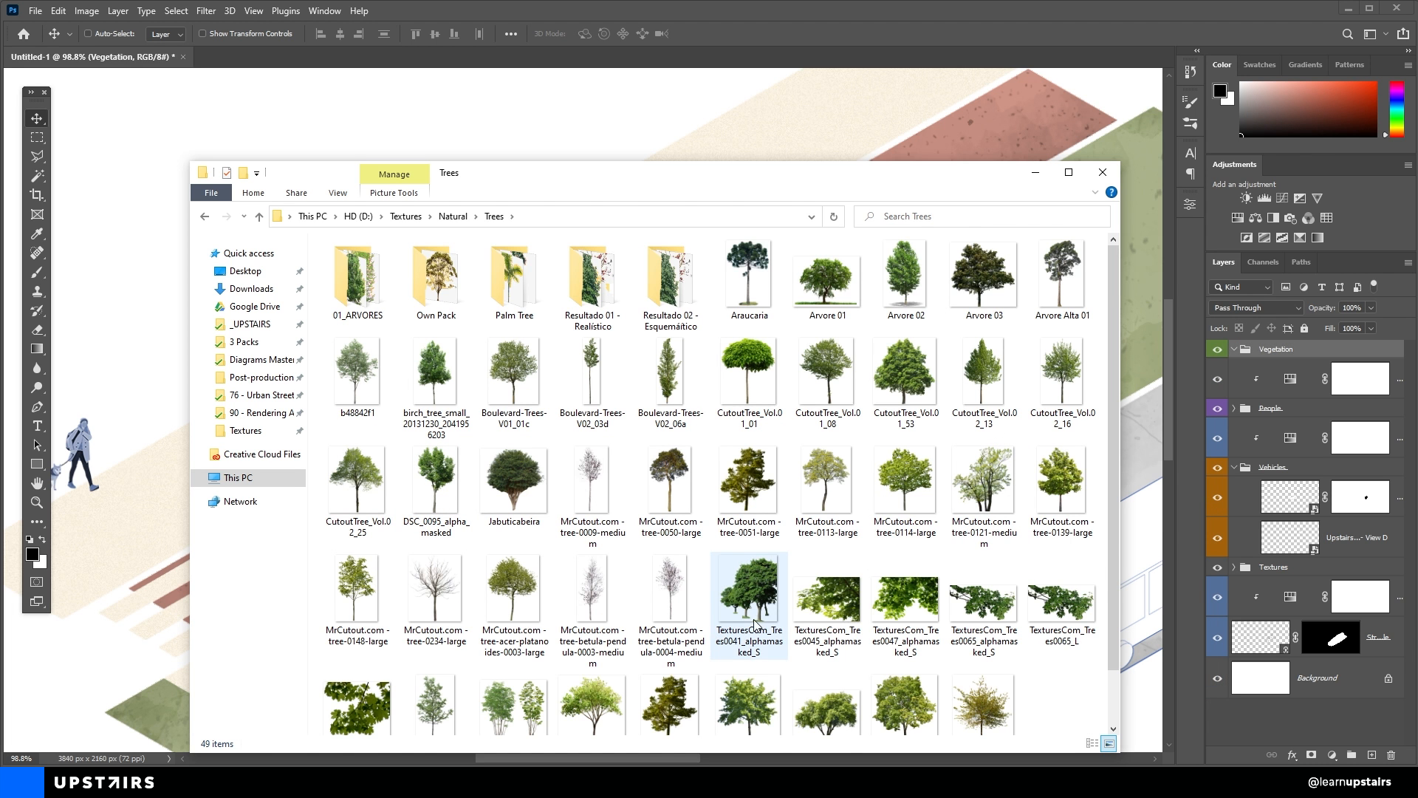
scroll(down, 3)
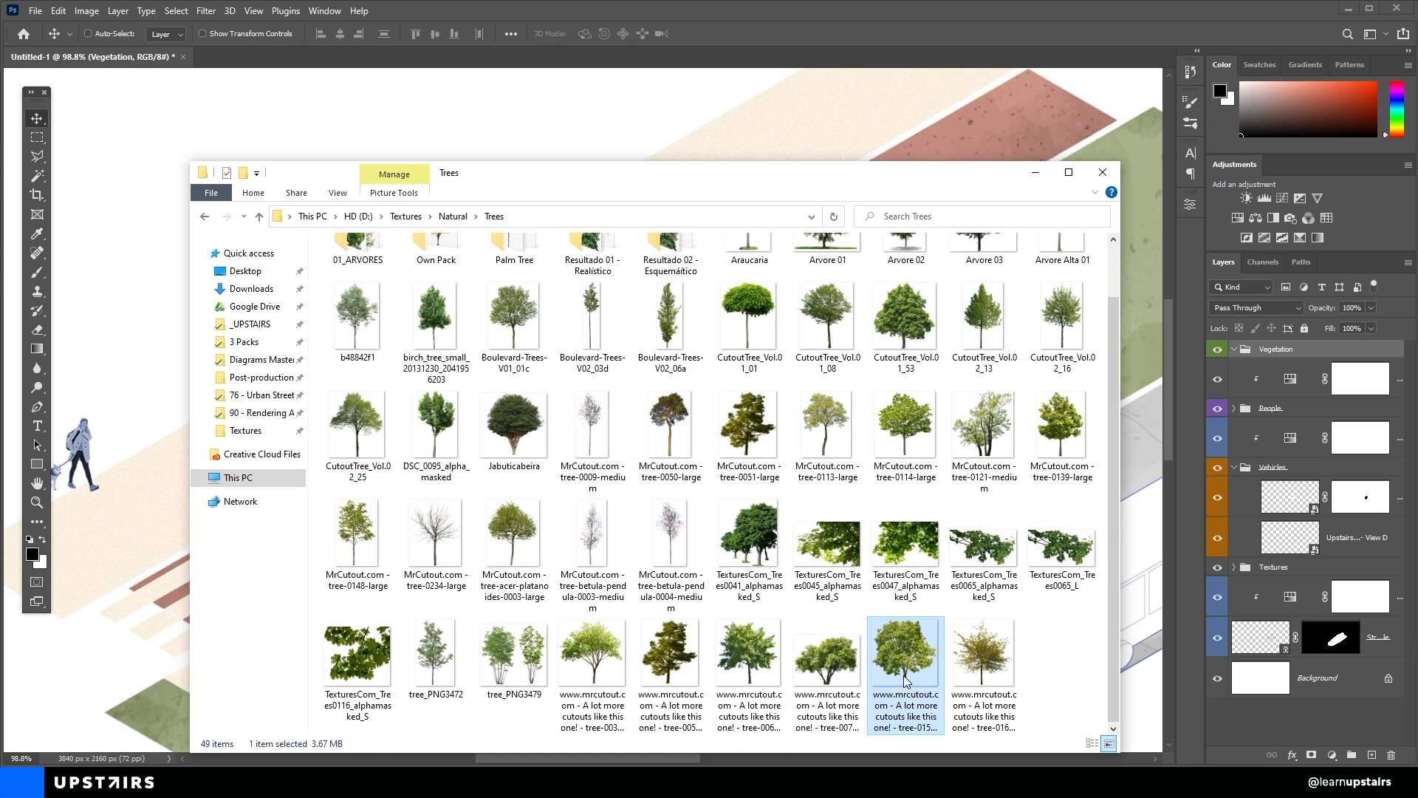
double_click(904, 671)
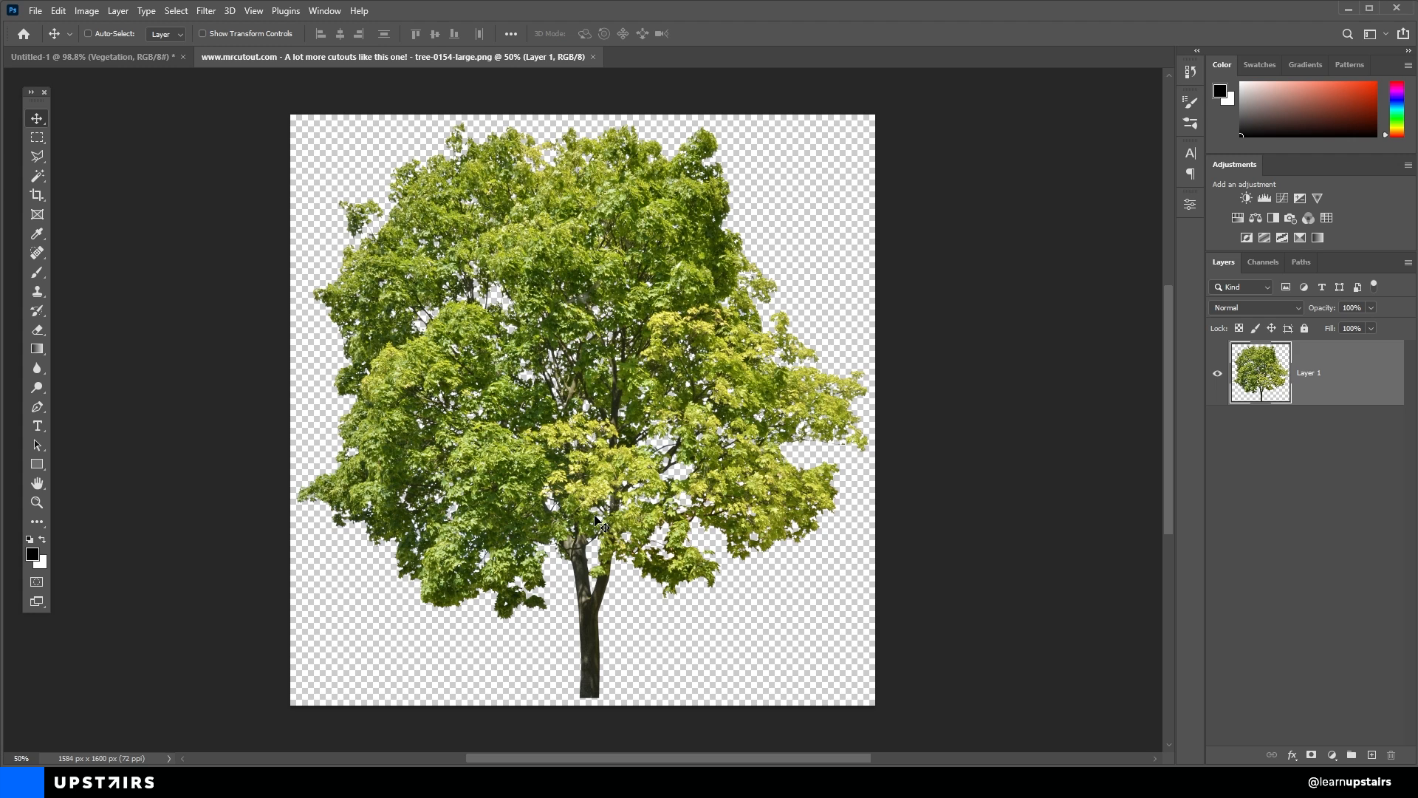
Save the tree cutout as a brush preset named tree-0154-large.
click(58, 10)
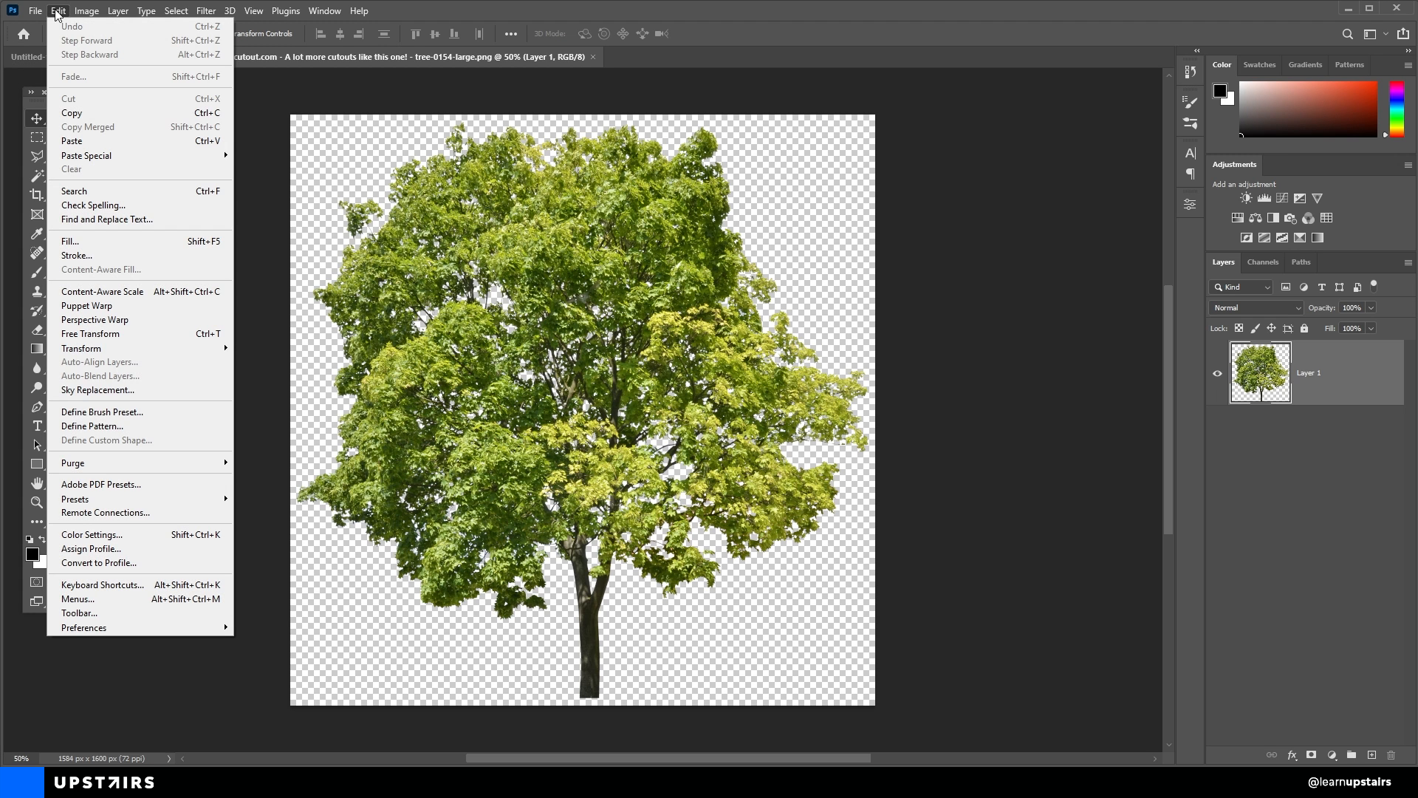
mouse_move(102, 412)
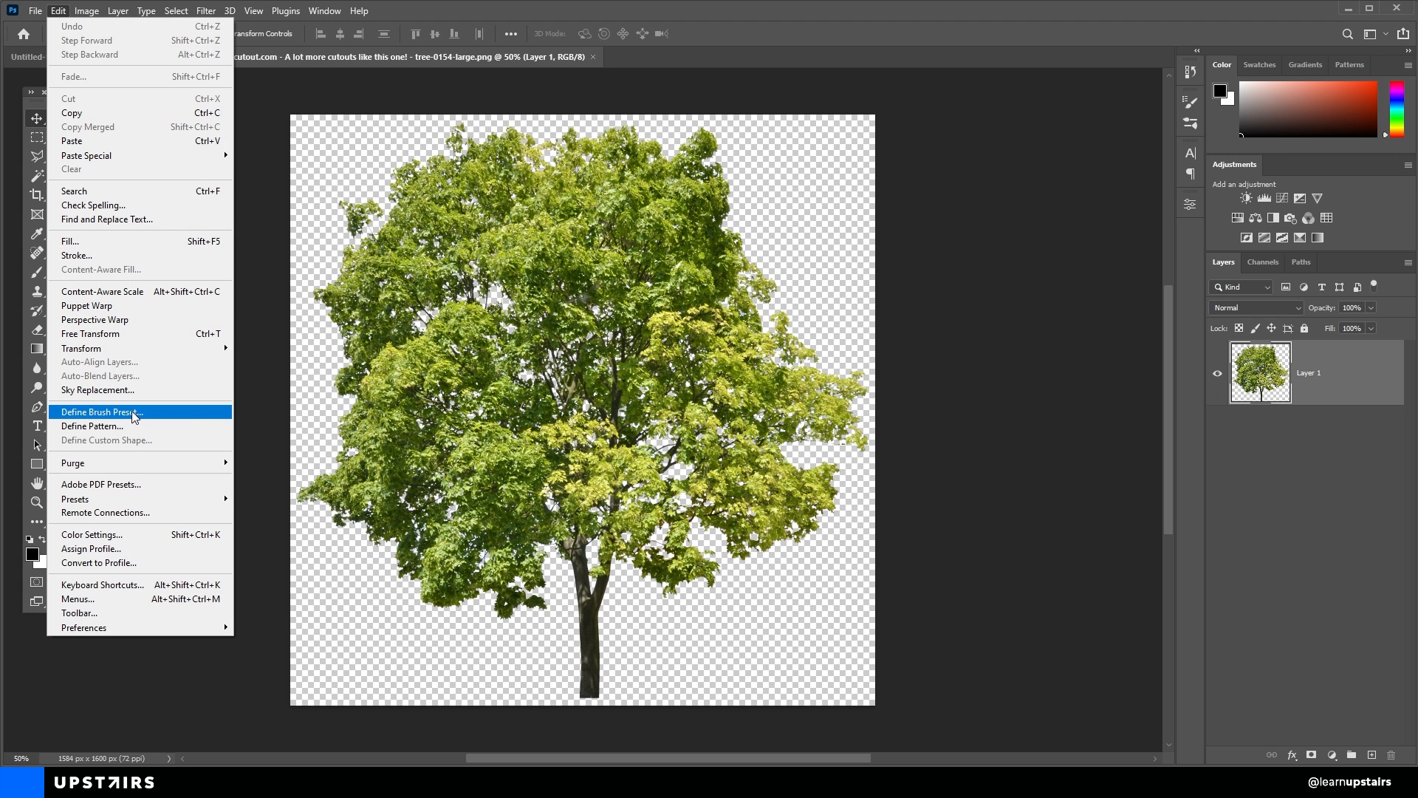
click(102, 412)
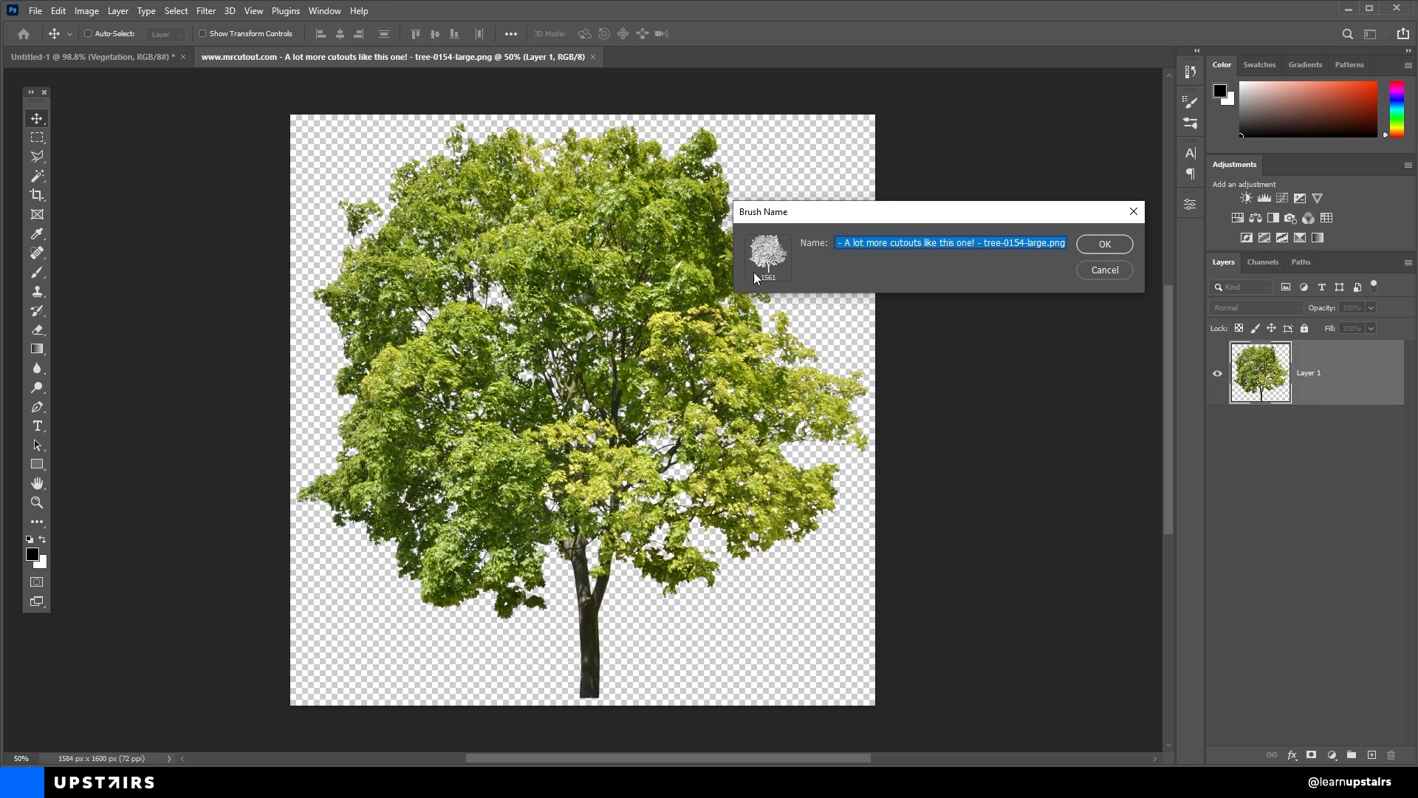
text(tree-0154-large)
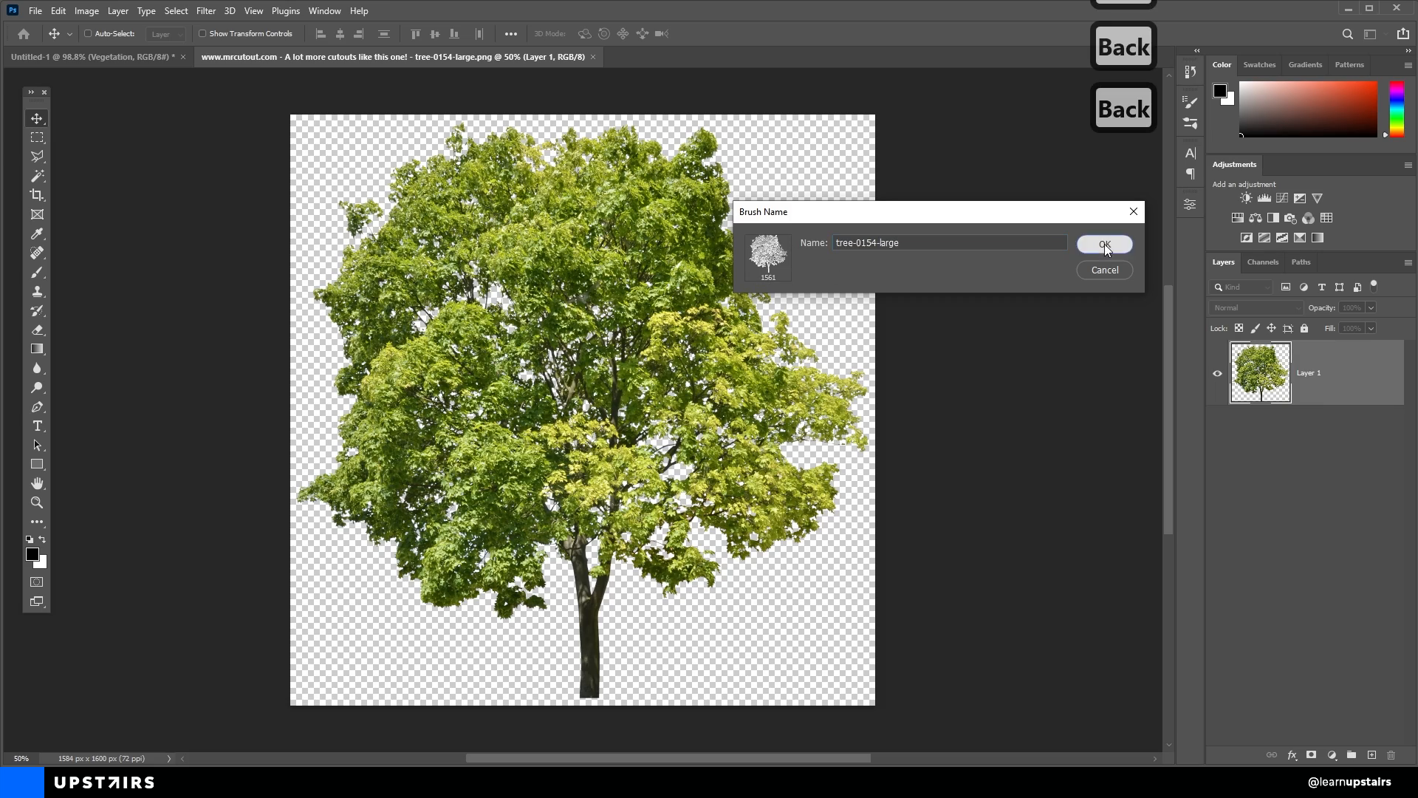
click(1103, 244)
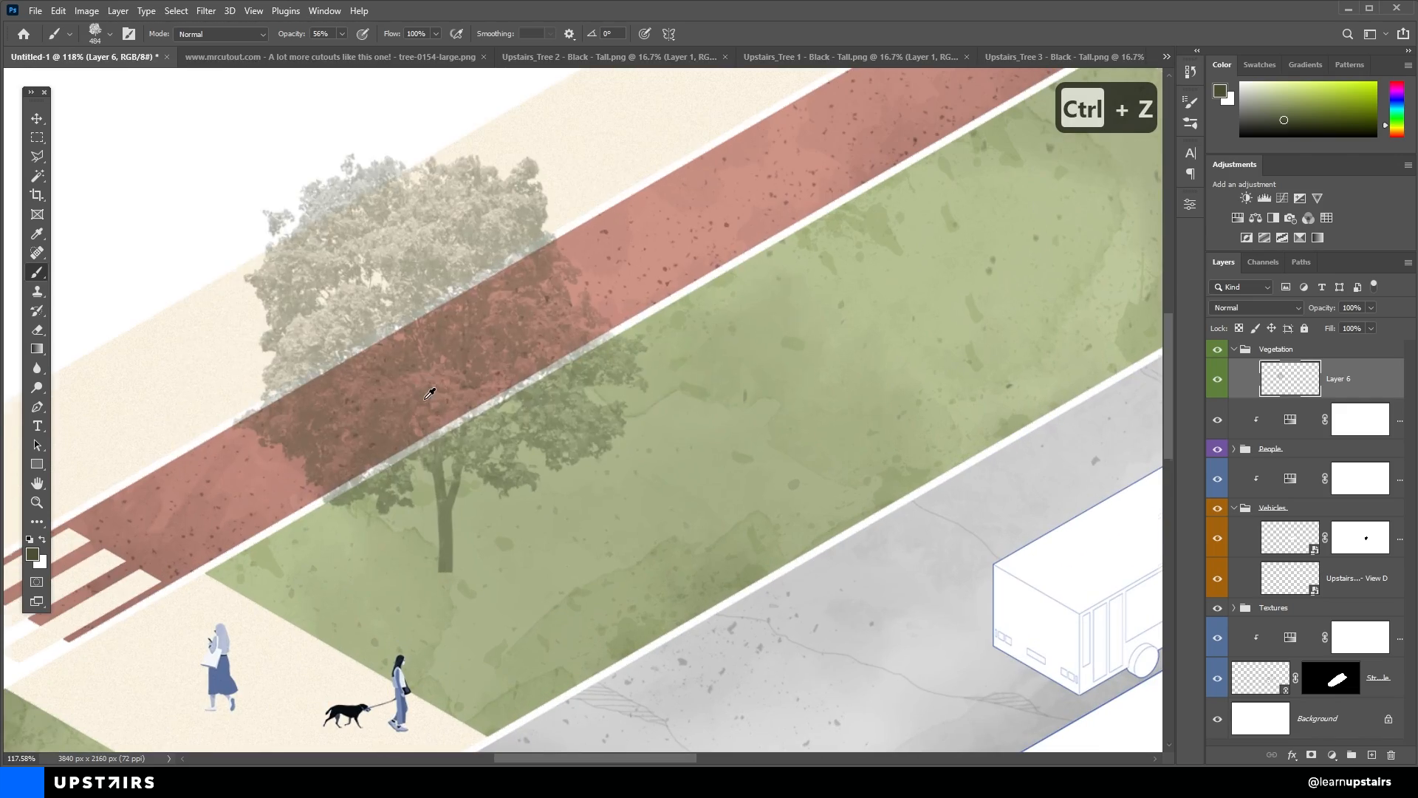
Darken the tree to a black silhouette with Hue/Saturation and save it as another brush.
click(325, 56)
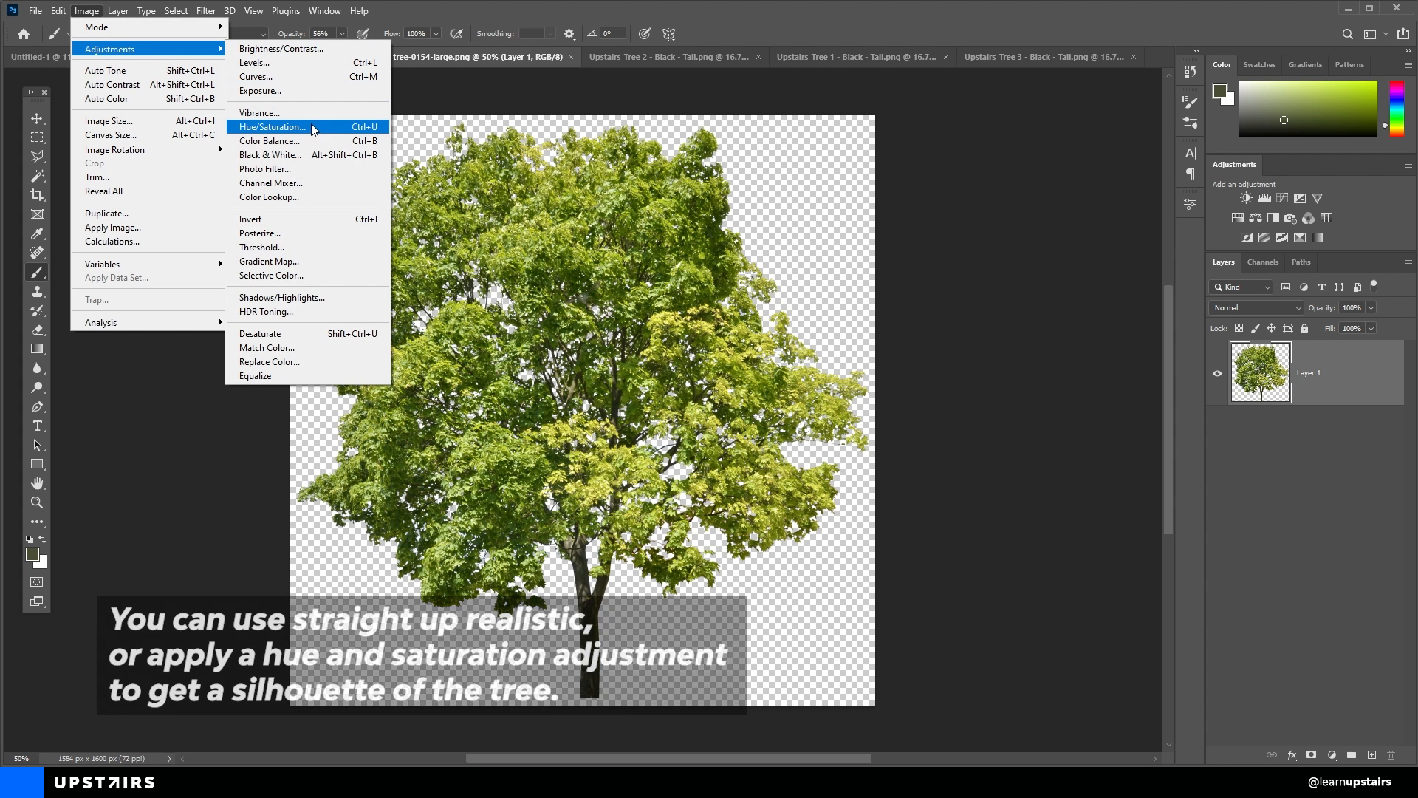
click(272, 127)
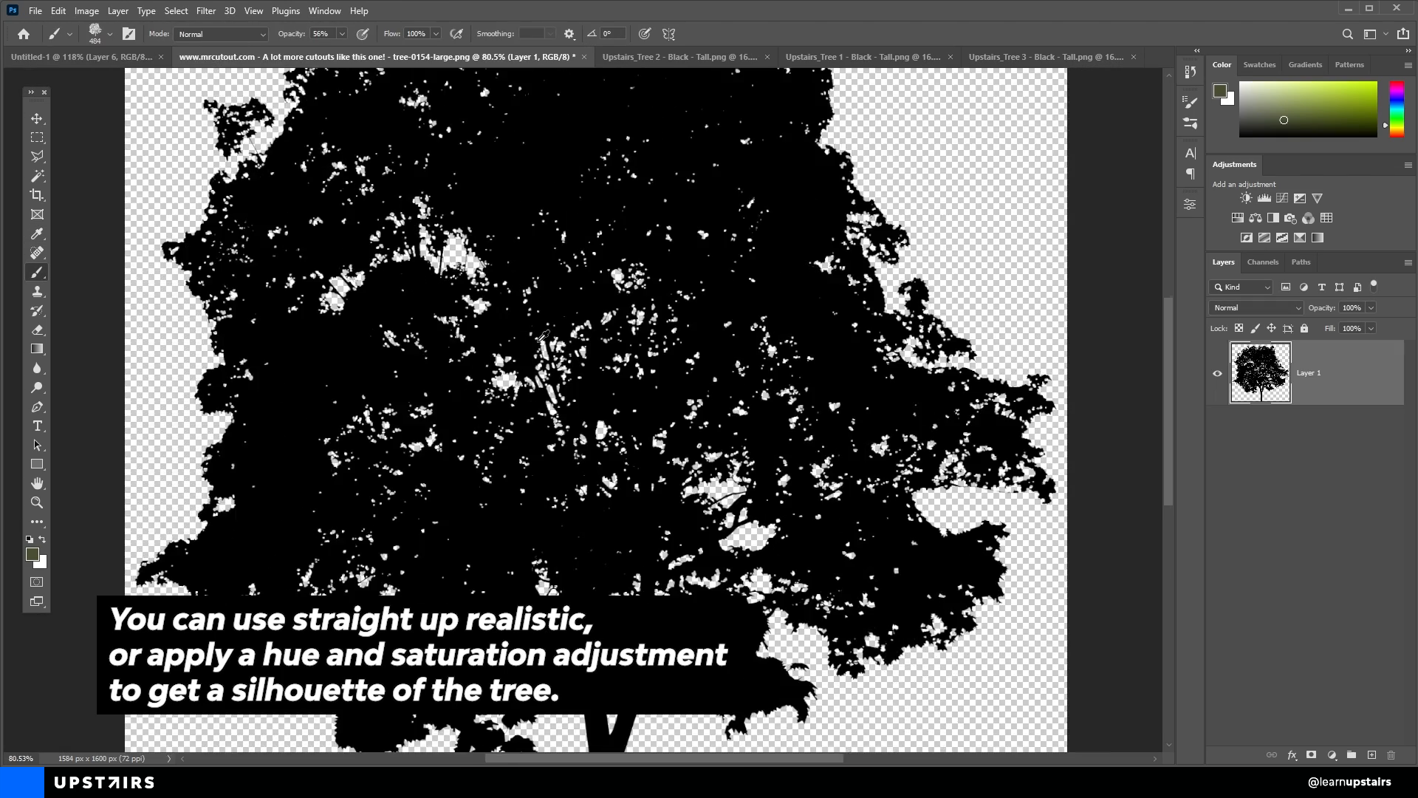
click(57, 11)
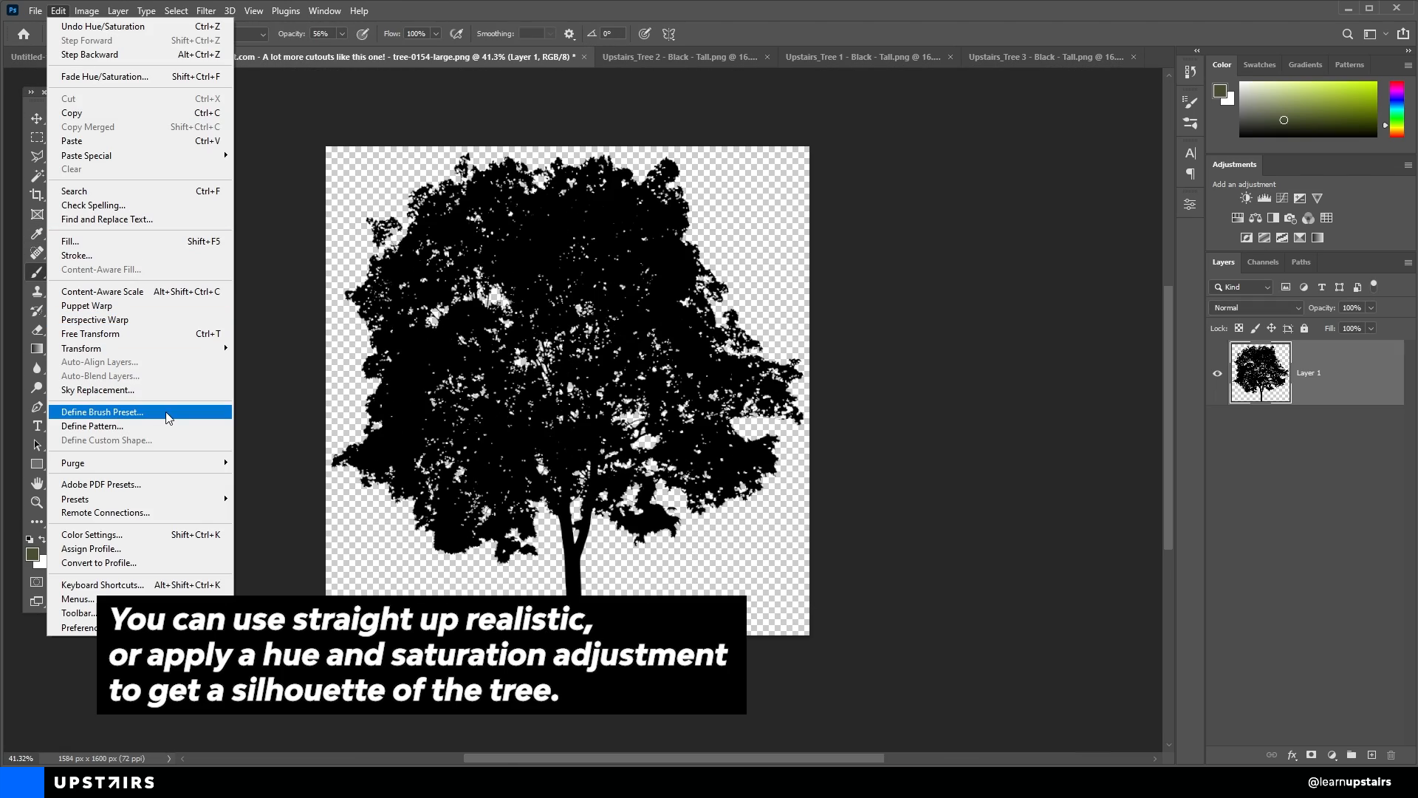
click(102, 412)
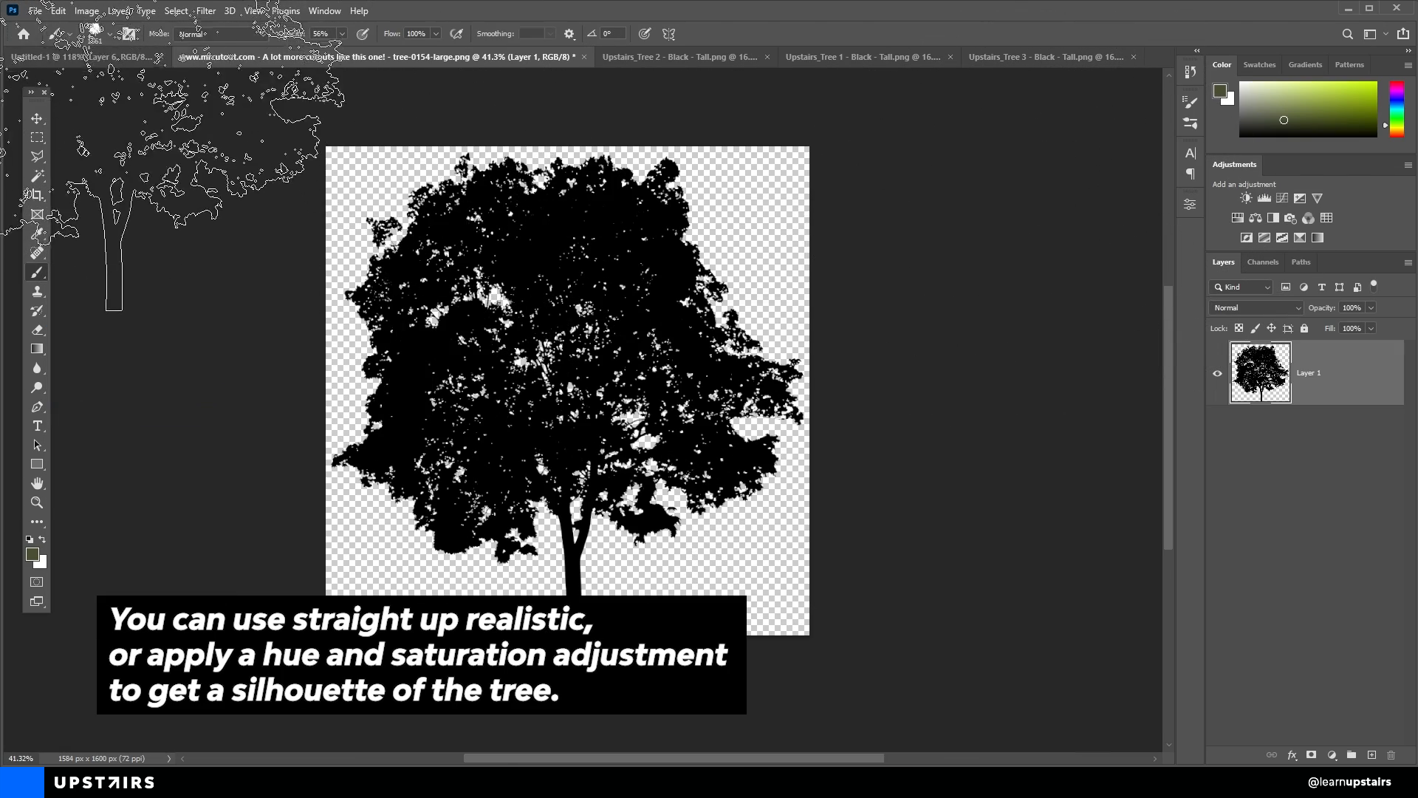
click(81, 56)
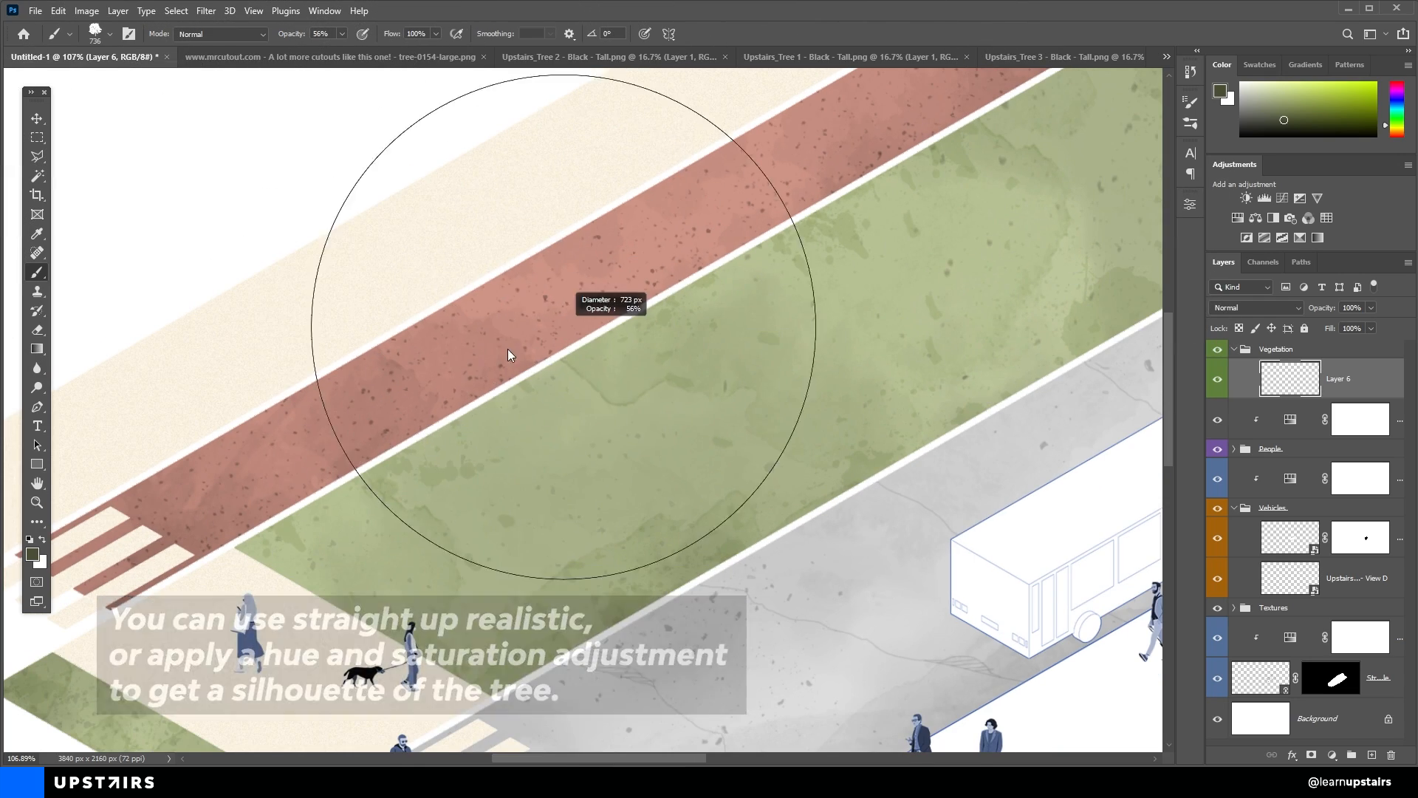
Stamp semi-transparent tree silhouettes along the grass strip and road edge with the tree brush.
key(ctrl+z)
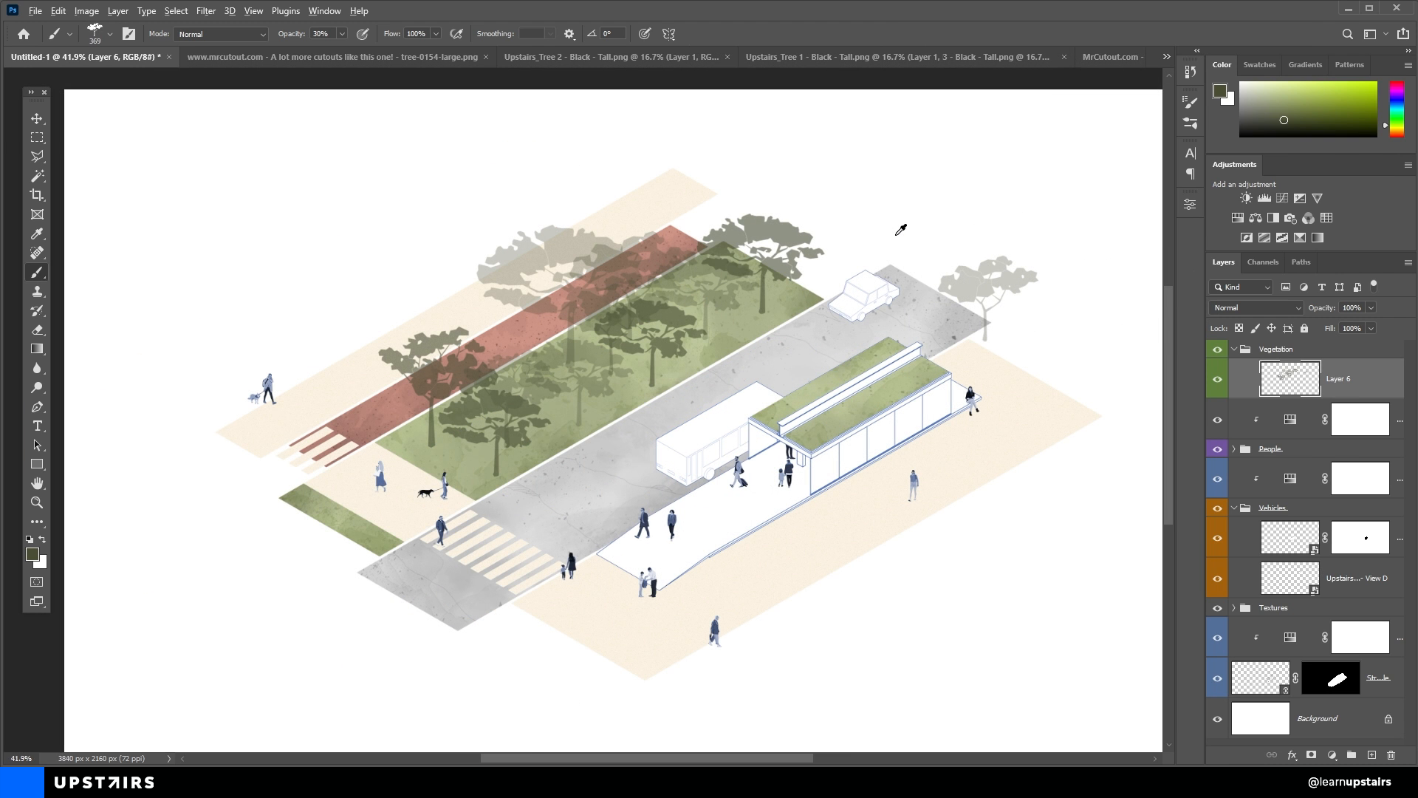
key(ctrl+shift+z)
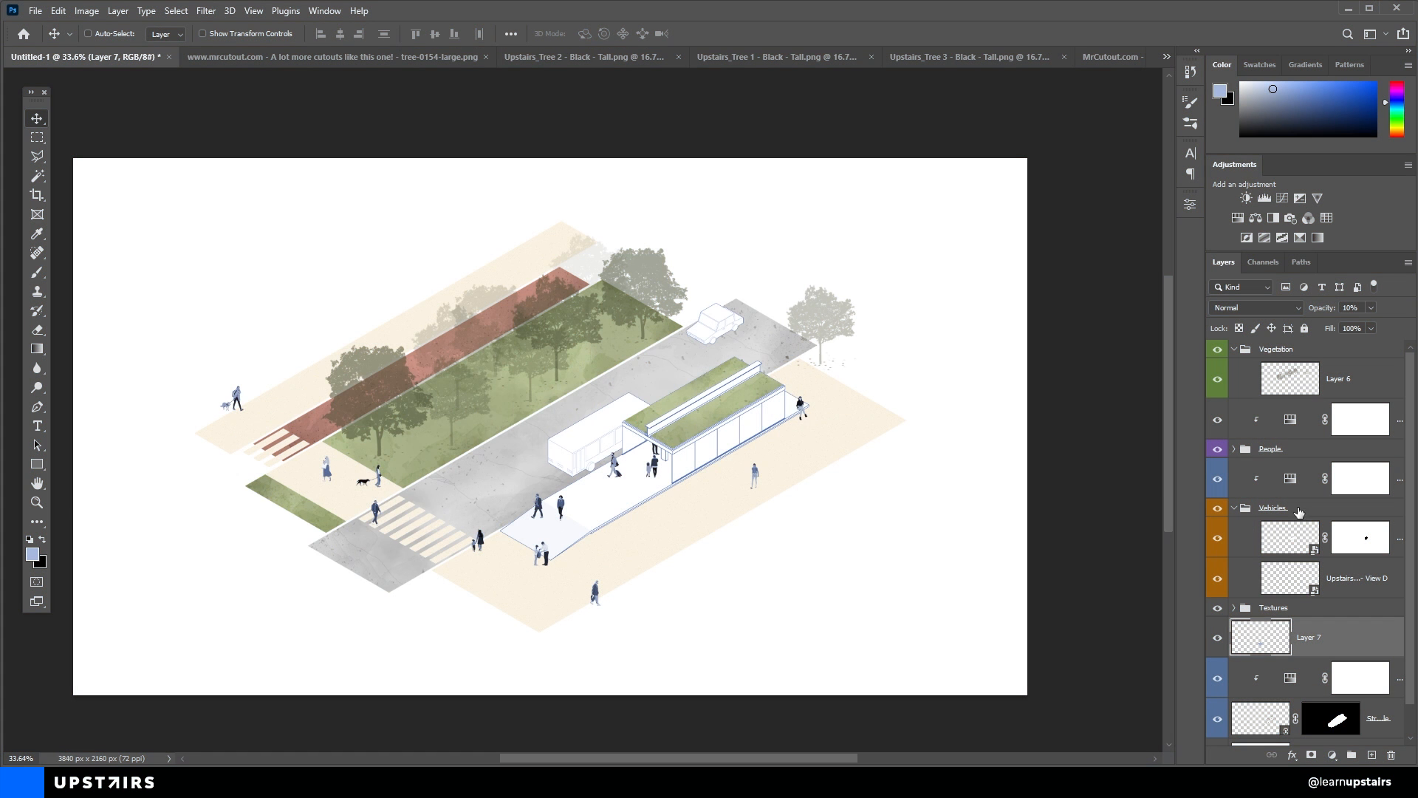
click(1274, 607)
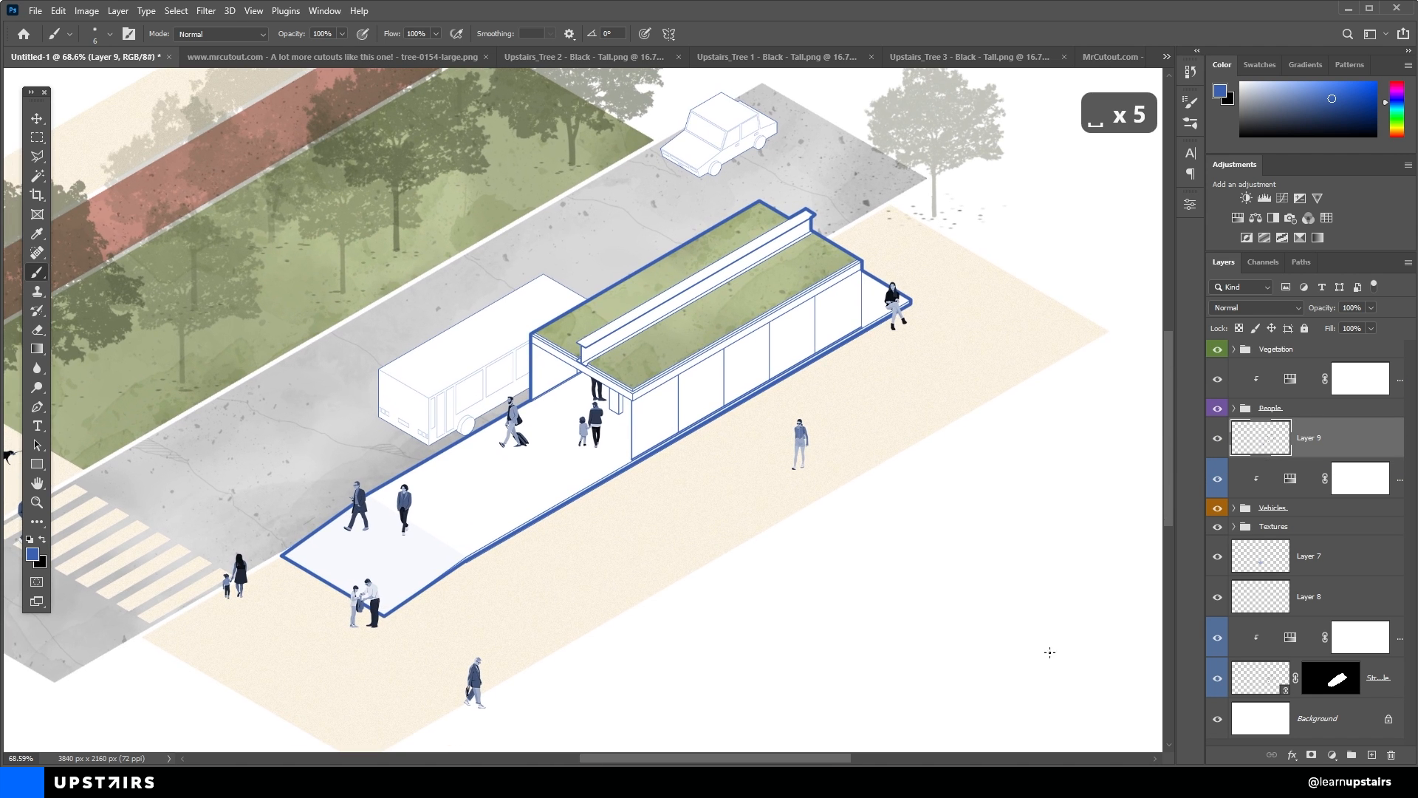
Add a new empty layer for the blue outline of the shelter and platform.
click(1371, 755)
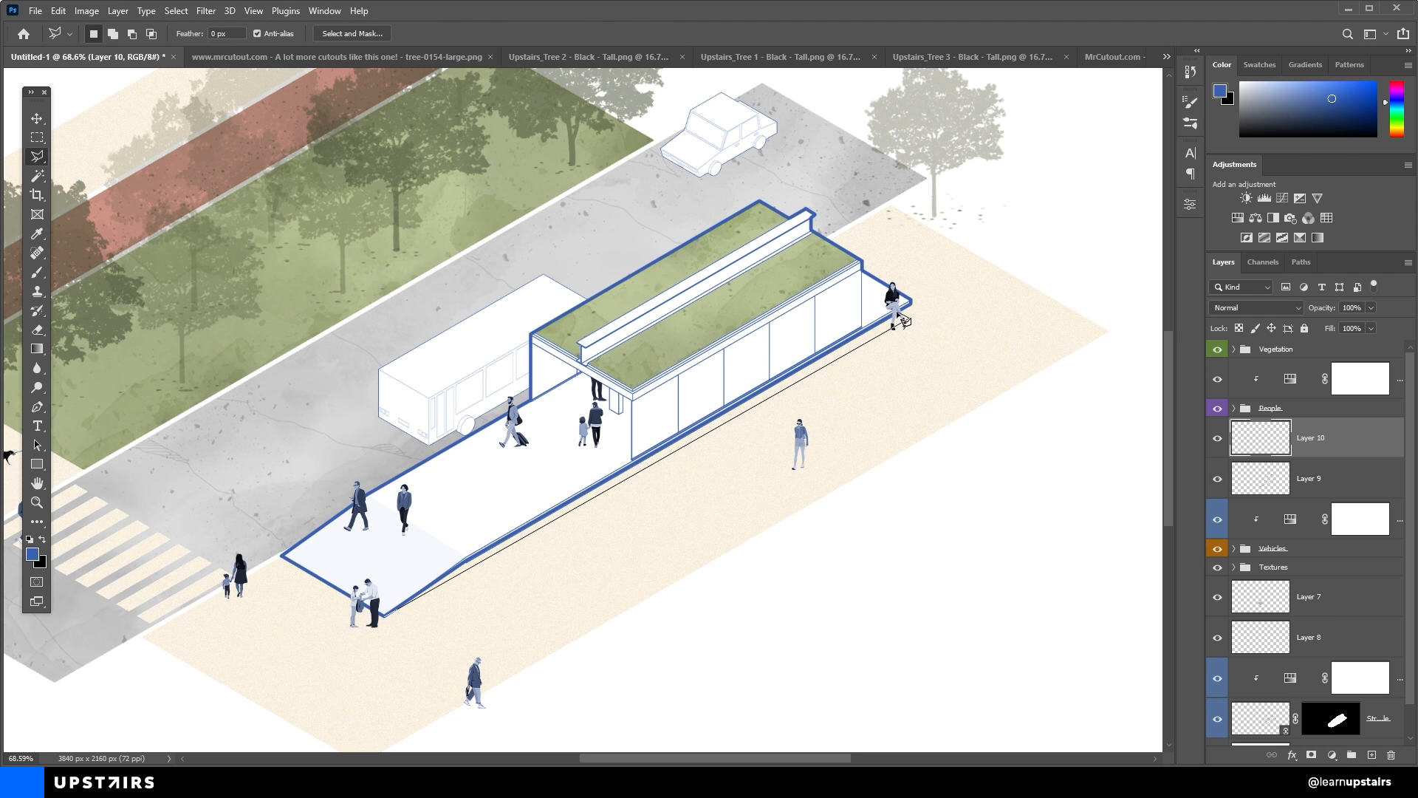
Trace a Polygonal Lasso selection along the platform's lower edge for the shadow.
drag(900, 316, 465, 570)
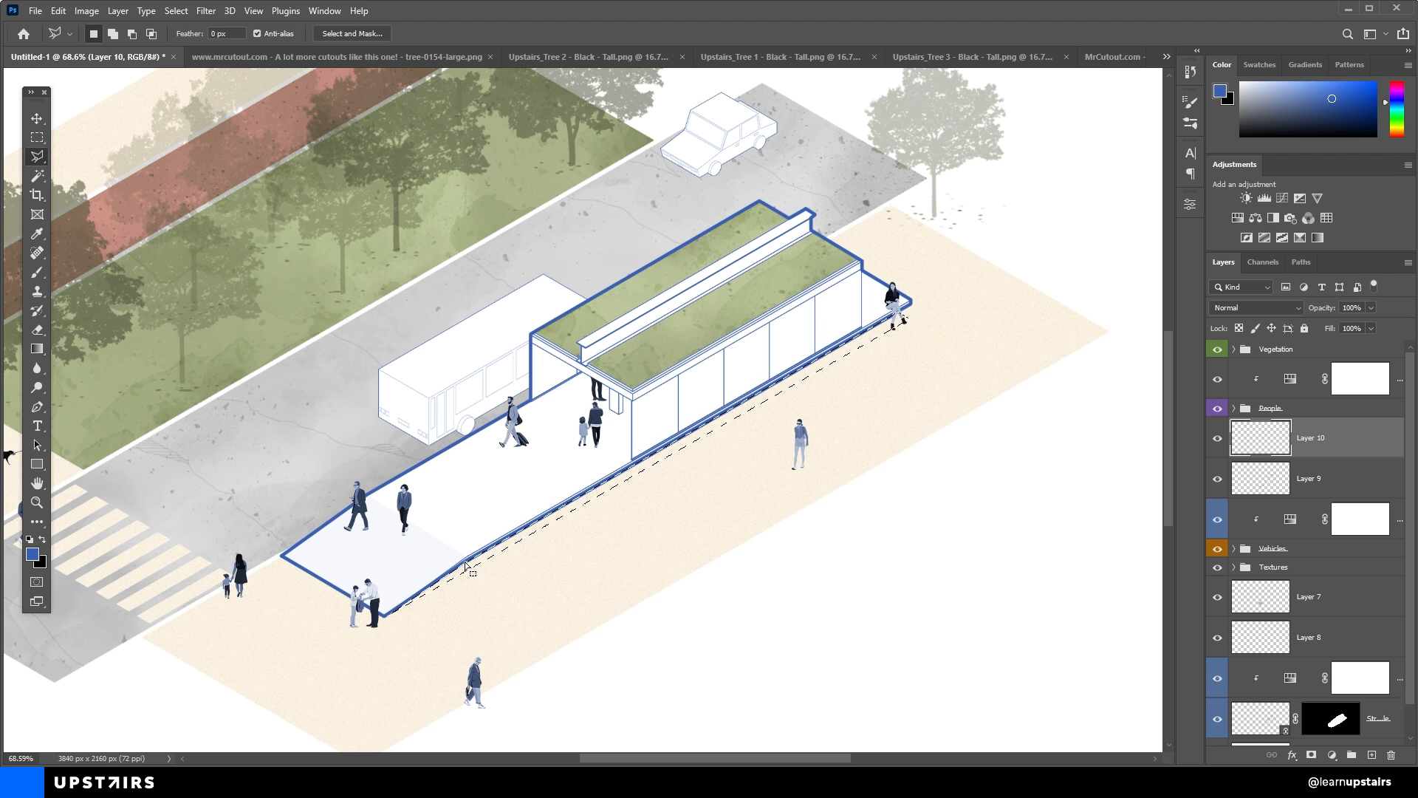